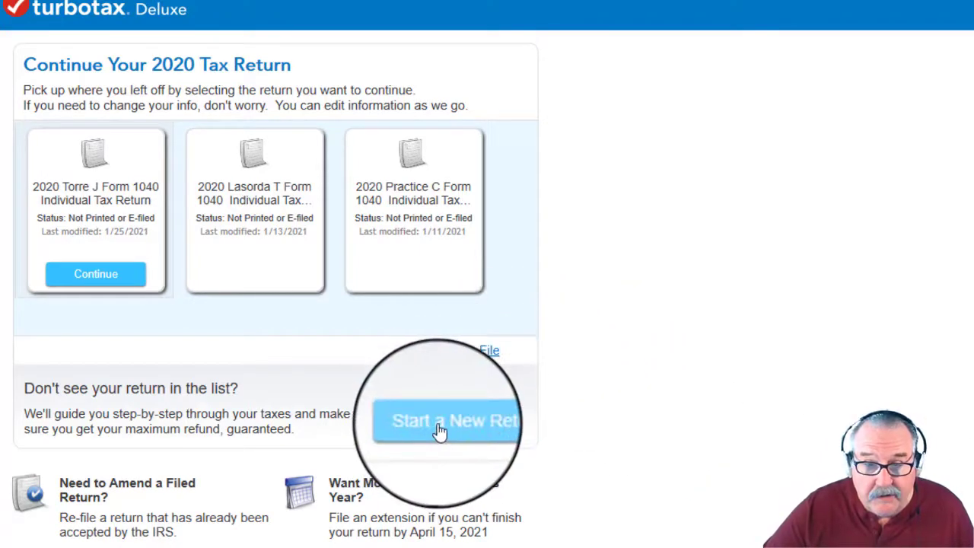
Step: Start a new 2020 return without transferring last year's tax information
{"action": "left_click", "coordinate": [448, 420]}
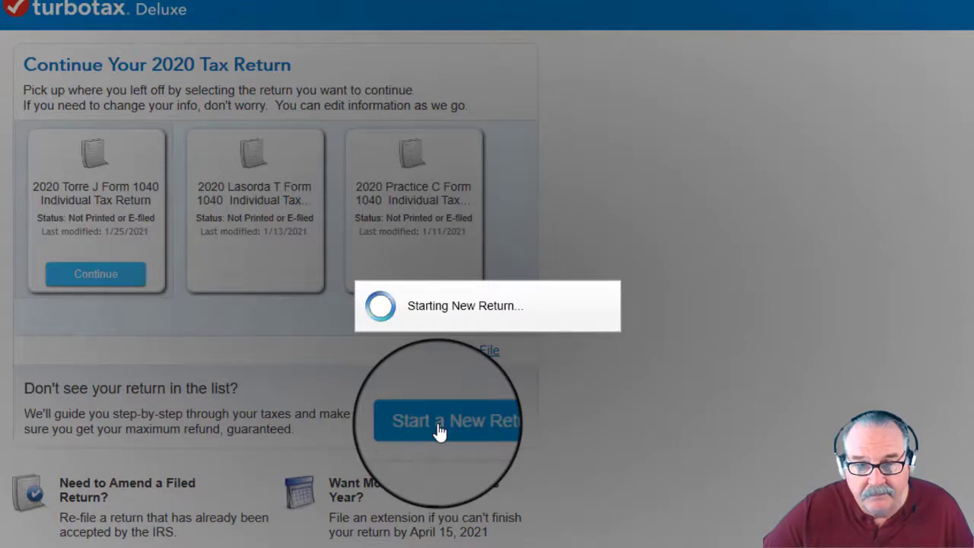
{"action": "mouse_move", "coordinate": [593, 520]}
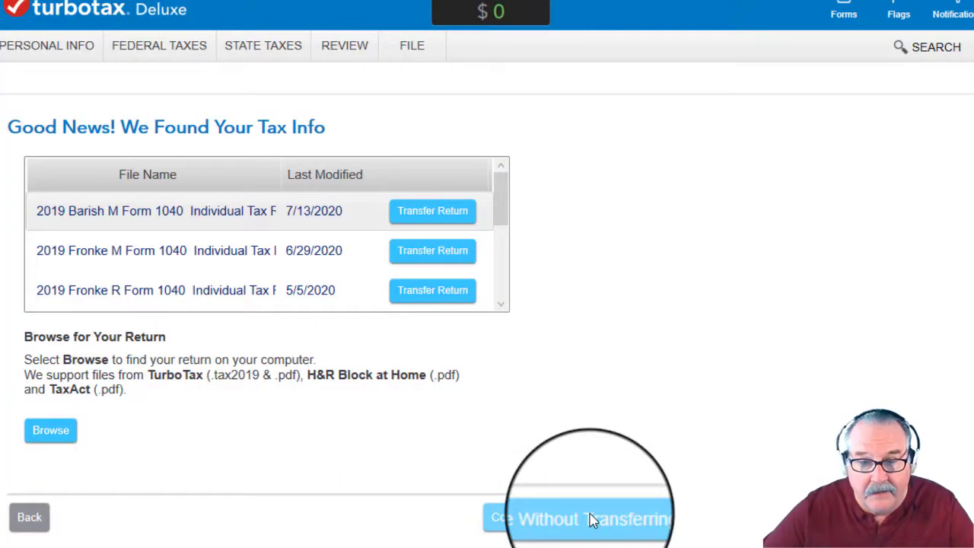
{"action": "left_click", "coordinate": [578, 519]}
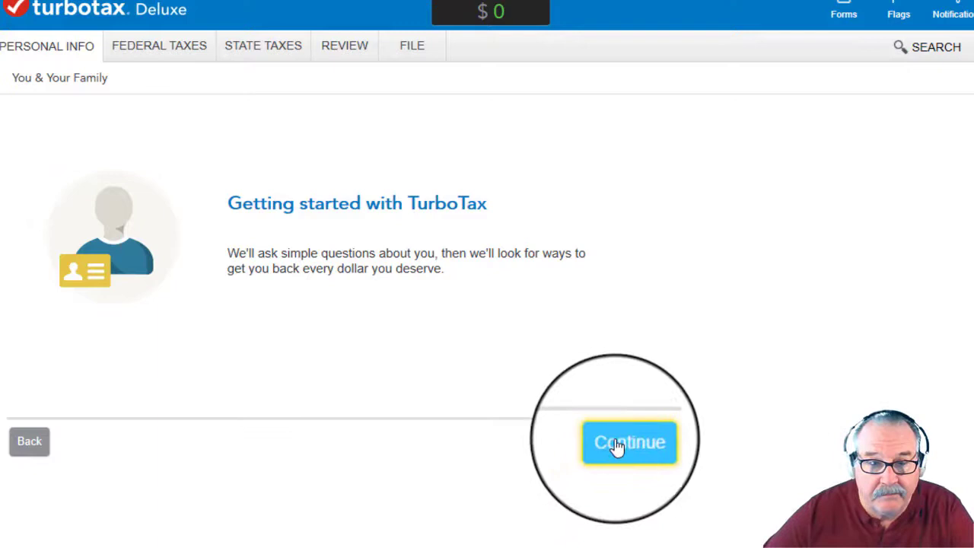
Step: Enter the taxpayer's first name 'Horac', occupation Manager, and no armed forces service
{"action": "left_click", "coordinate": [629, 442]}
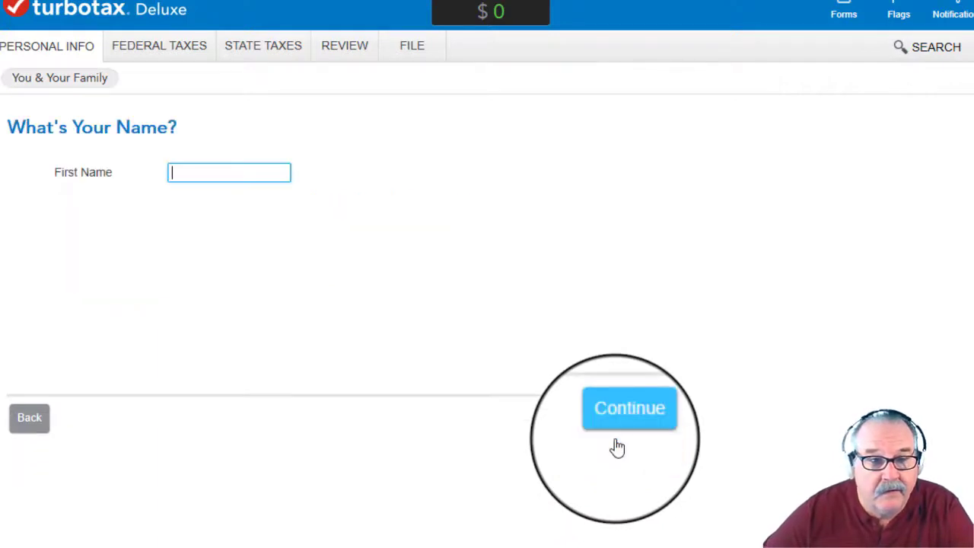
{"action": "type", "text": "H"}
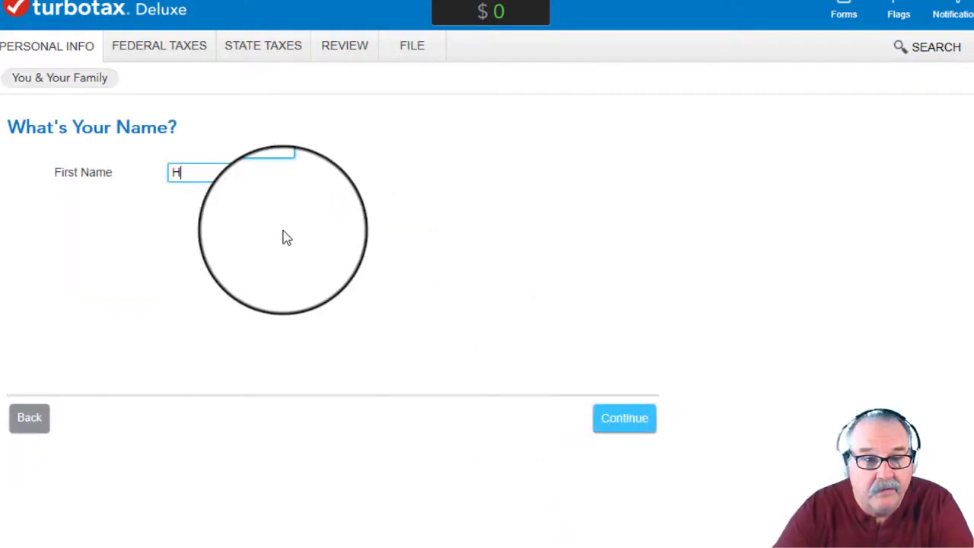
{"action": "type", "text": "orace"}
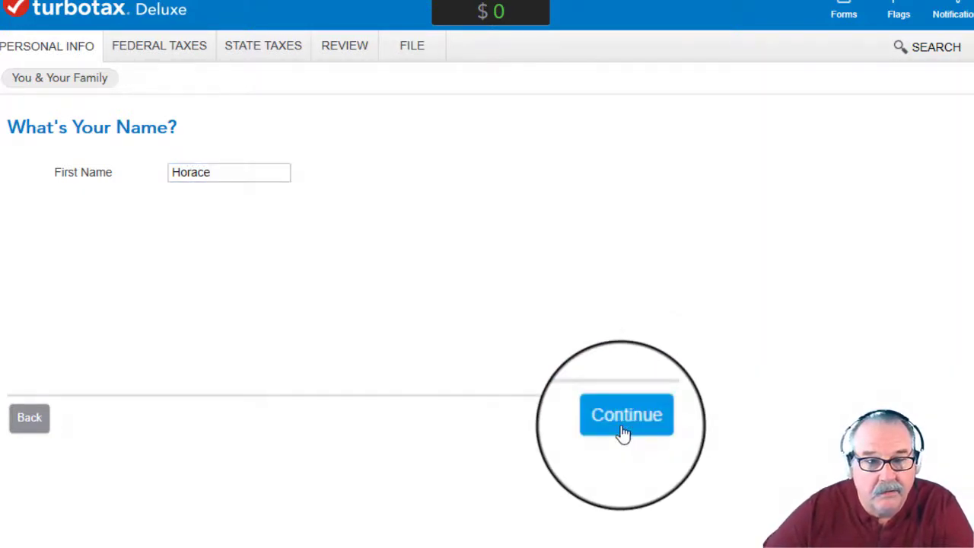
{"action": "left_click", "coordinate": [626, 415]}
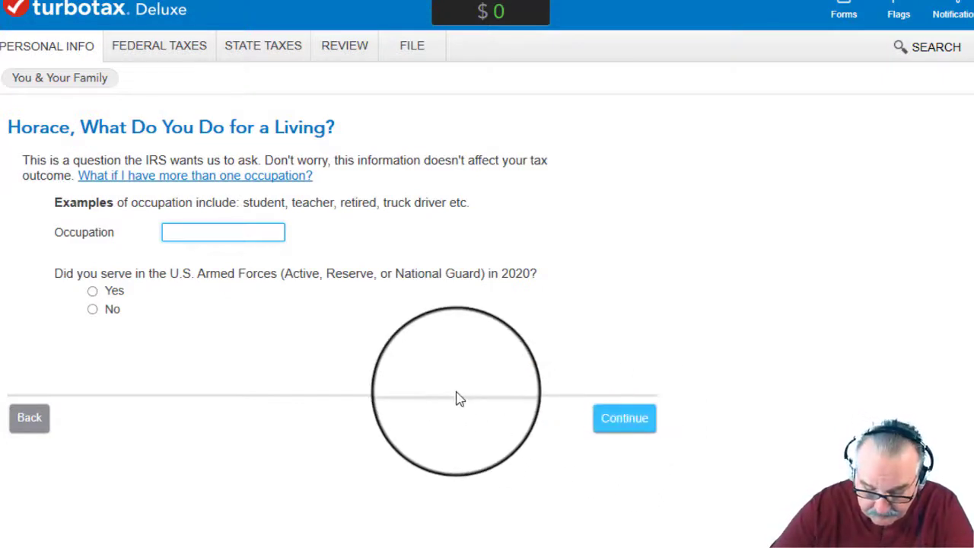
{"action": "type", "text": "Manager"}
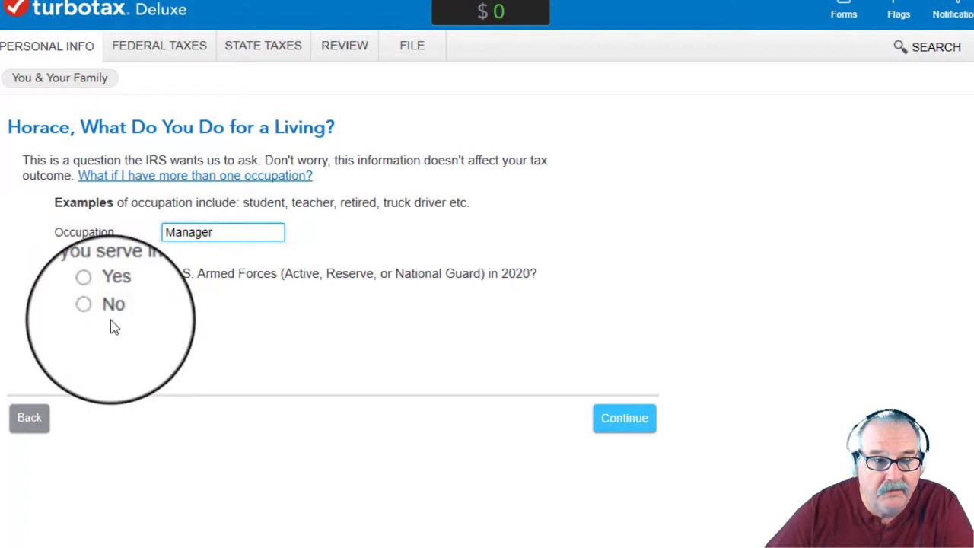
{"action": "left_click", "coordinate": [92, 308]}
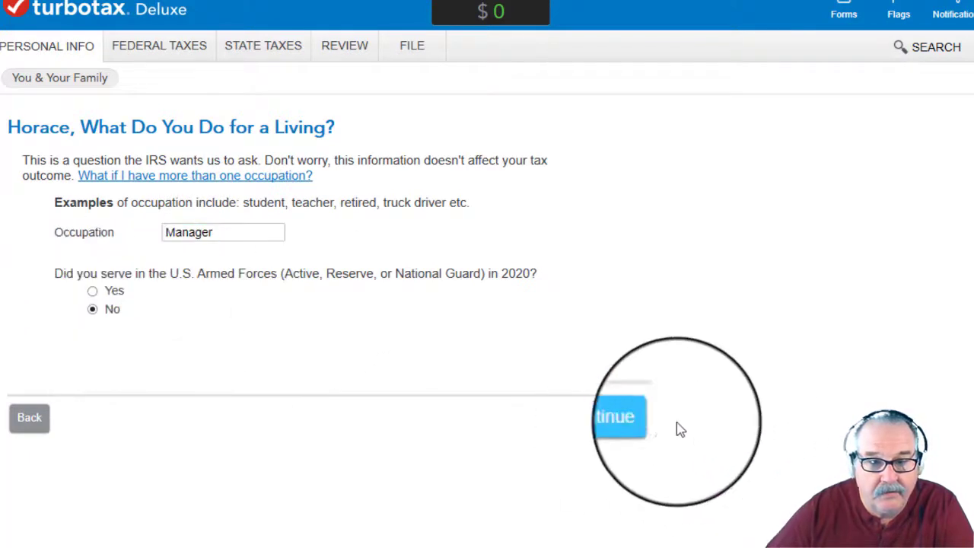
{"action": "left_click", "coordinate": [616, 416]}
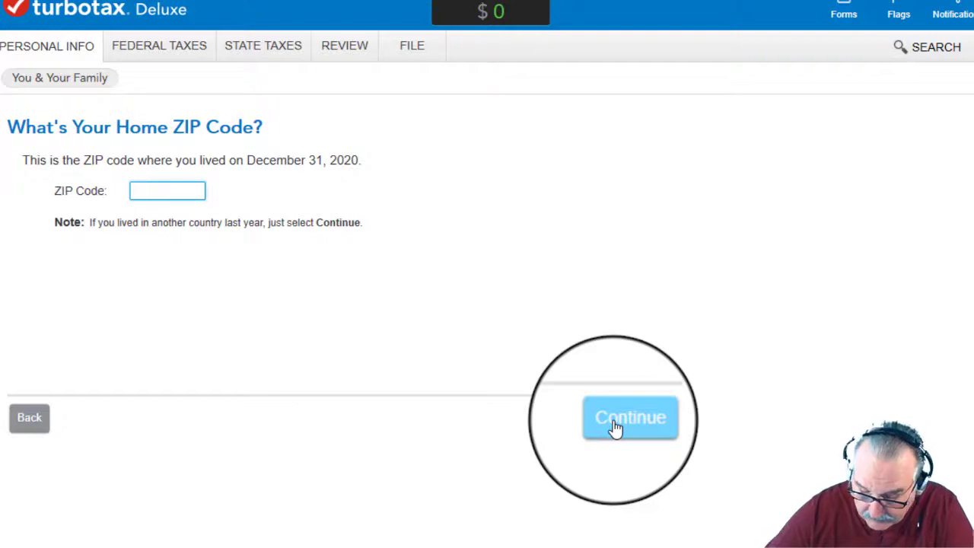
Step: Enter the home ZIP code and confirm California residency for all of 2020
{"action": "type", "text": "908"}
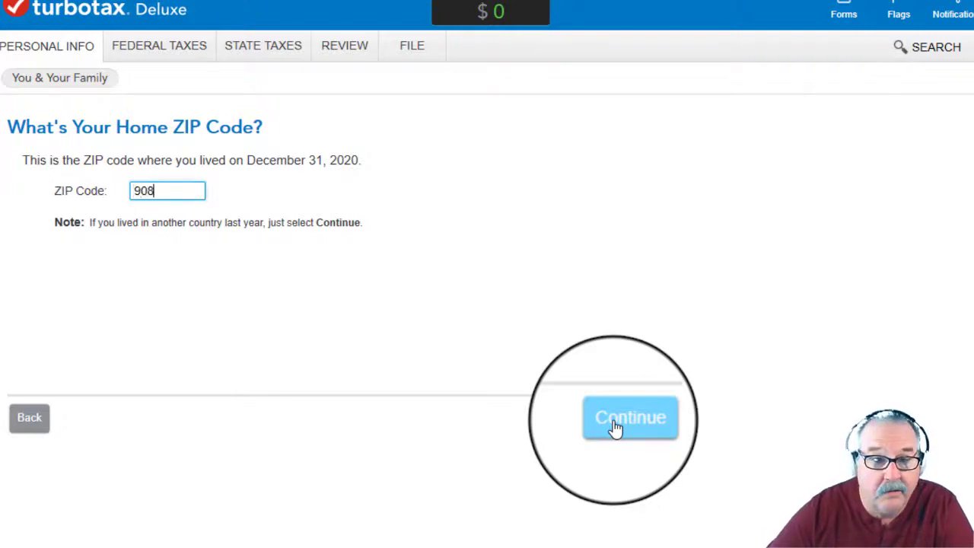
{"action": "left_click", "coordinate": [630, 417]}
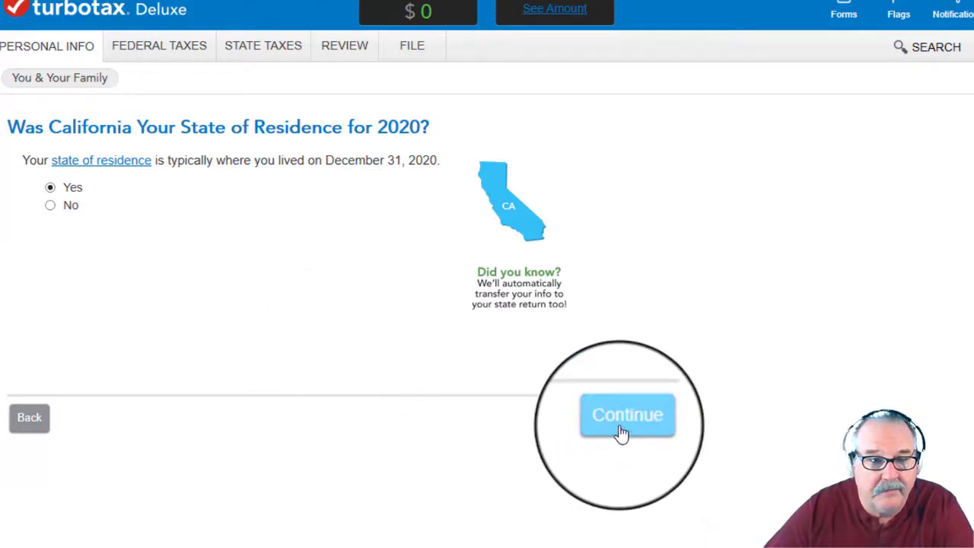
{"action": "left_click", "coordinate": [627, 414]}
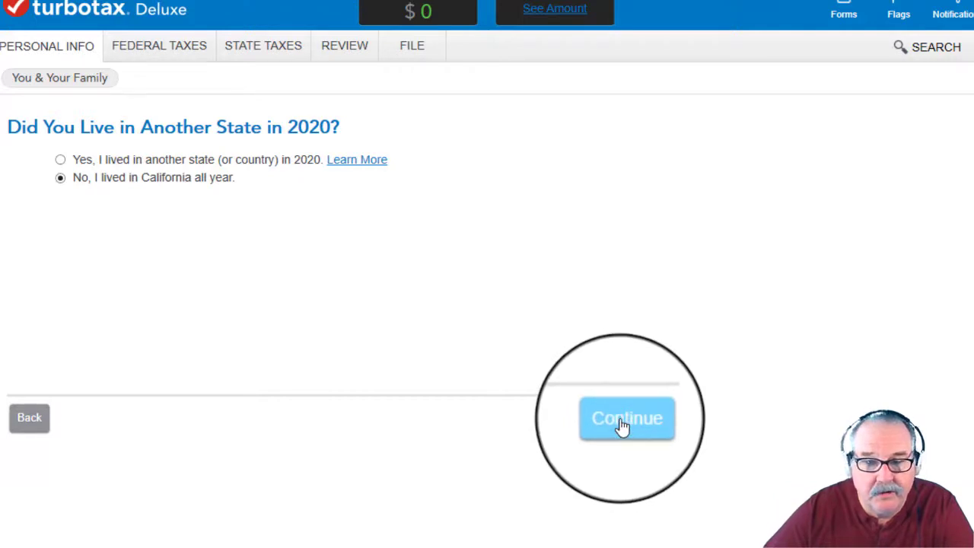
{"action": "left_click", "coordinate": [626, 418]}
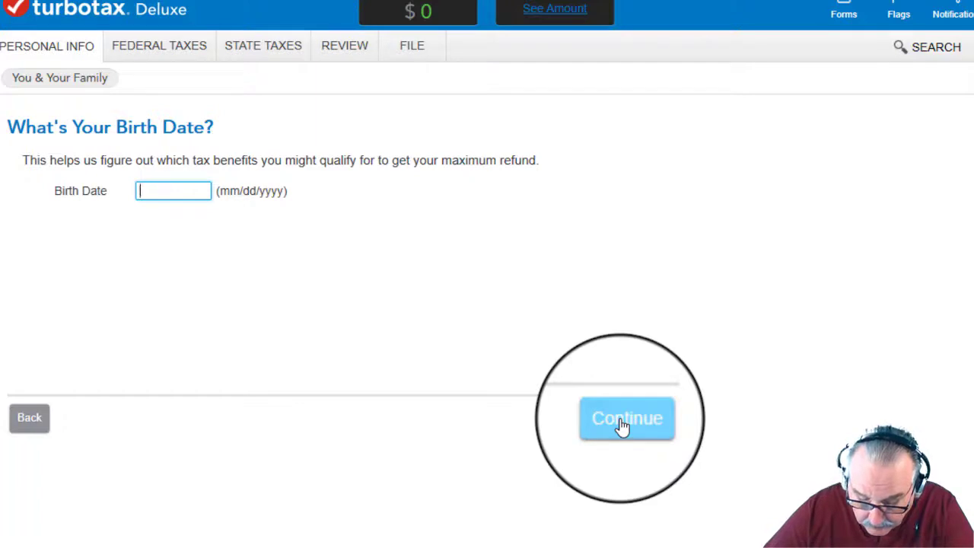
{"action": "type", "text": "08/14/"}
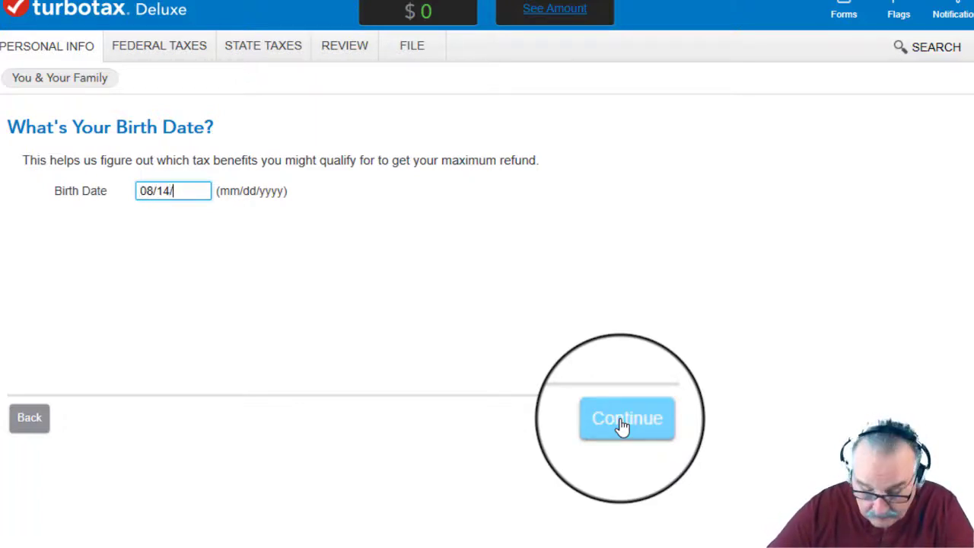
{"action": "type", "text": "1974"}
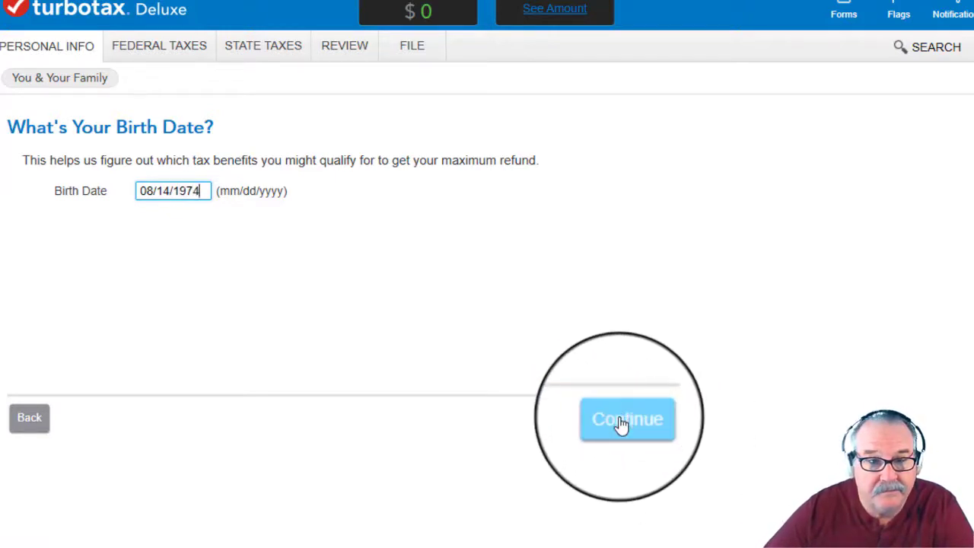
{"action": "left_click", "coordinate": [626, 419]}
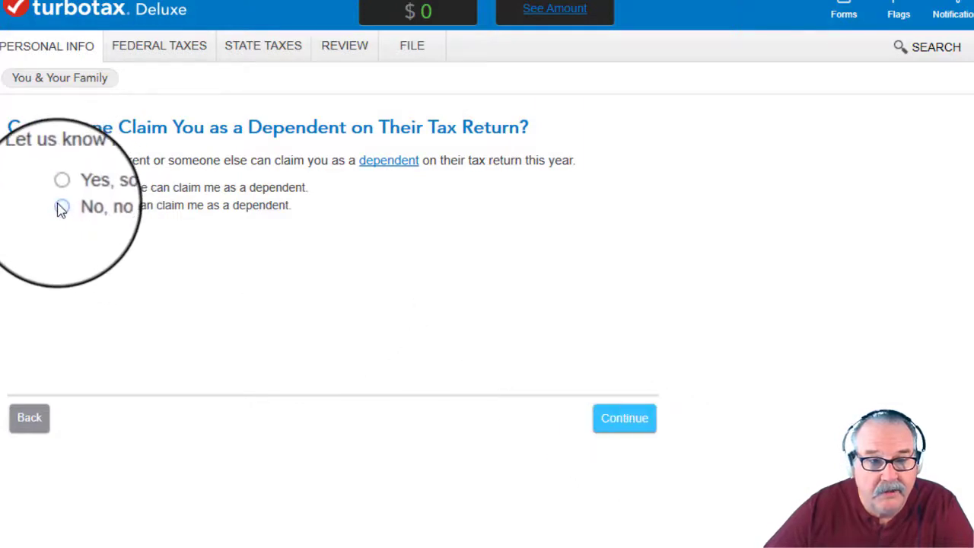
Step: Answer that nobody can claim the taxpayer as a dependent and no special situations apply
{"action": "left_click", "coordinate": [61, 206]}
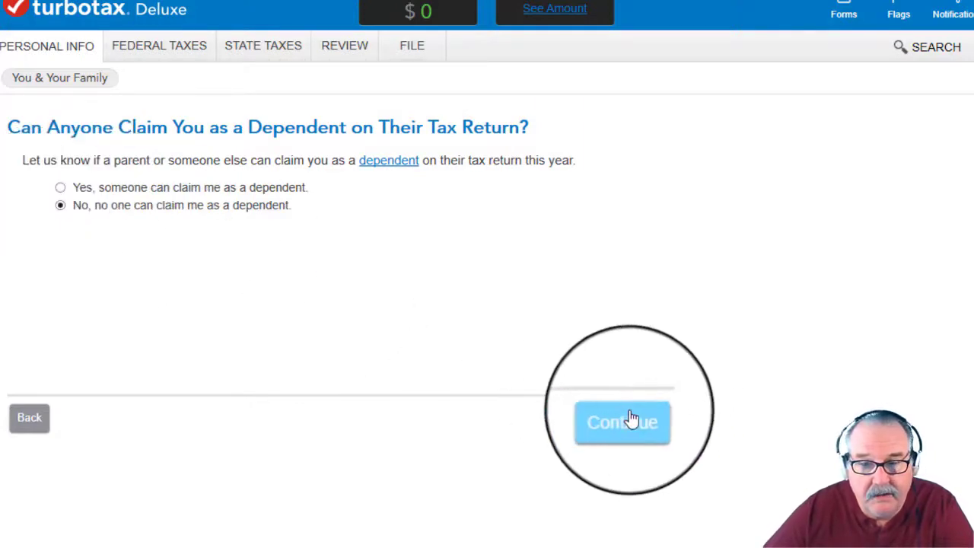
{"action": "left_click", "coordinate": [623, 422]}
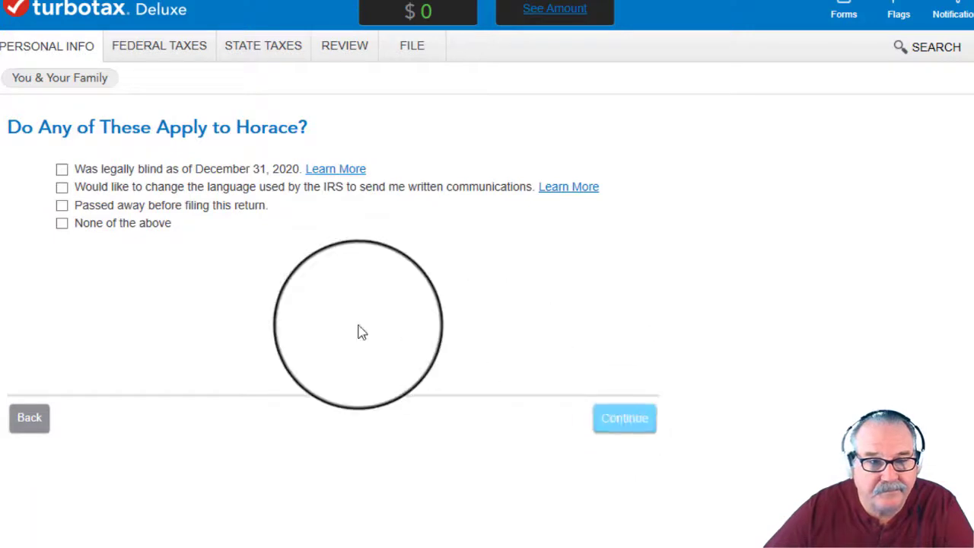
{"action": "left_click", "coordinate": [61, 223]}
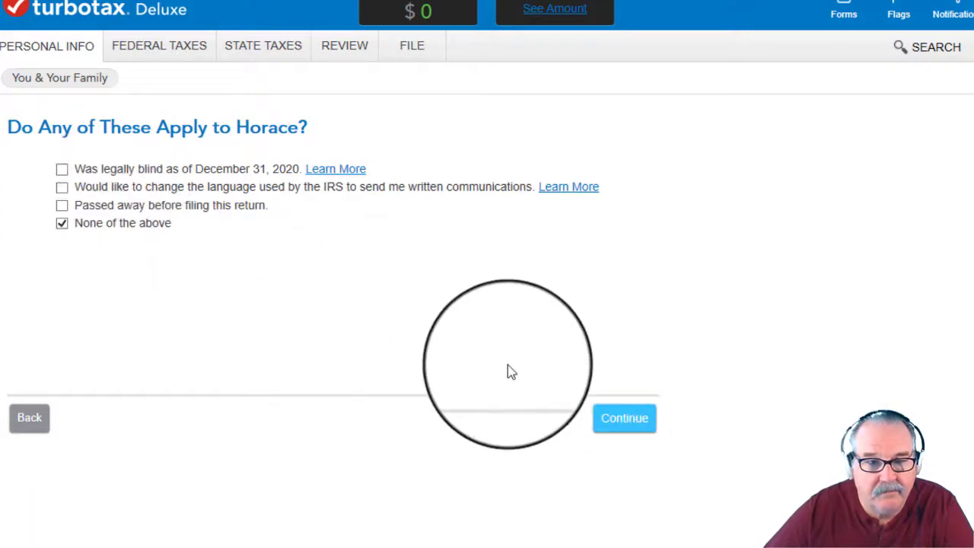
{"action": "left_click", "coordinate": [624, 417]}
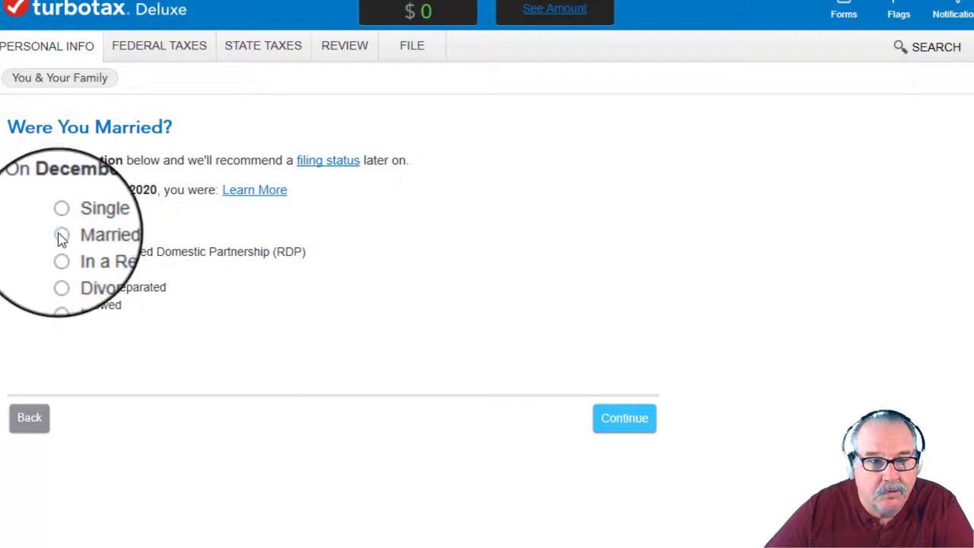
Step: Choose Married, filing together with the spouse, and continue to the spouse's name
{"action": "left_click", "coordinate": [60, 234]}
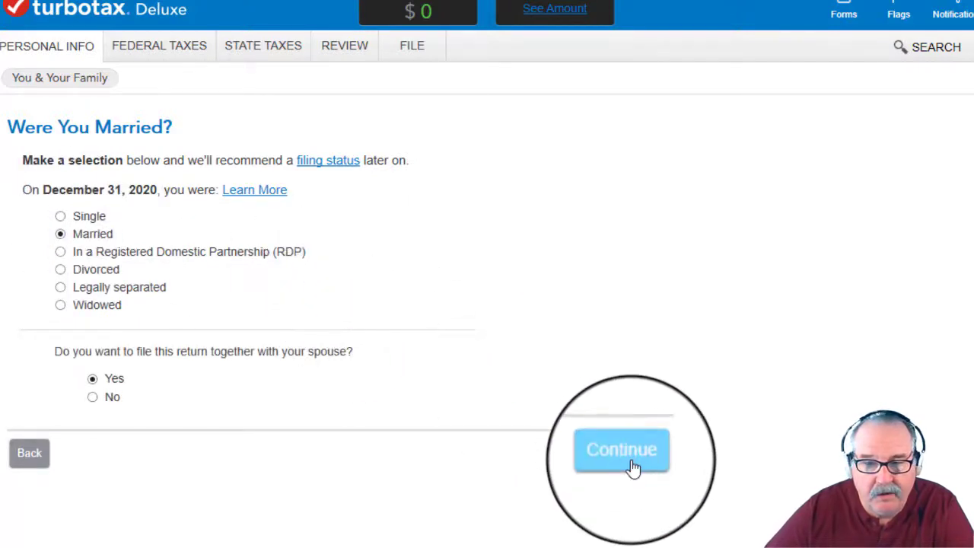
{"action": "left_click", "coordinate": [621, 449]}
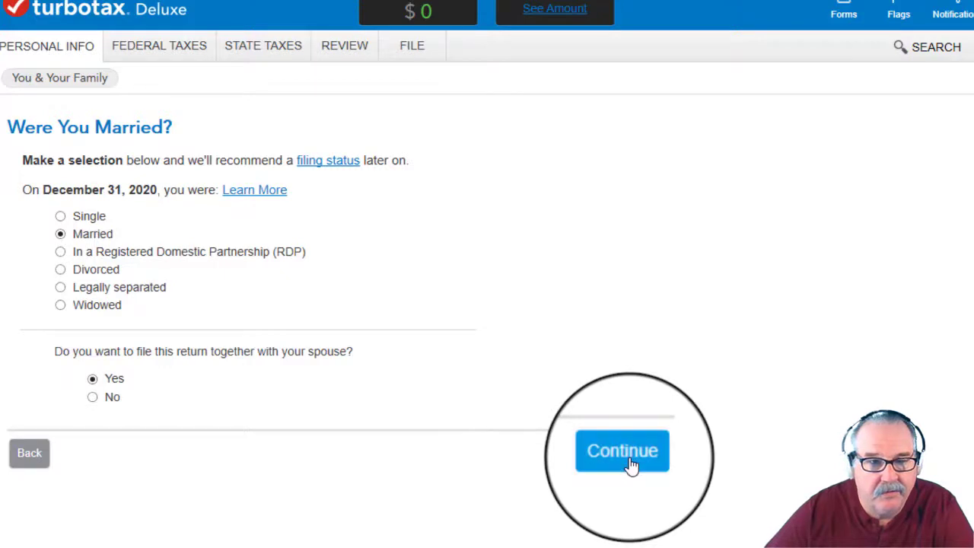
{"action": "left_click", "coordinate": [622, 451]}
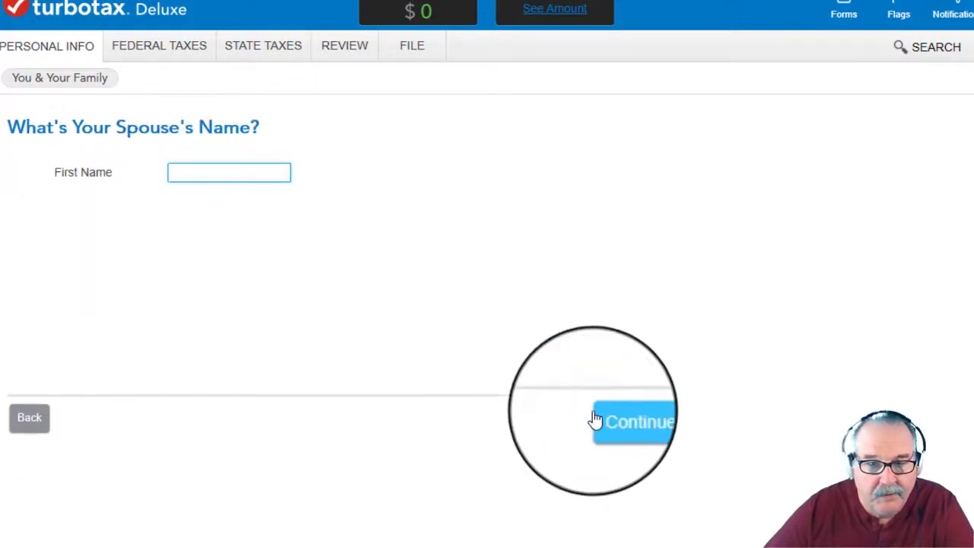
Step: Enter the spouse's first name Marian
{"action": "type", "text": "Mar"}
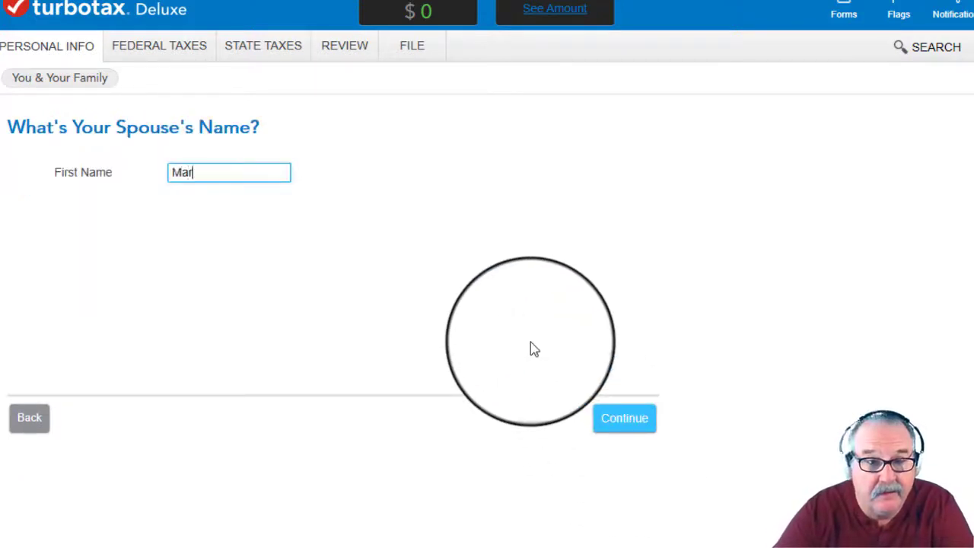
{"action": "type", "text": "i"}
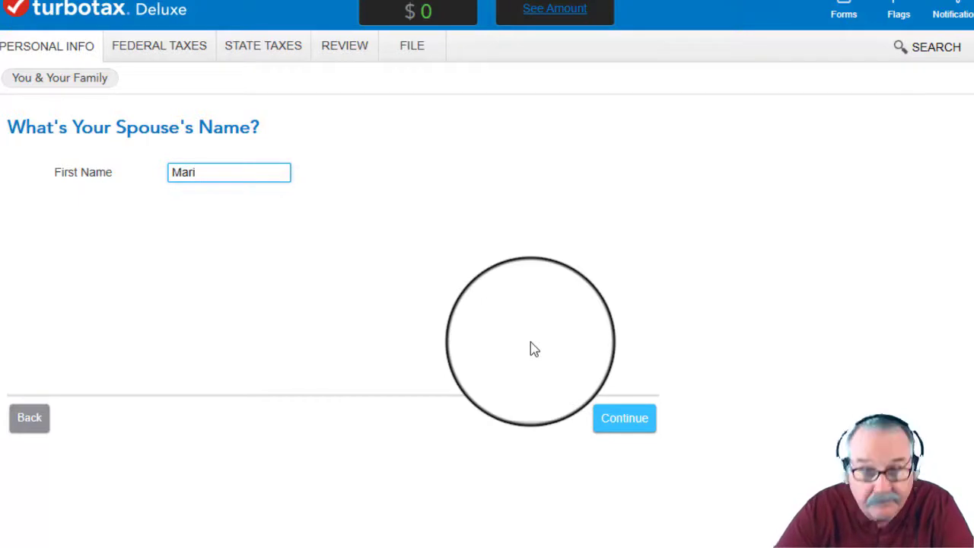
{"action": "type", "text": "an"}
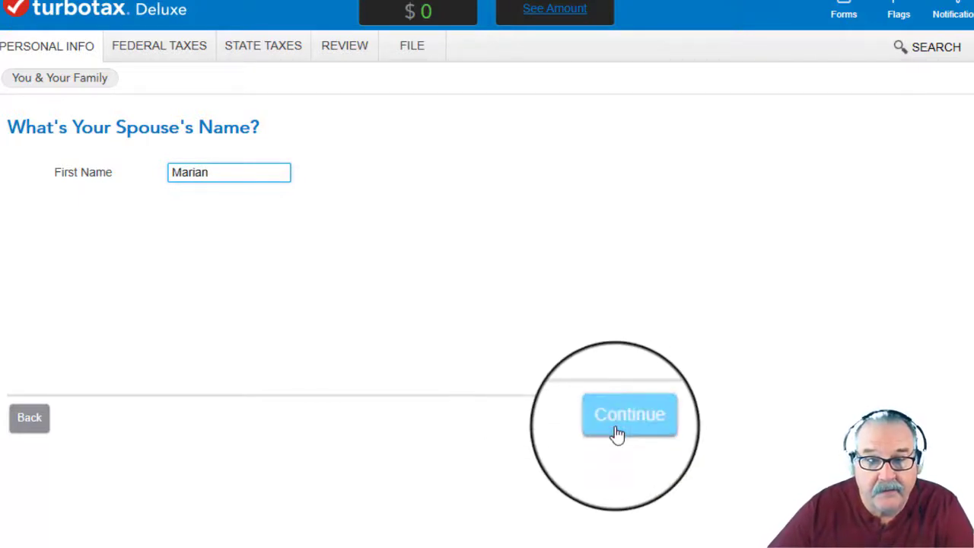
{"action": "left_click", "coordinate": [629, 414]}
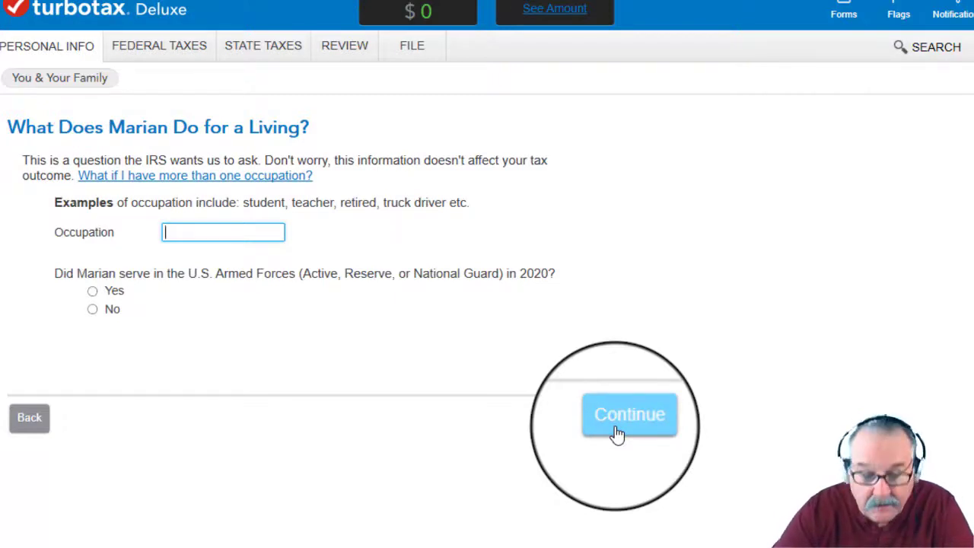
Step: Give the spouse occupation Teacher, no military service, and full-year California residency
{"action": "type", "text": "Teacher"}
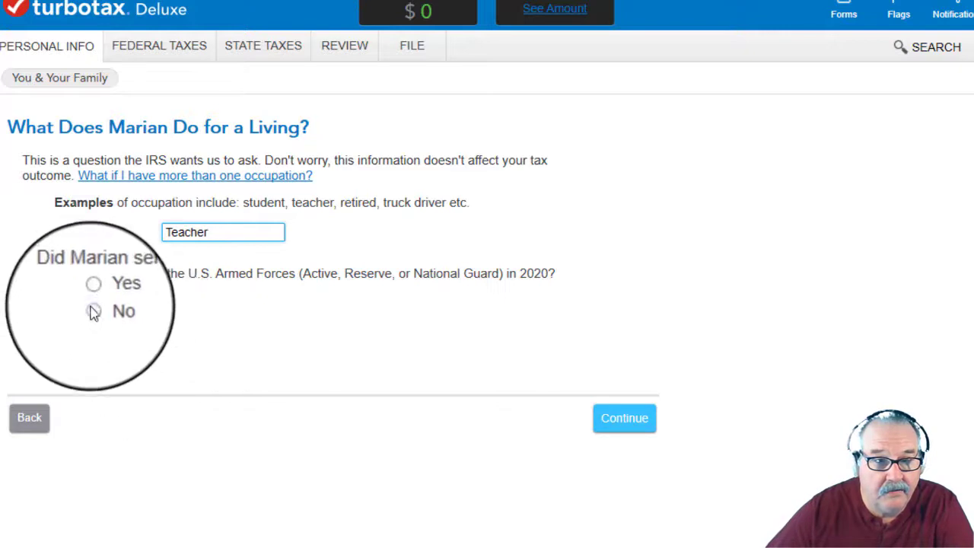
{"action": "left_click", "coordinate": [92, 309]}
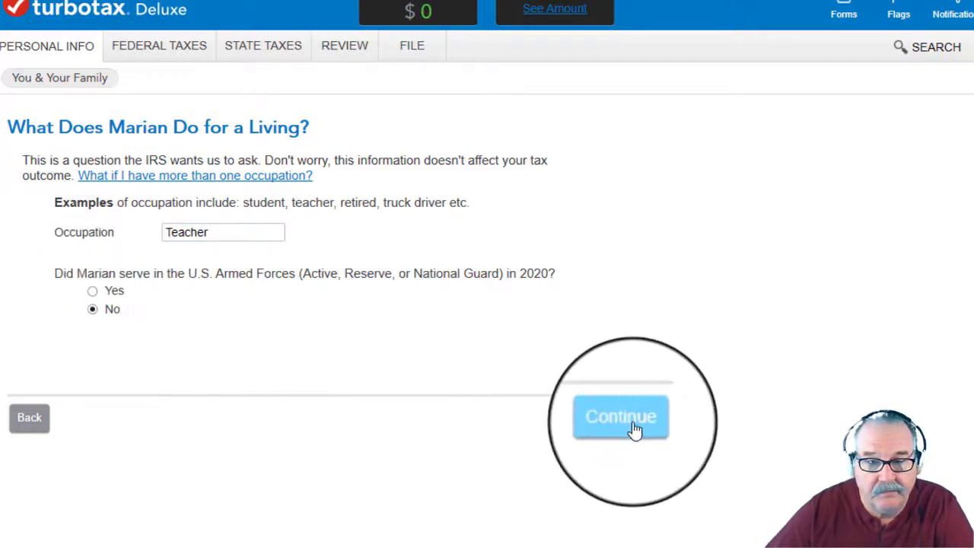
{"action": "left_click", "coordinate": [620, 416]}
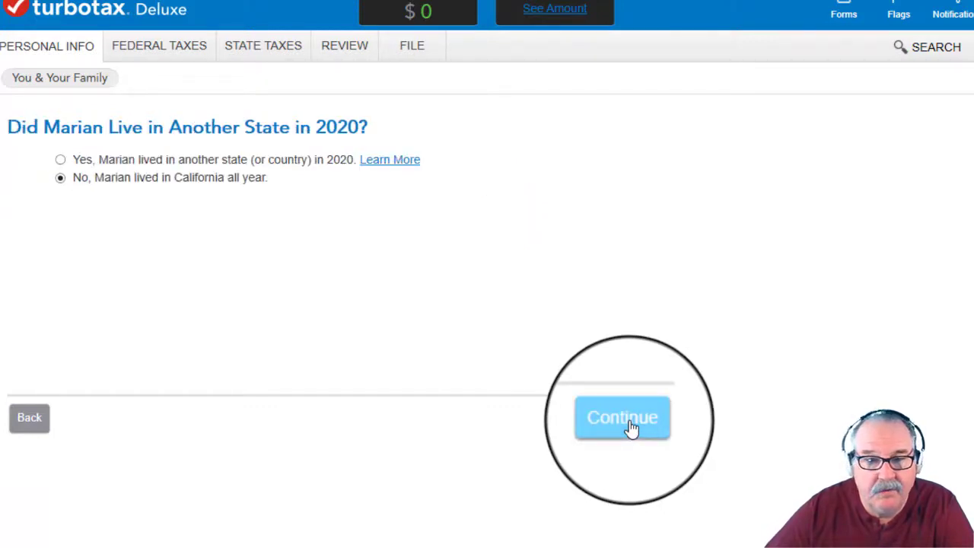
{"action": "left_click", "coordinate": [622, 417]}
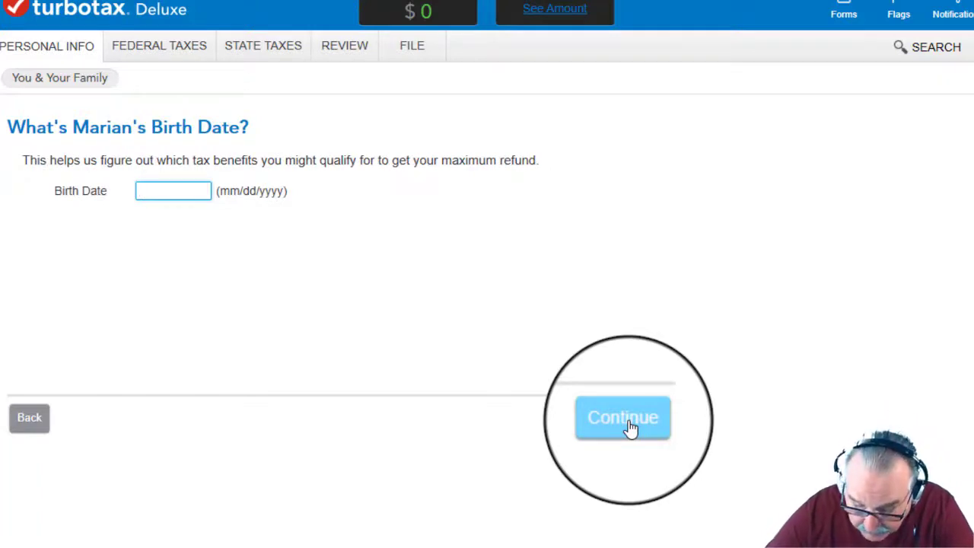
{"action": "type", "text": "06/29/1"}
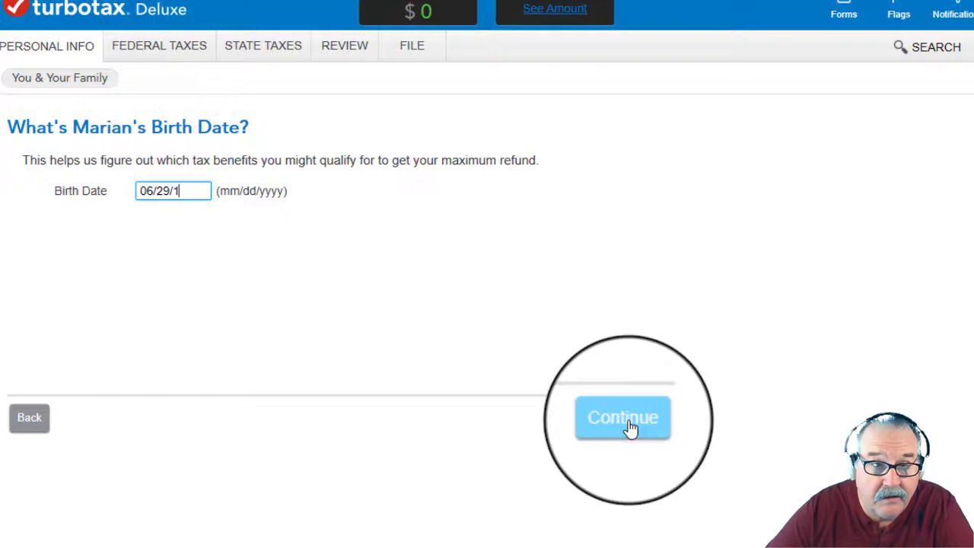
{"action": "type", "text": "977"}
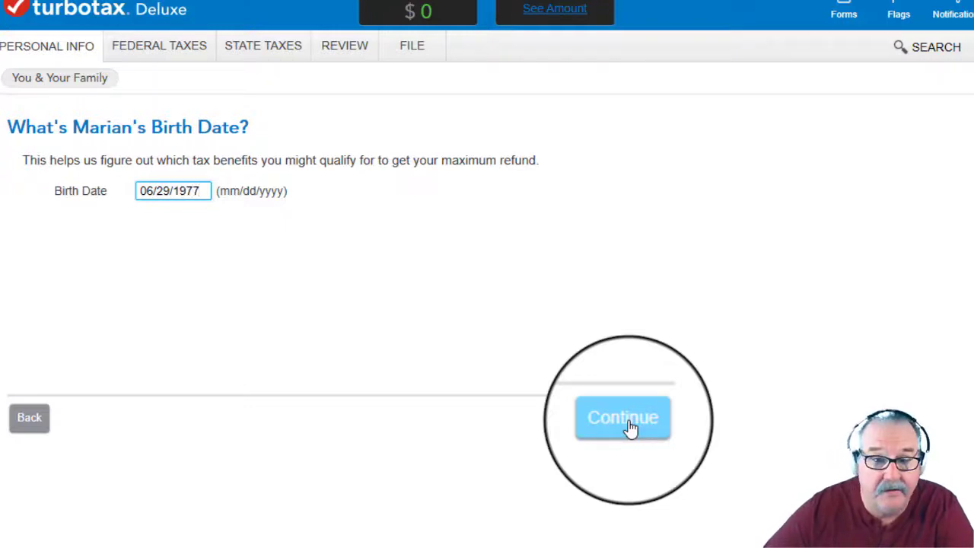
{"action": "left_click", "coordinate": [622, 418]}
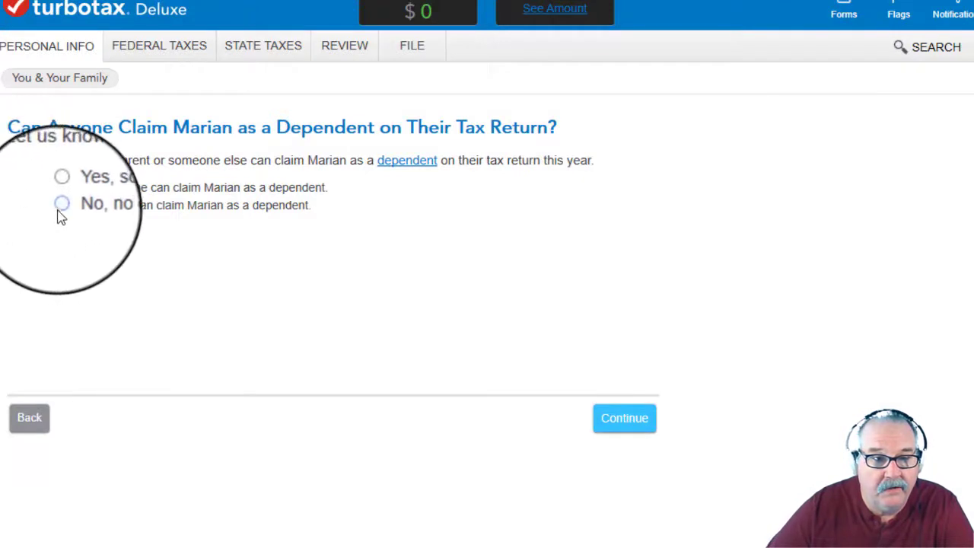
Step: Answer that nobody can claim the spouse as a dependent and no special situations apply
{"action": "left_click", "coordinate": [61, 205]}
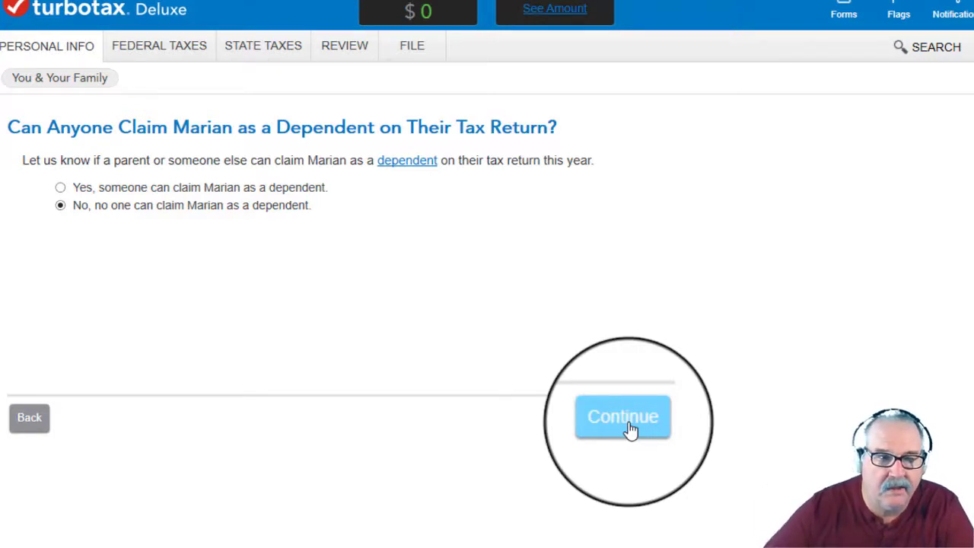
{"action": "left_click", "coordinate": [622, 417]}
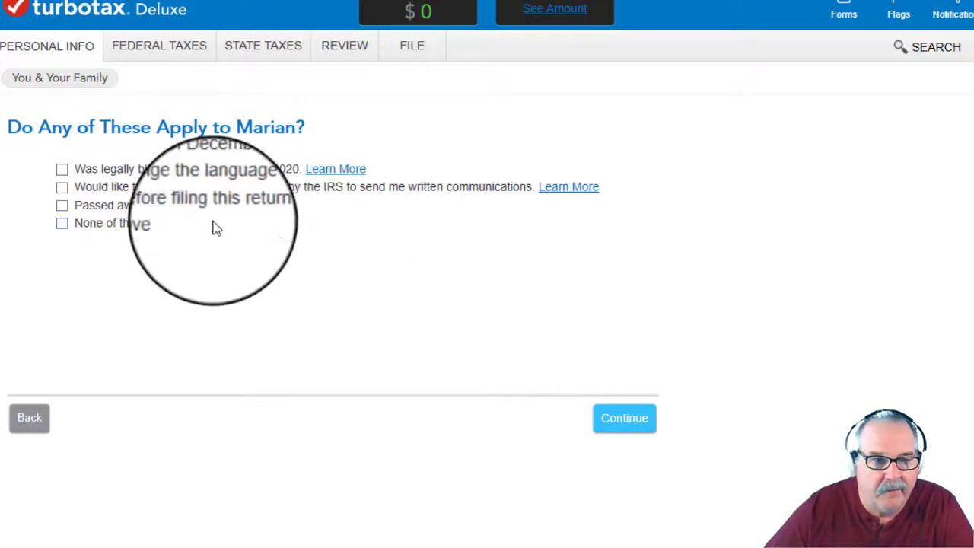
{"action": "left_click", "coordinate": [62, 222]}
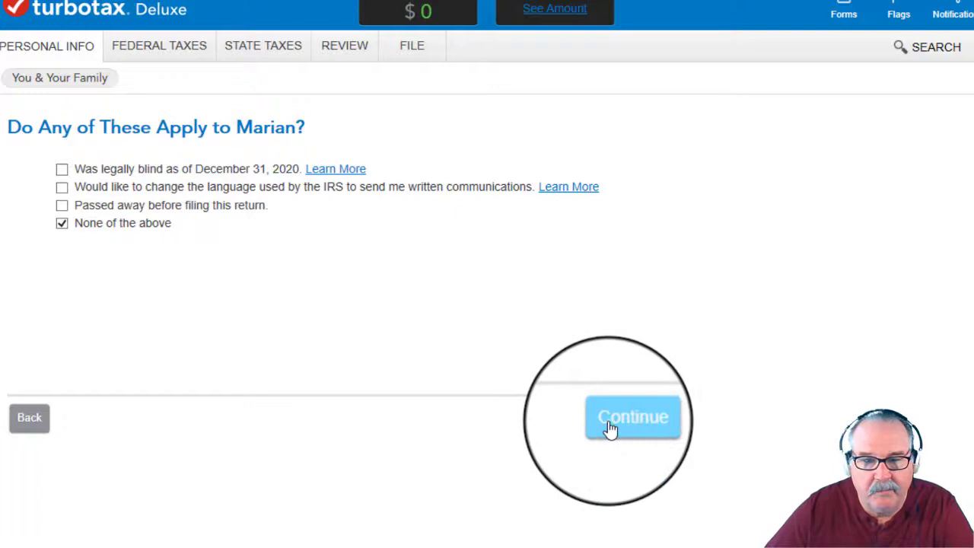
{"action": "left_click", "coordinate": [633, 417]}
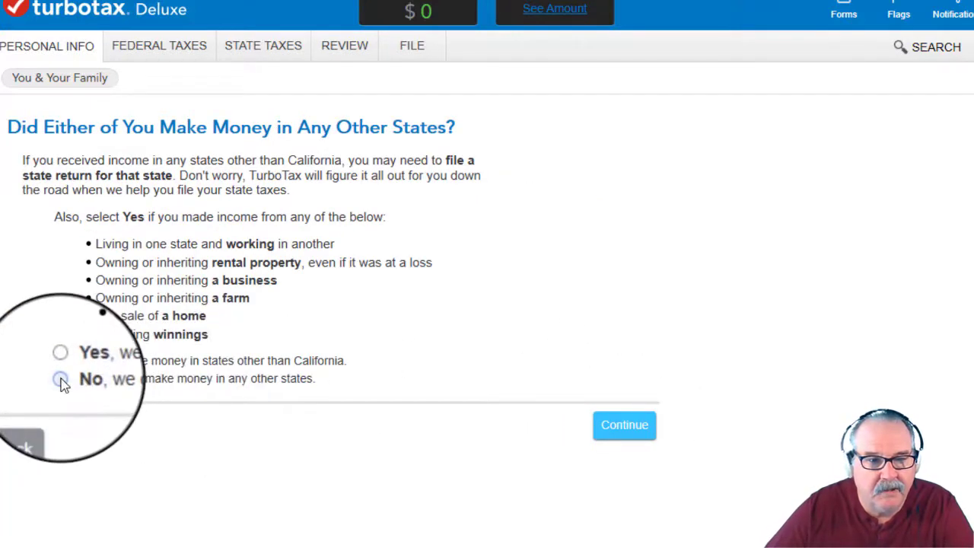
Step: Choose 'No, we didn't make money in any other states'
{"action": "left_click", "coordinate": [60, 378]}
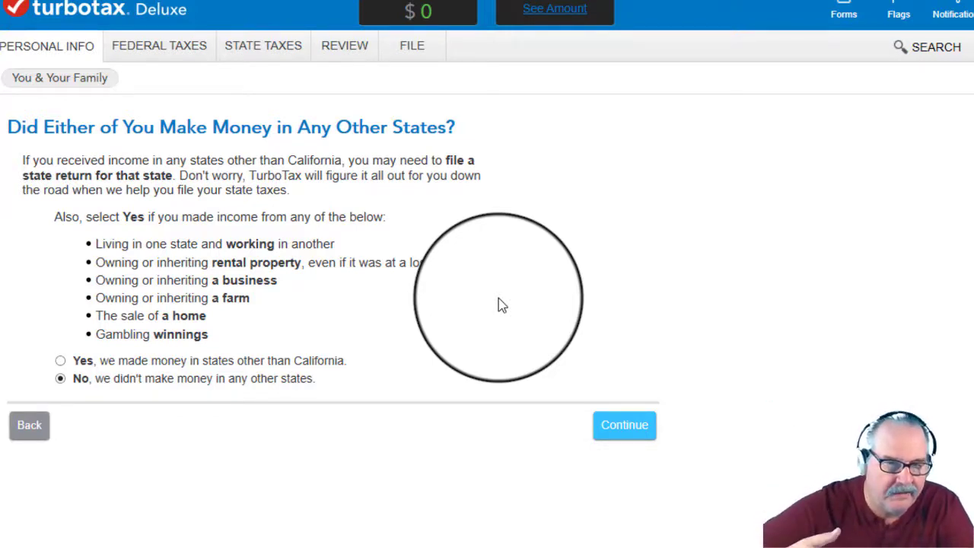
{"action": "mouse_move", "coordinate": [510, 315]}
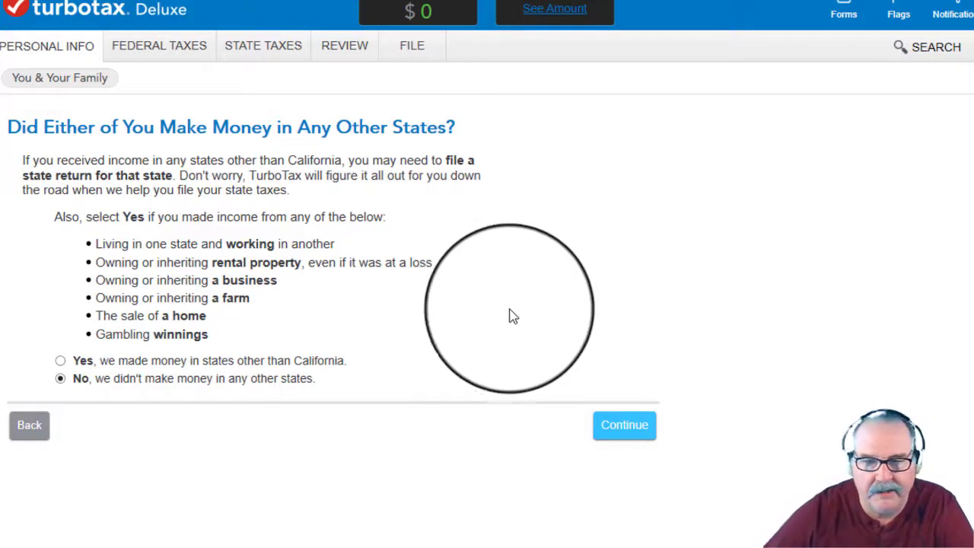
Step: Submit the other-states answer, report having children, and choose 'My child' as the dependent type
{"action": "left_click", "coordinate": [624, 424]}
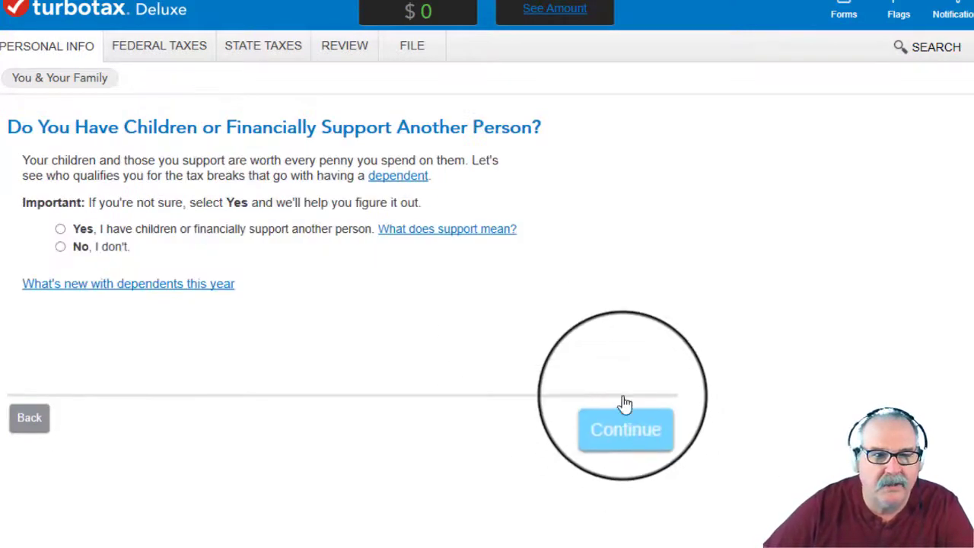
{"action": "mouse_move", "coordinate": [447, 283]}
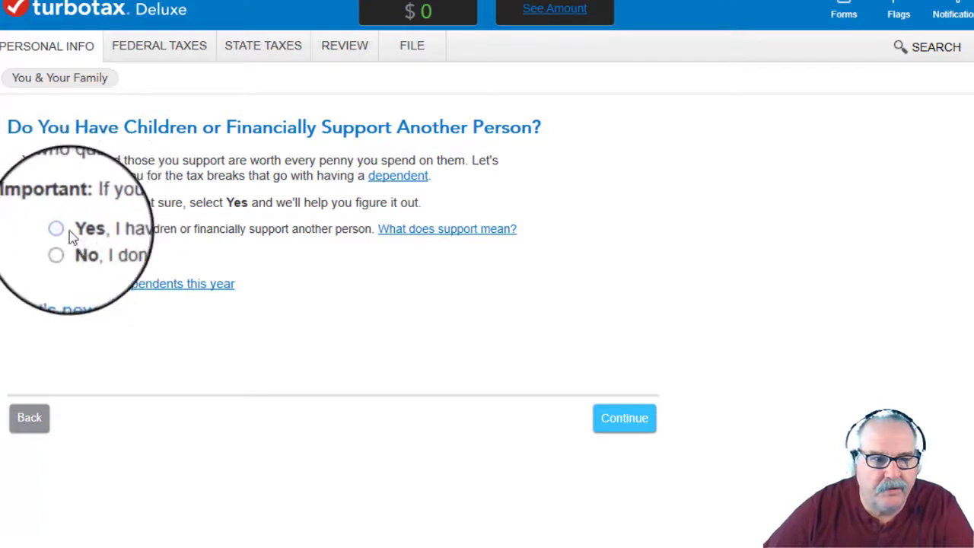
{"action": "left_click", "coordinate": [60, 229]}
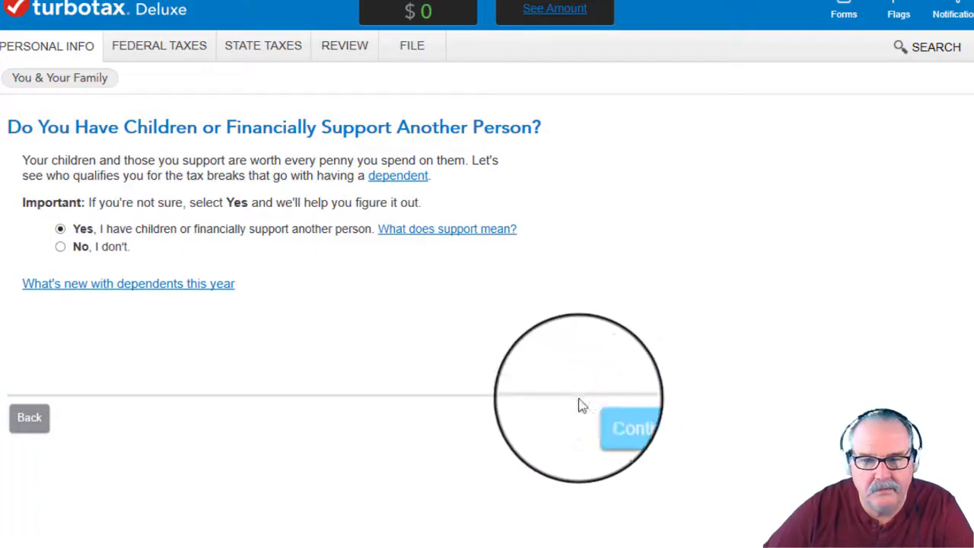
{"action": "left_click", "coordinate": [631, 428]}
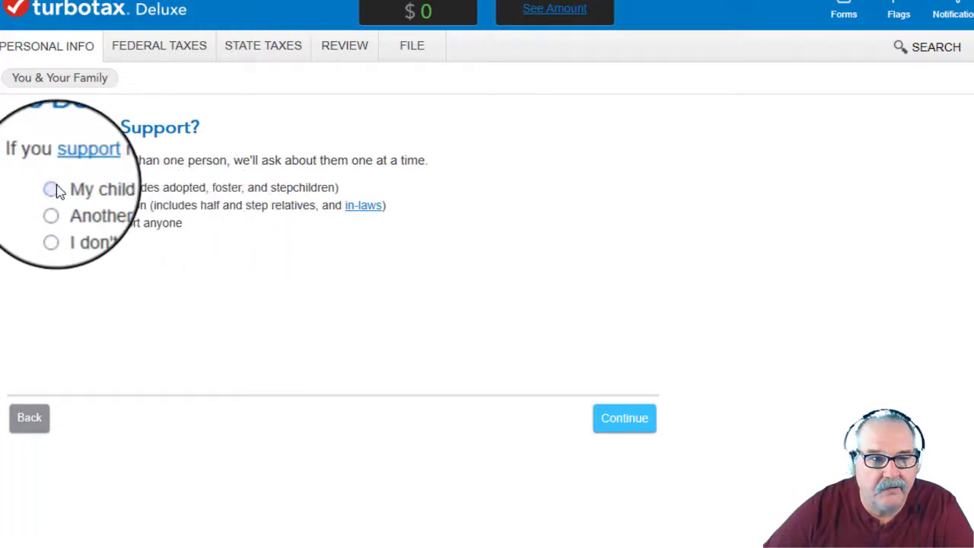
{"action": "left_click", "coordinate": [51, 189]}
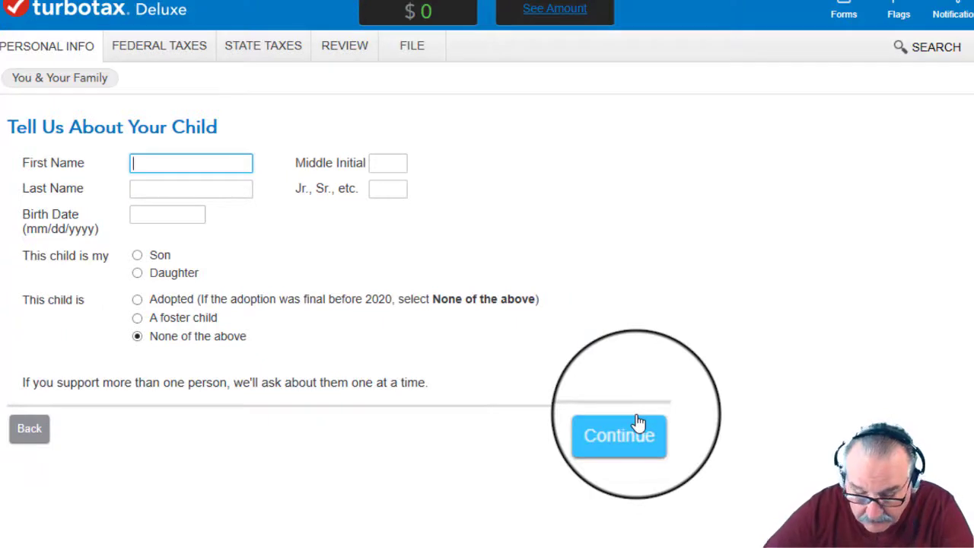
{"action": "type", "text": "Herbie"}
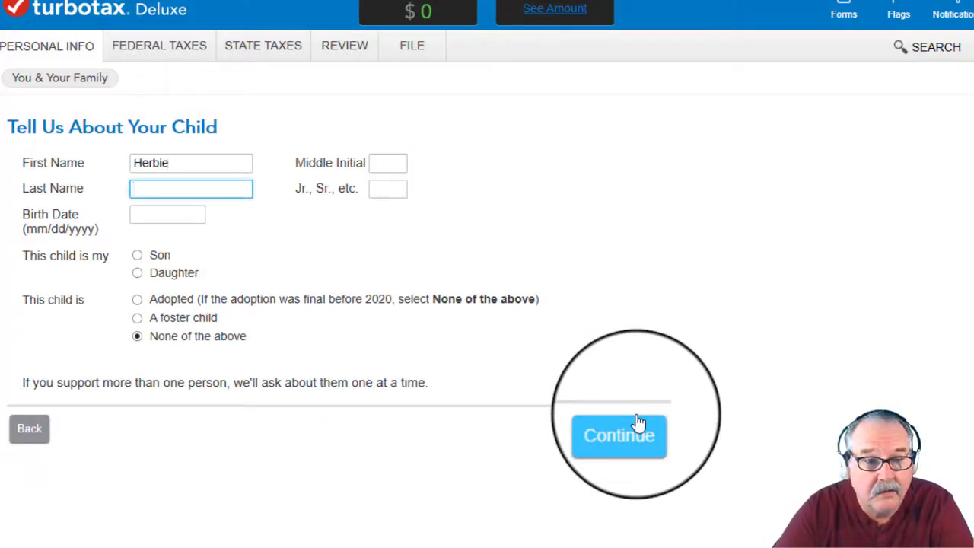
{"action": "type", "text": "Silver"}
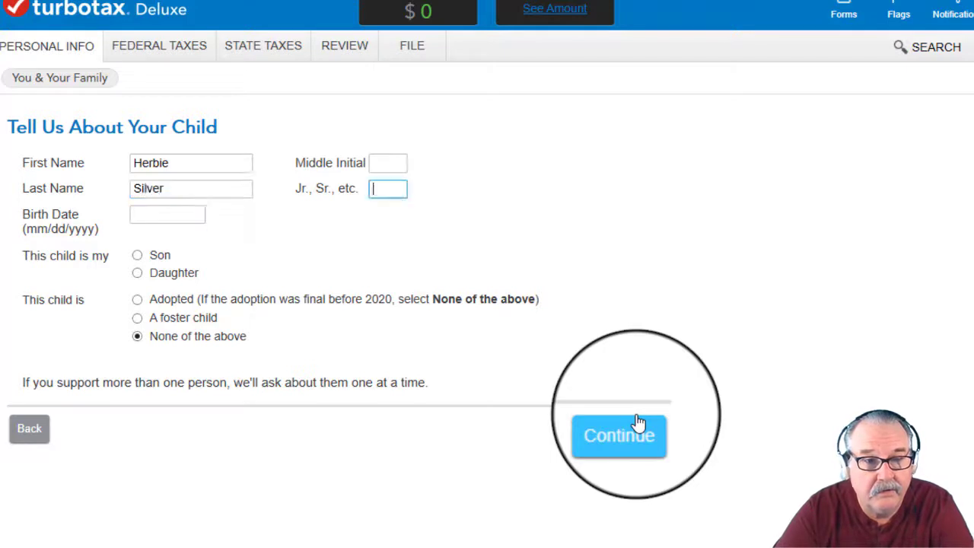
{"action": "left_click", "coordinate": [166, 213]}
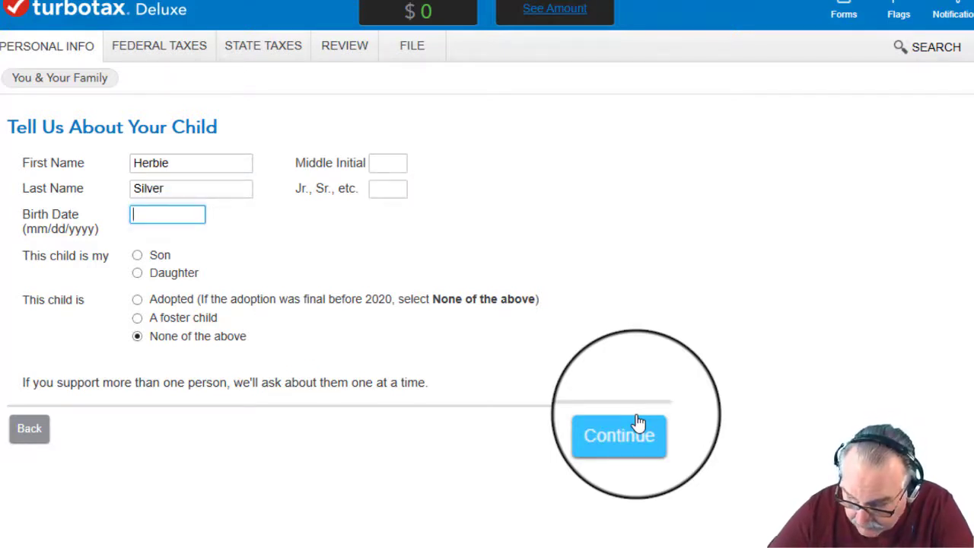
{"action": "type", "text": "05/30/"}
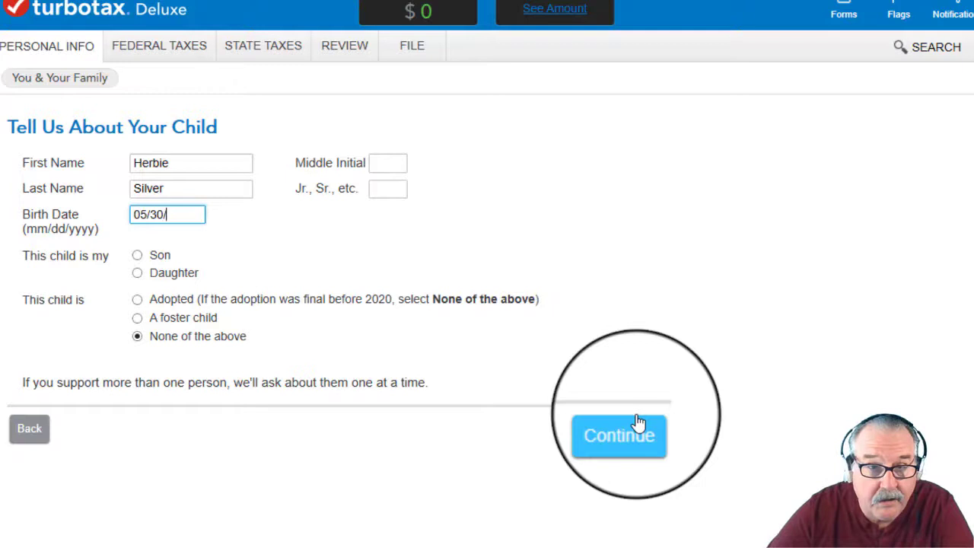
{"action": "type", "text": "2011"}
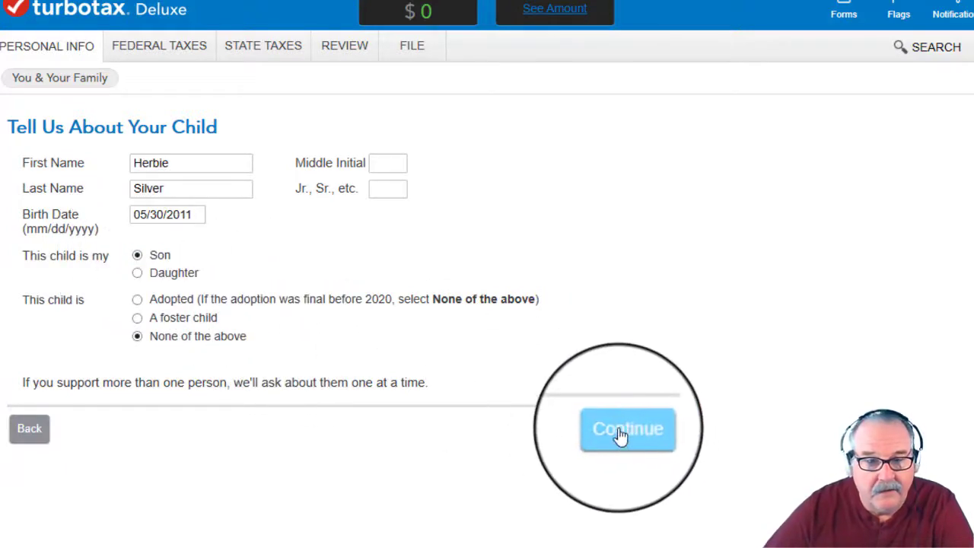
{"action": "left_click", "coordinate": [627, 428]}
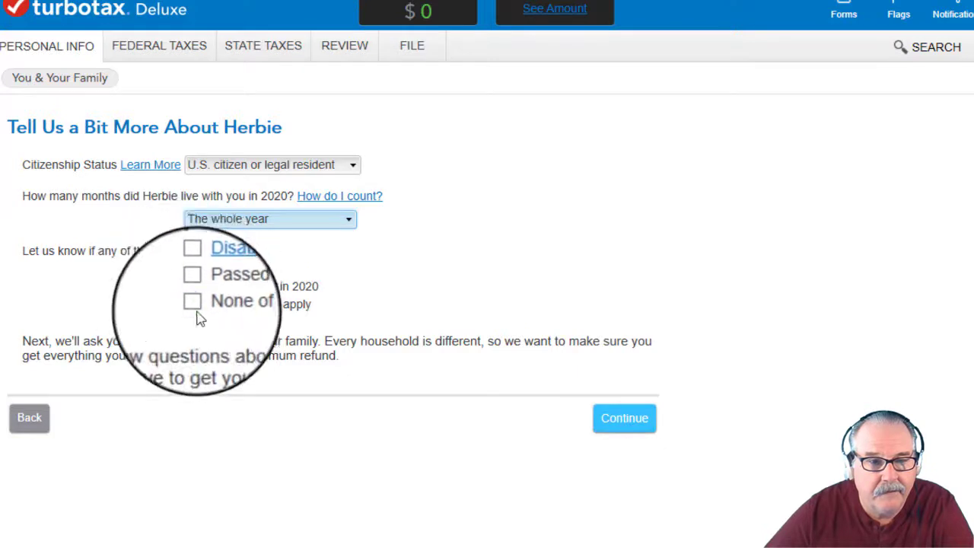
Step: Mark that none of the child's conditions apply and name both spouses as his parents
{"action": "left_click", "coordinate": [193, 303]}
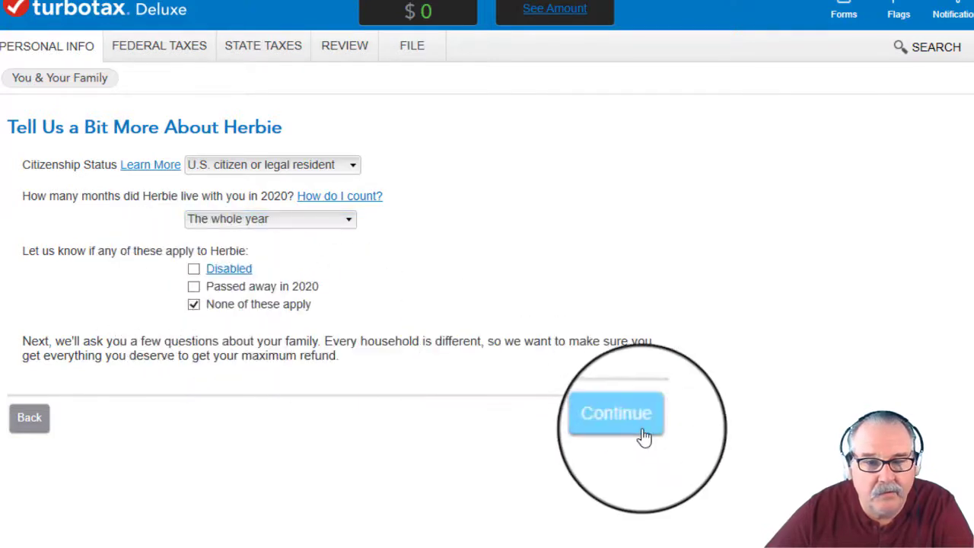
{"action": "left_click", "coordinate": [615, 413]}
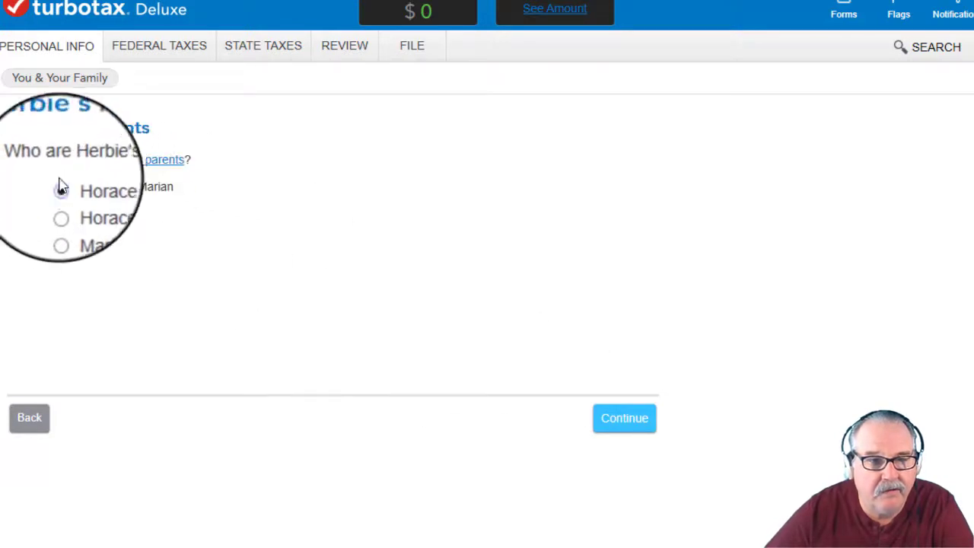
{"action": "left_click", "coordinate": [623, 417]}
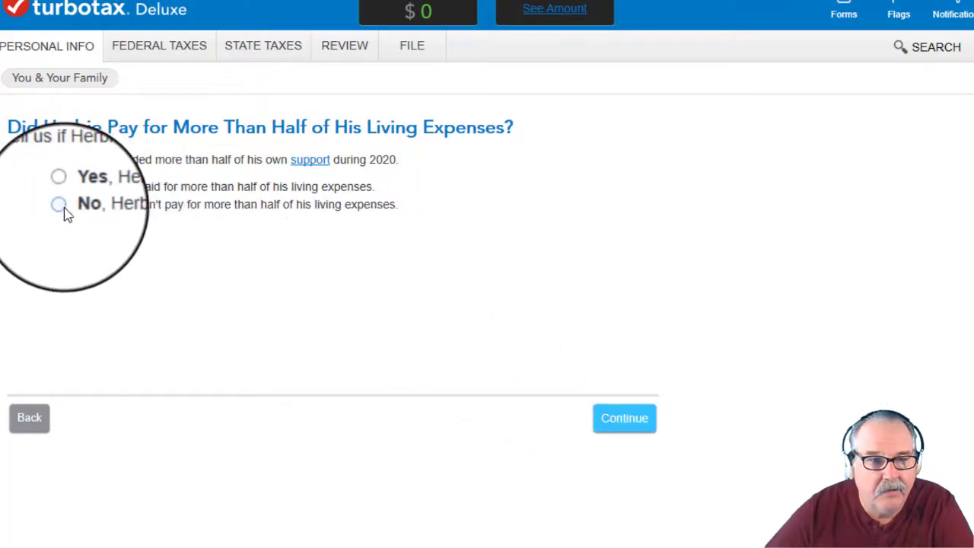
Step: Answer No to Herbie paying his own expenses and No to relative support
{"action": "left_click", "coordinate": [60, 204]}
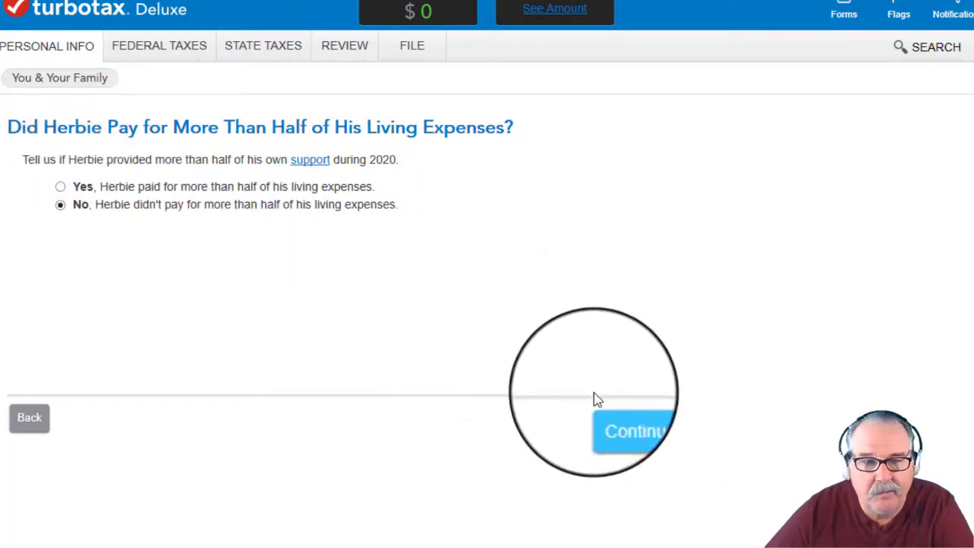
{"action": "left_click", "coordinate": [633, 431]}
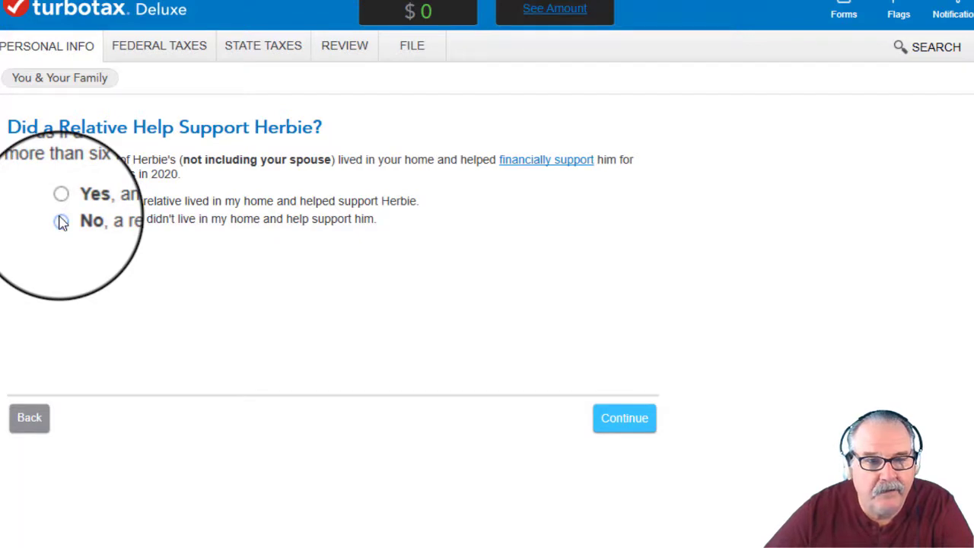
{"action": "left_click", "coordinate": [60, 219]}
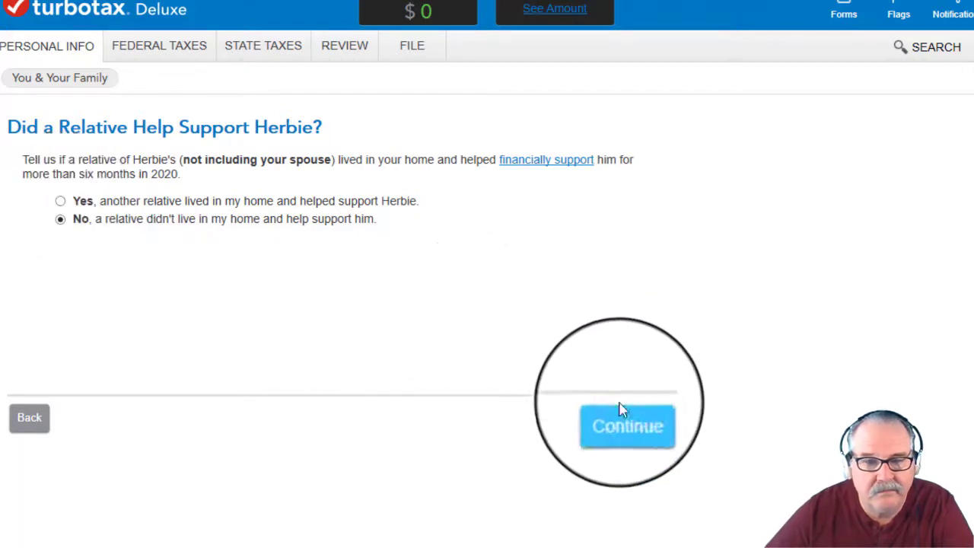
{"action": "left_click", "coordinate": [626, 426]}
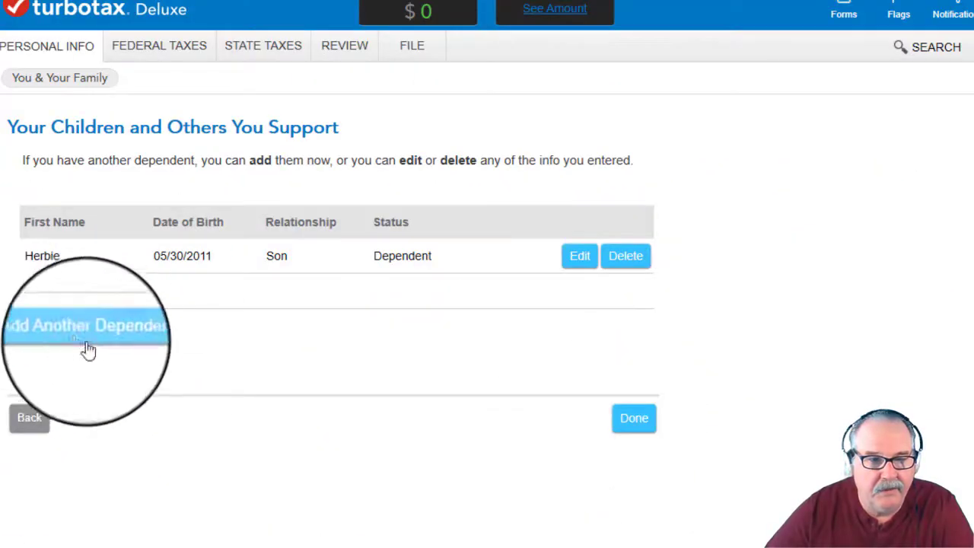
{"action": "left_click", "coordinate": [86, 325]}
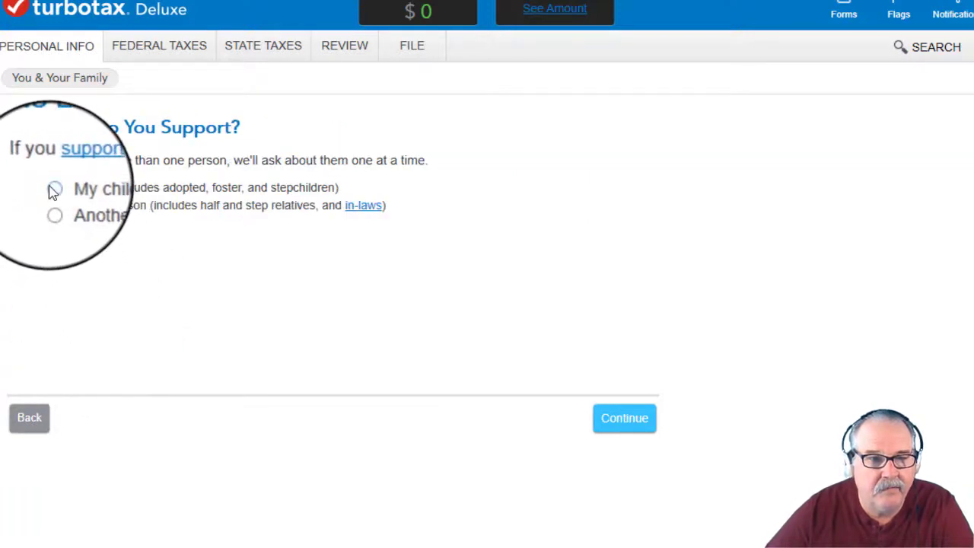
{"action": "left_click", "coordinate": [53, 187]}
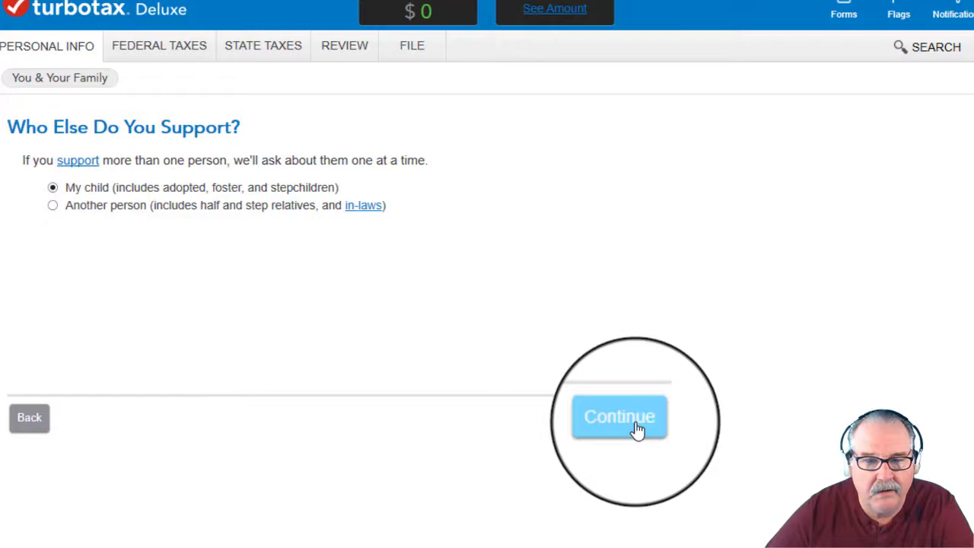
{"action": "left_click", "coordinate": [619, 416]}
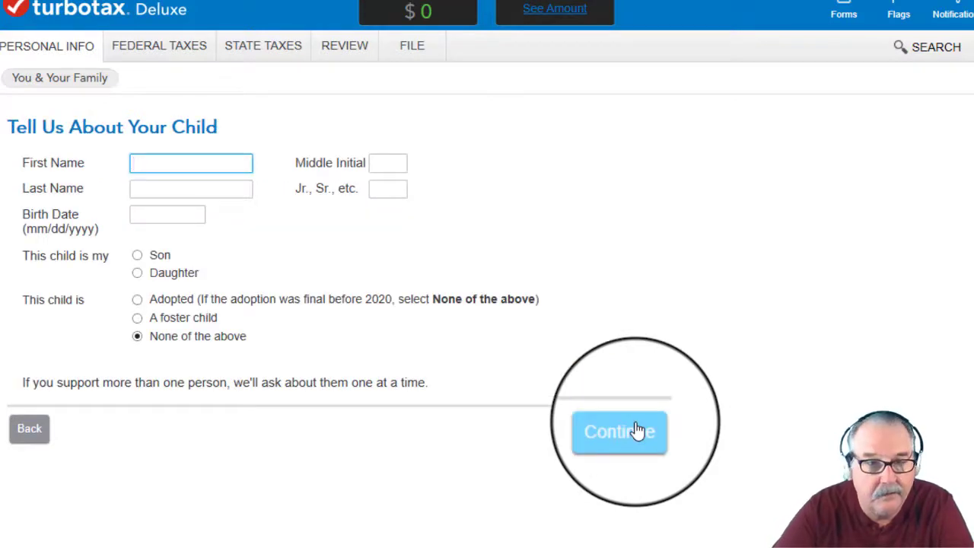
{"action": "type", "text": "S"}
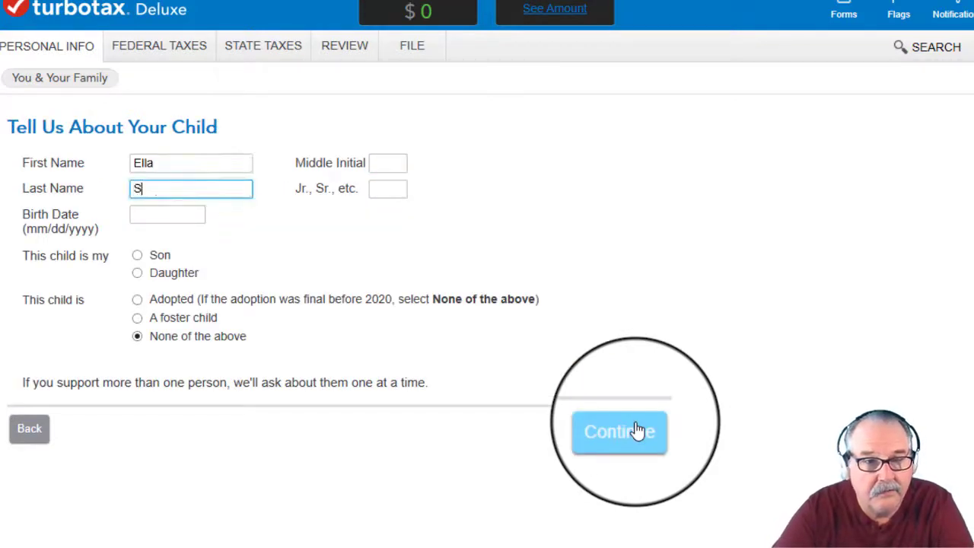
{"action": "type", "text": "ilver"}
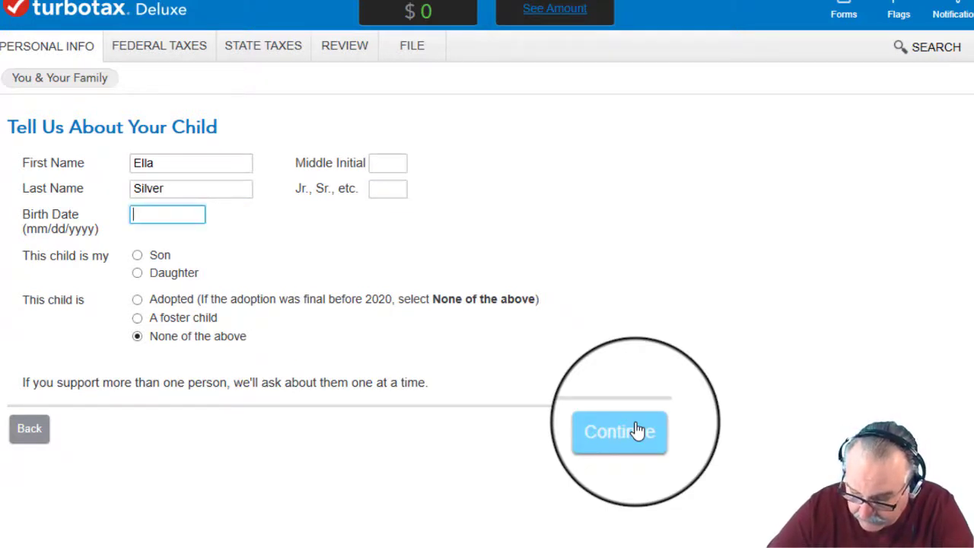
{"action": "type", "text": "11/20/2013"}
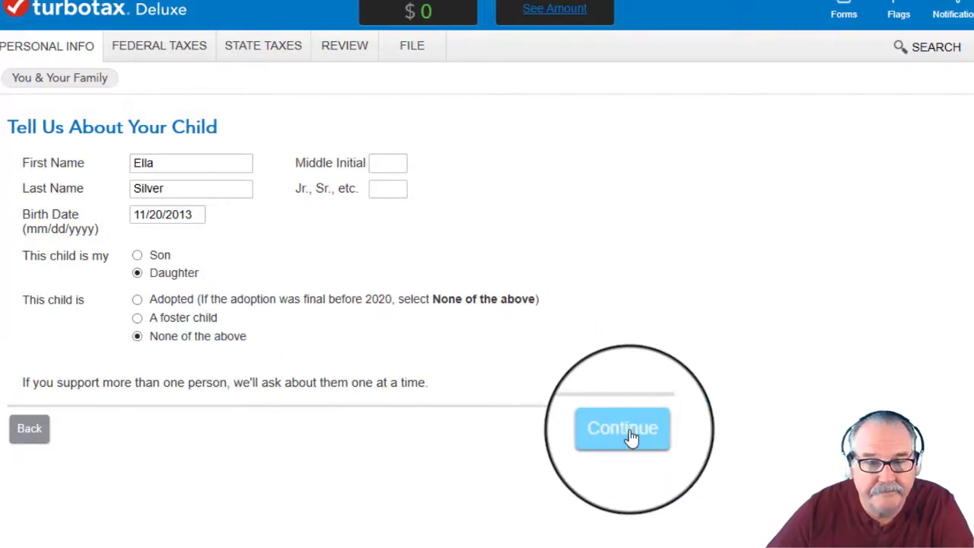
{"action": "left_click", "coordinate": [622, 427]}
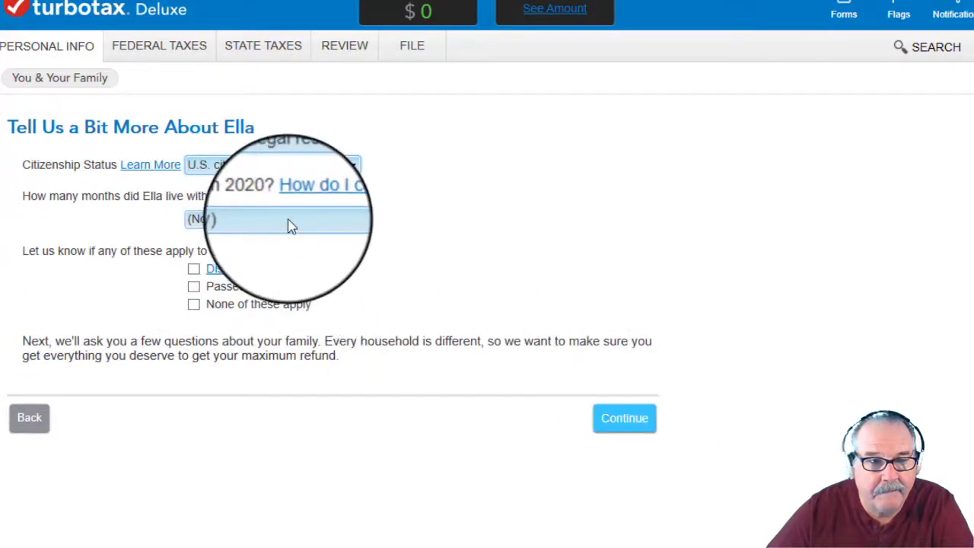
Step: Record that Ella lived here the whole year with no special conditions, with Horace and Marian as parents
{"action": "left_click", "coordinate": [272, 218]}
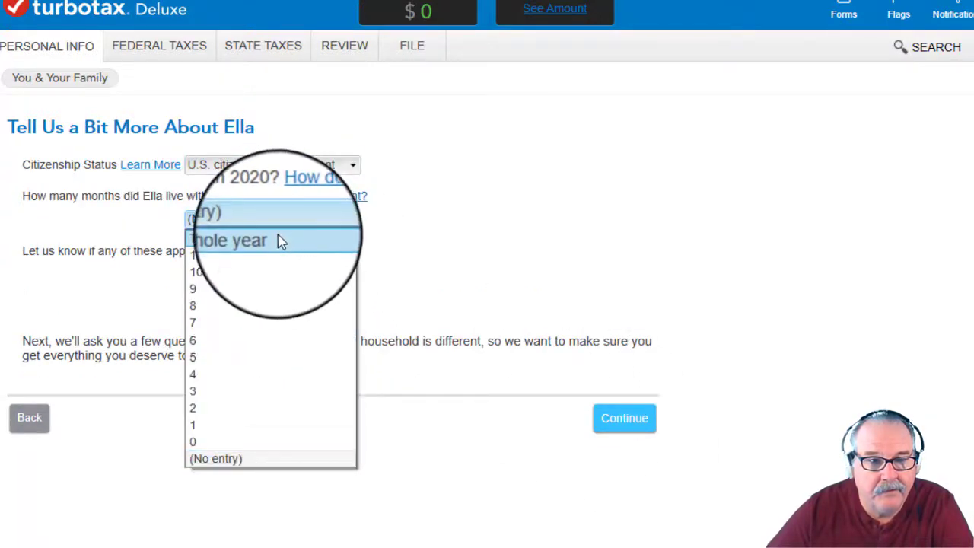
{"action": "left_click", "coordinate": [228, 239]}
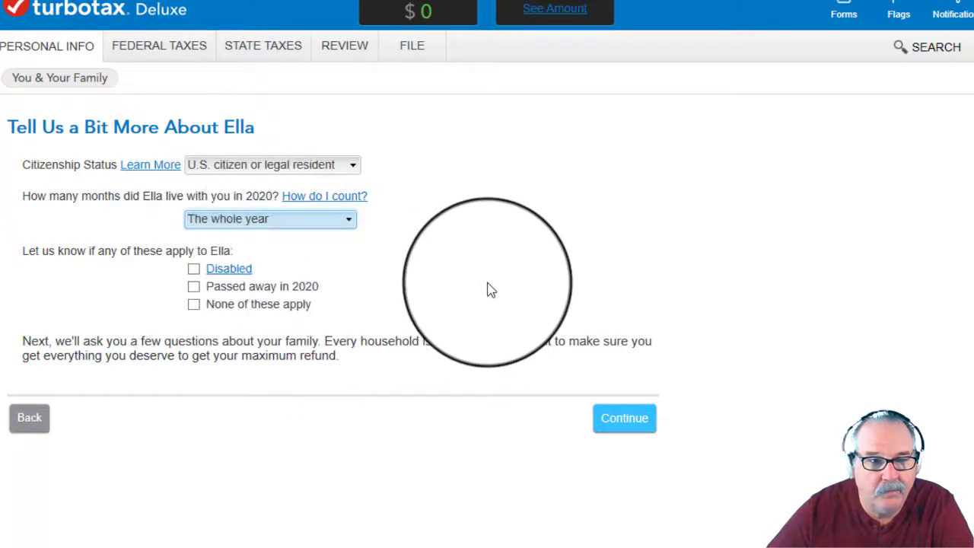
{"action": "mouse_move", "coordinate": [216, 323]}
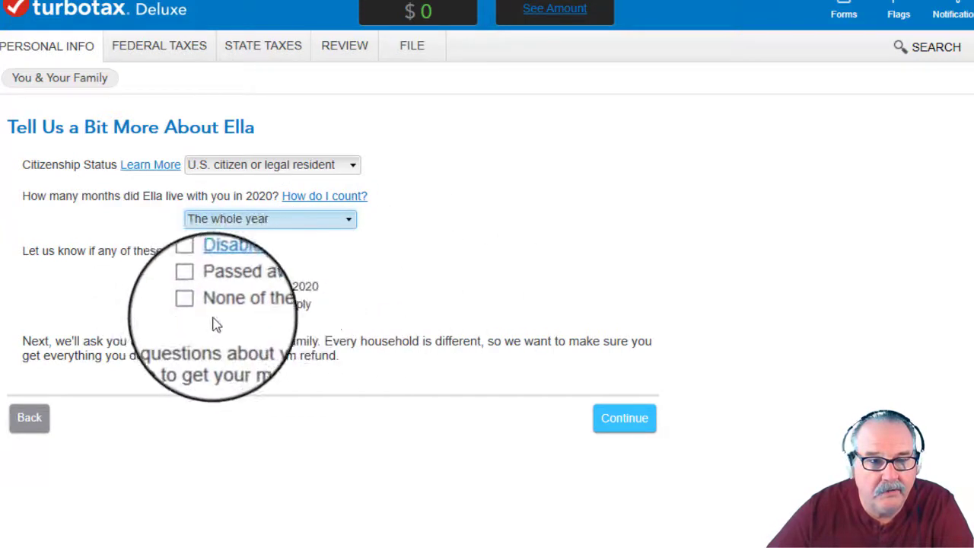
{"action": "left_click", "coordinate": [193, 303]}
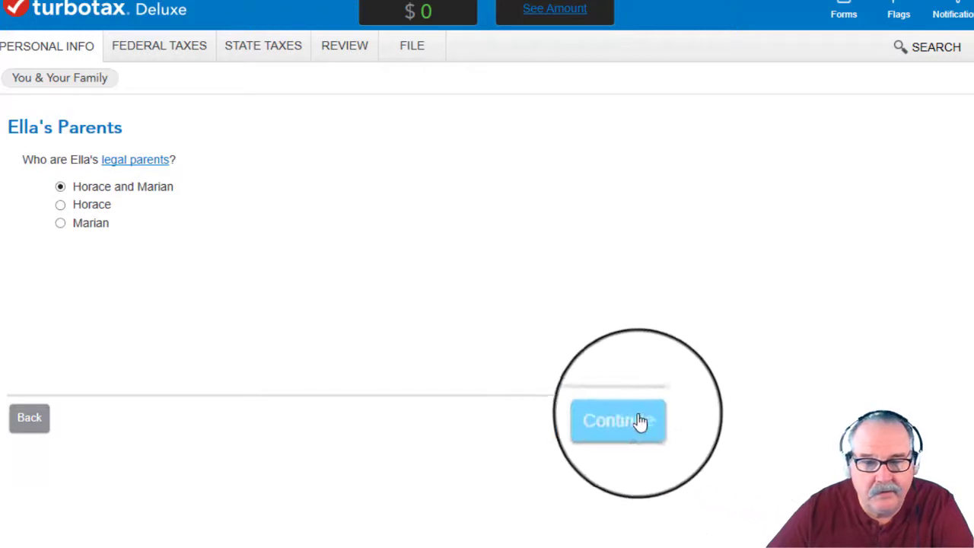
{"action": "left_click", "coordinate": [617, 421]}
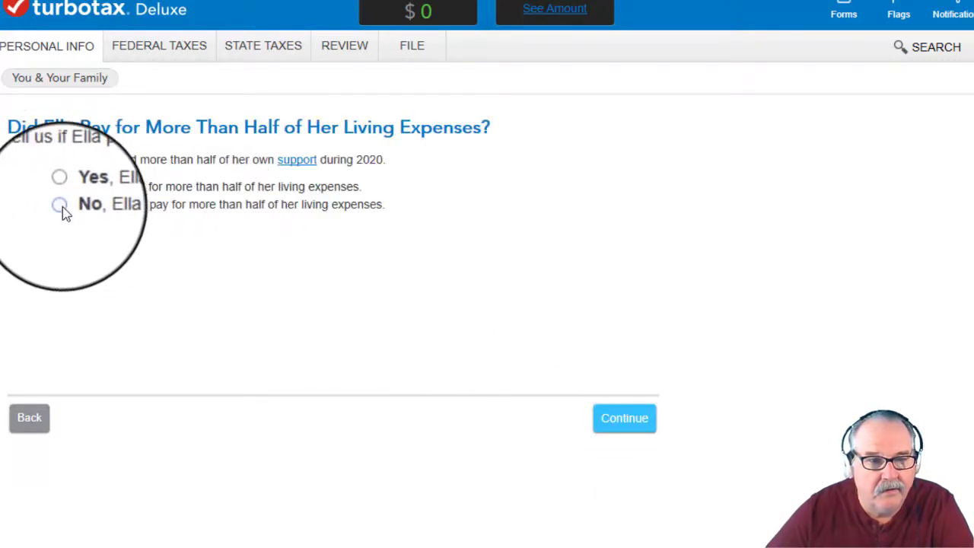
Step: Answer No to Ella paying her own expenses and to relative support, then acknowledge the tax break
{"action": "left_click", "coordinate": [60, 204]}
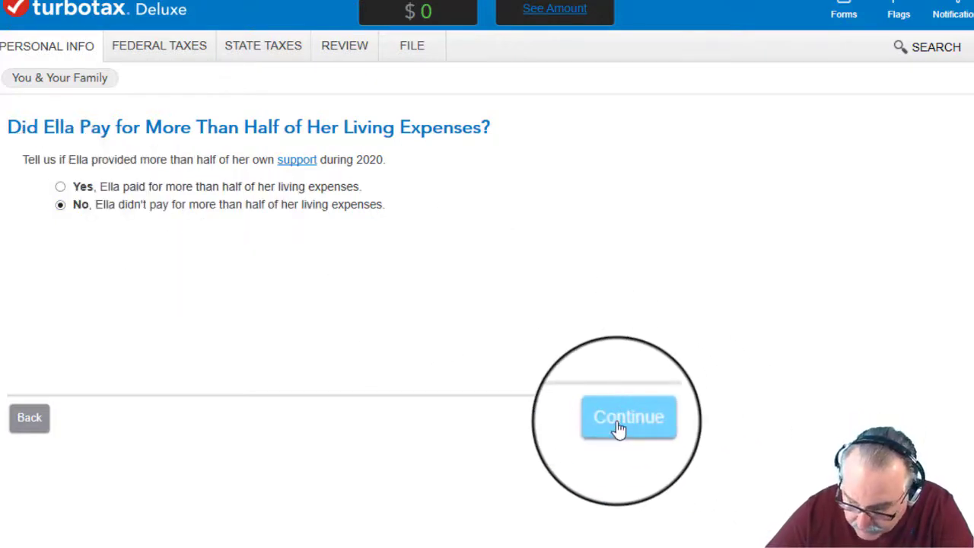
{"action": "left_click", "coordinate": [627, 417]}
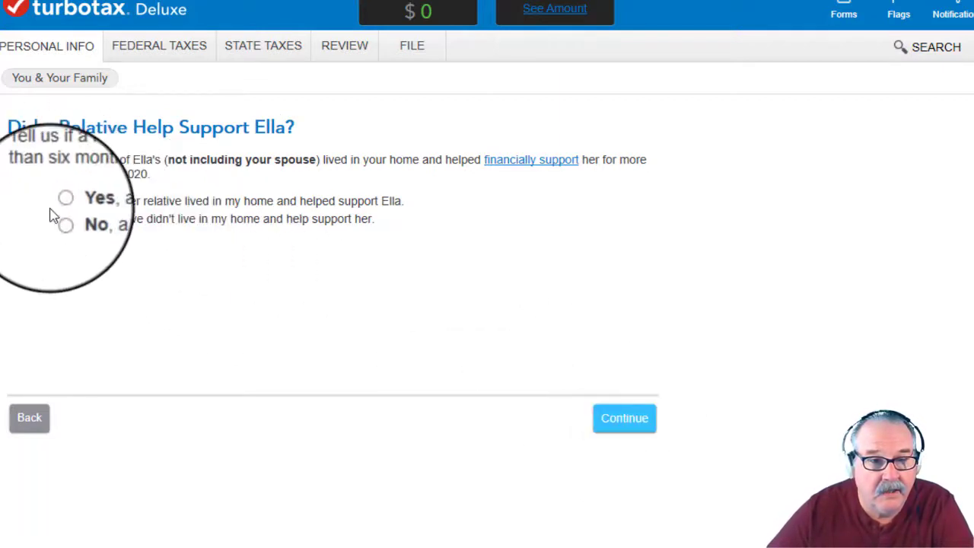
{"action": "left_click", "coordinate": [60, 218]}
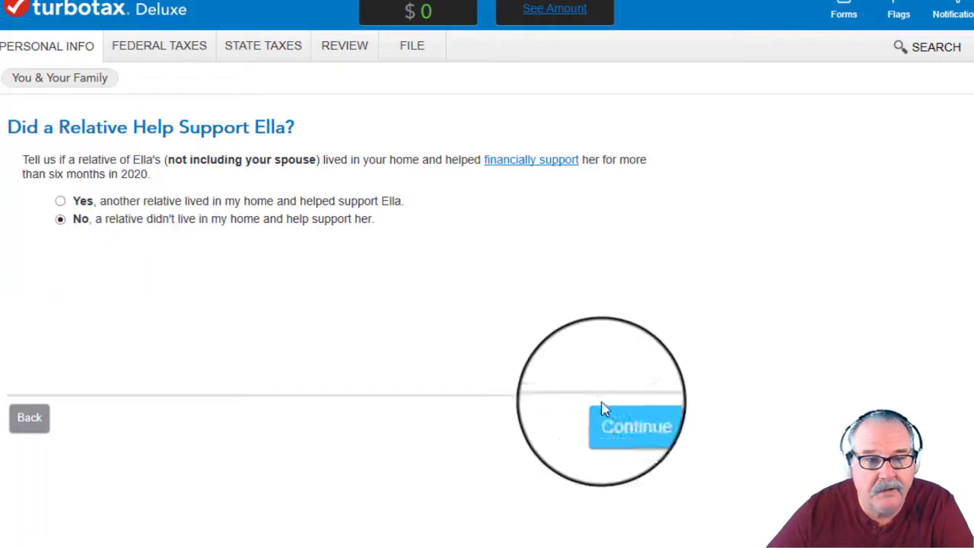
{"action": "left_click", "coordinate": [635, 426]}
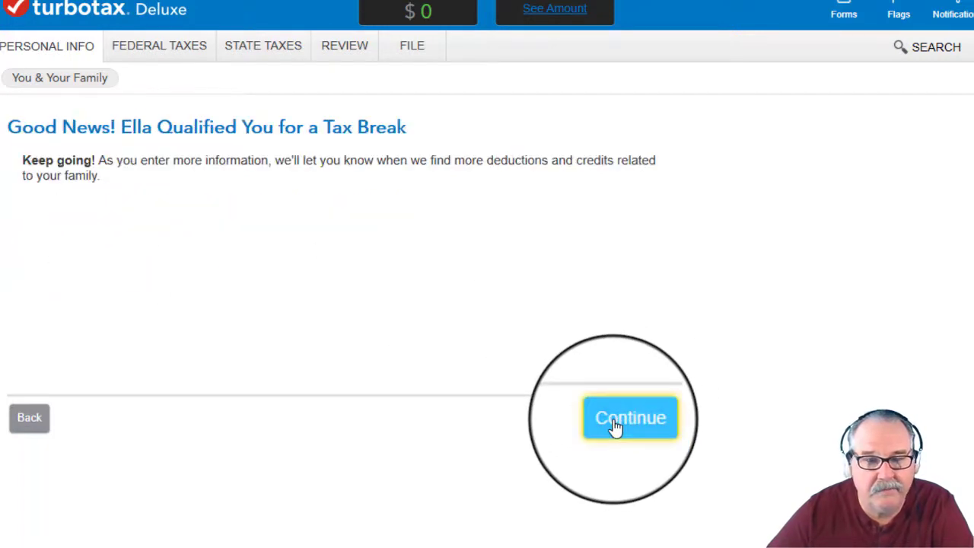
{"action": "left_click", "coordinate": [630, 417]}
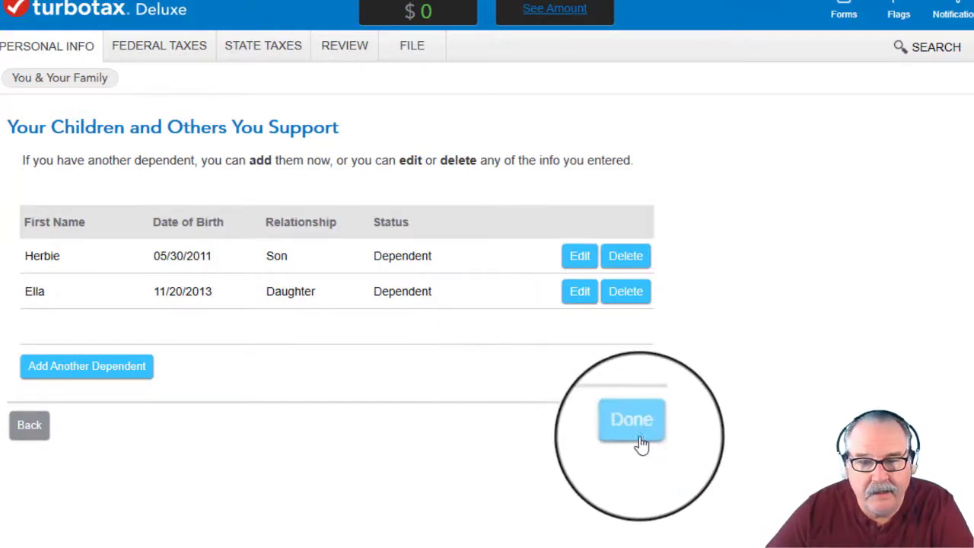
Step: Finish the dependents list and accept Married Filing Jointly as the filing status
{"action": "left_click", "coordinate": [631, 419]}
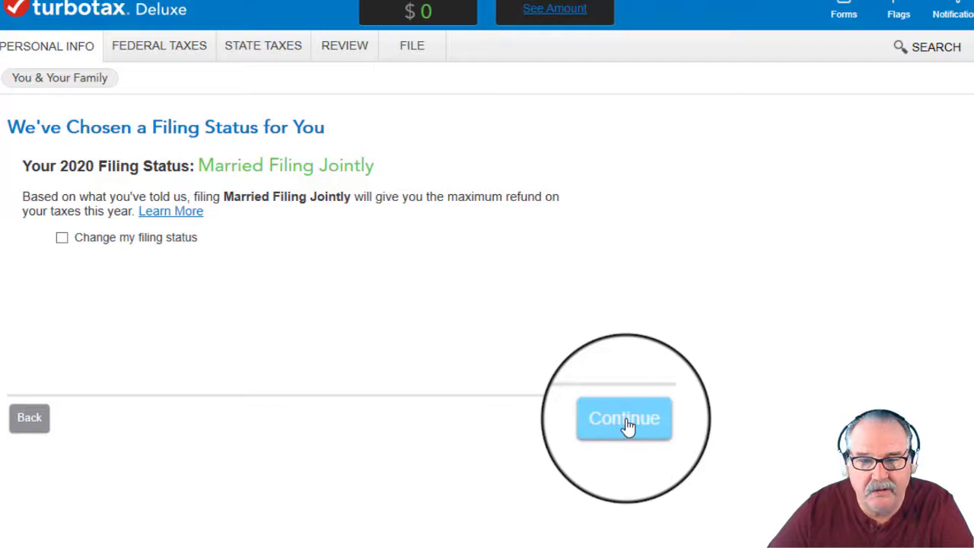
{"action": "left_click", "coordinate": [624, 418]}
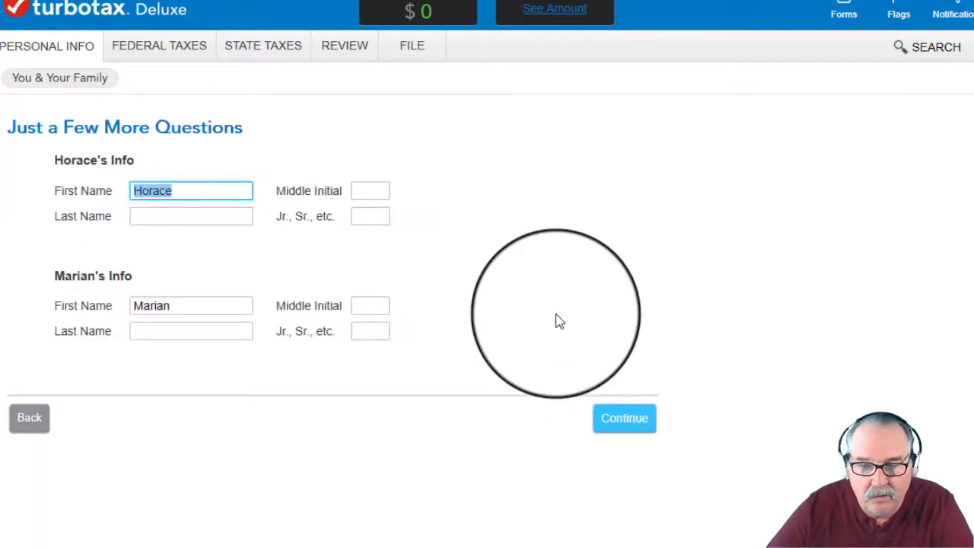
{"action": "mouse_move", "coordinate": [559, 323]}
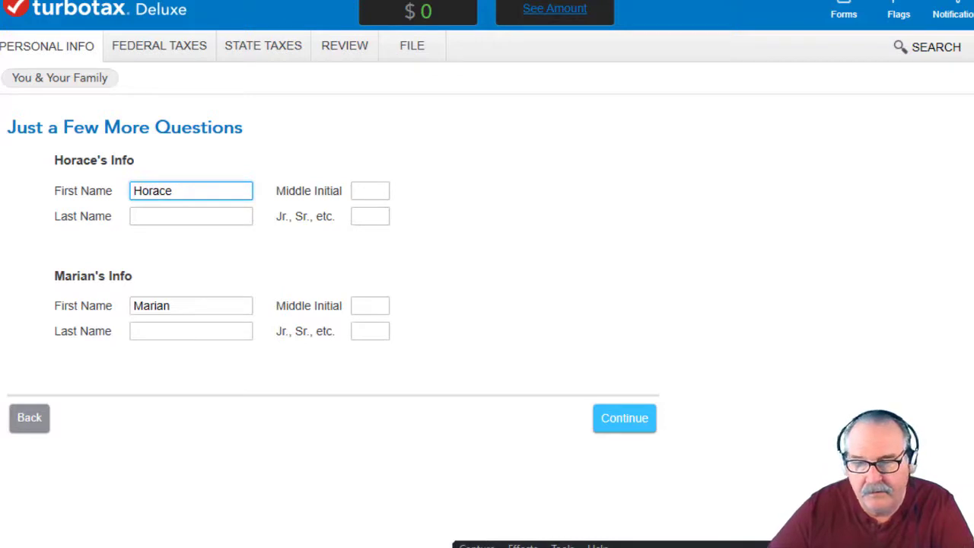
{"action": "type", "text": "Silver"}
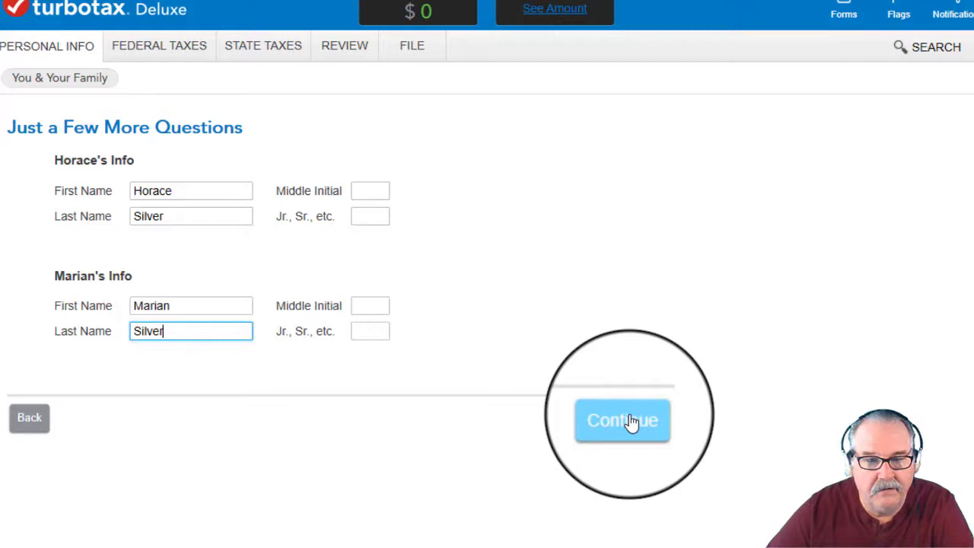
{"action": "left_click", "coordinate": [622, 420]}
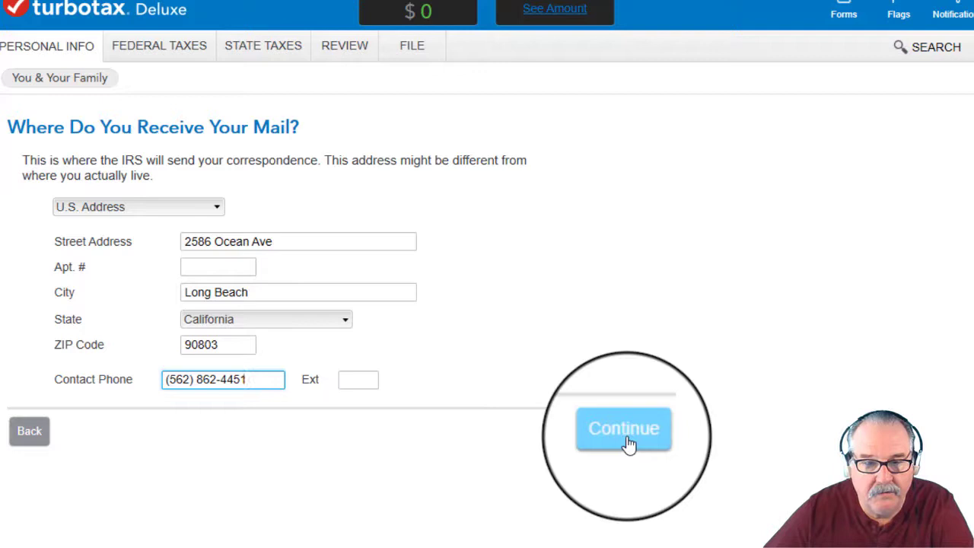
{"action": "left_click", "coordinate": [623, 427]}
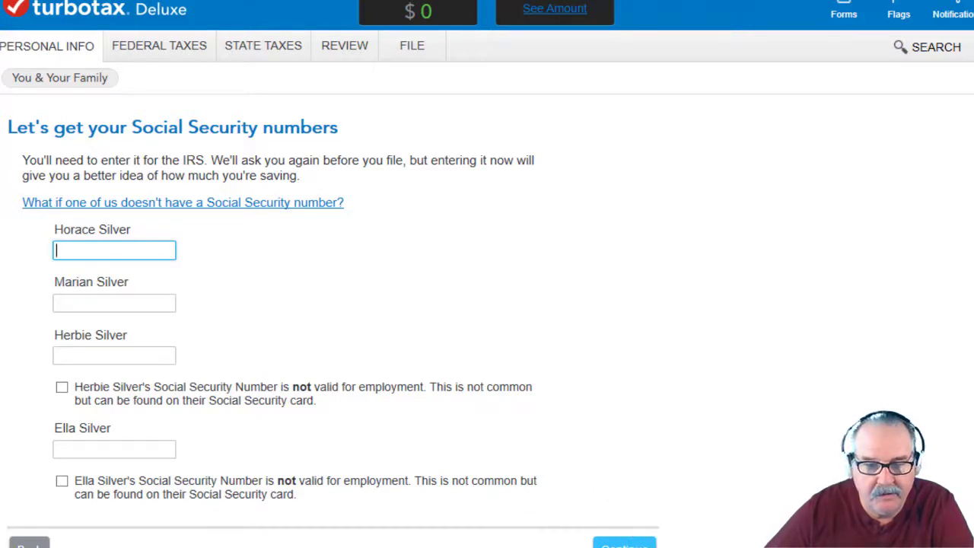
{"action": "type", "text": "648-25-6998"}
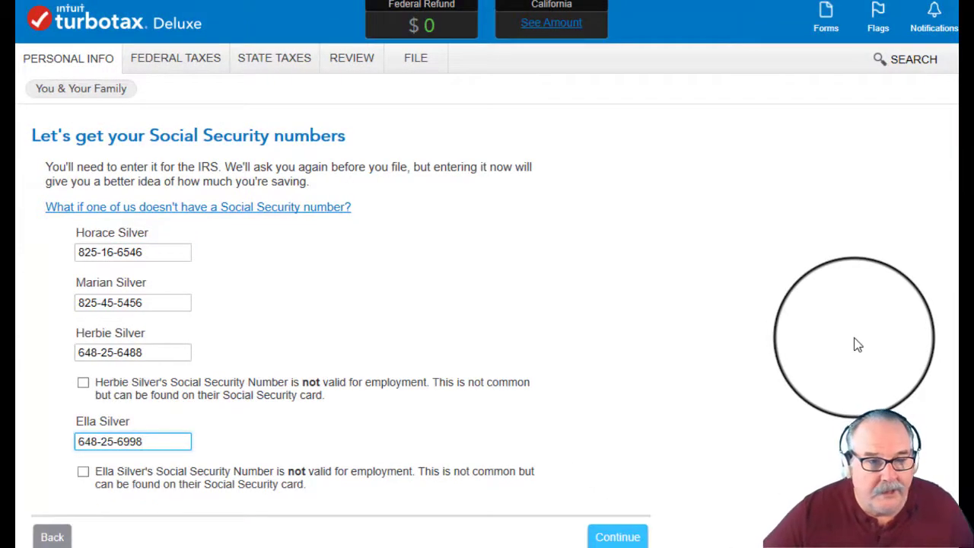
{"action": "mouse_move", "coordinate": [856, 363]}
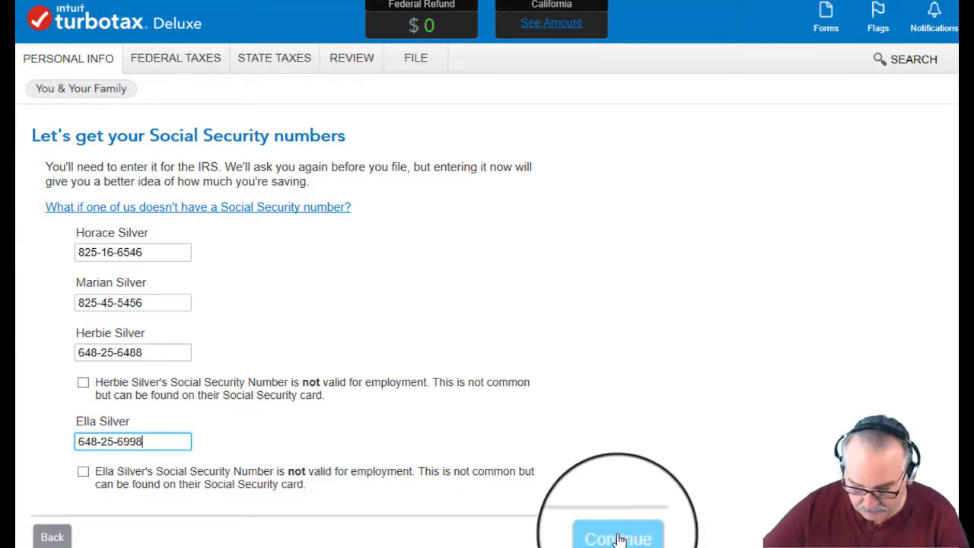
{"action": "left_click", "coordinate": [617, 536]}
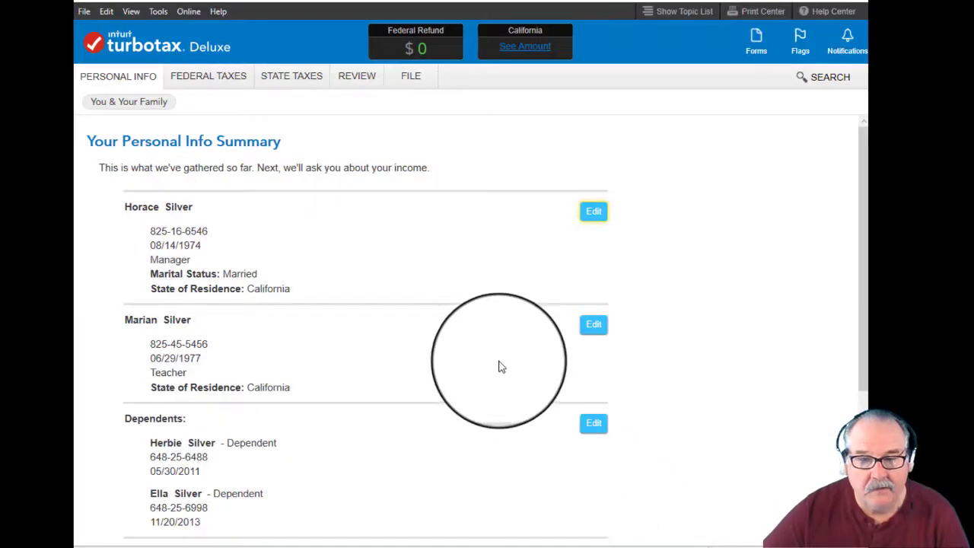
Step: Scroll through the Personal Info Summary and move on to the Federal Taxes section
{"action": "scroll", "scroll_direction": "down", "scroll_amount": 3}
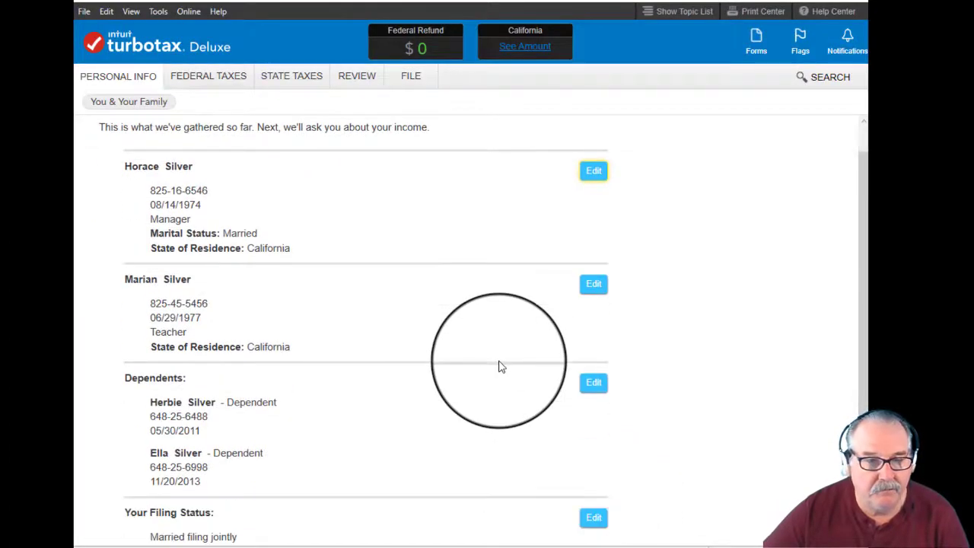
{"action": "scroll", "scroll_direction": "down", "scroll_amount": 3}
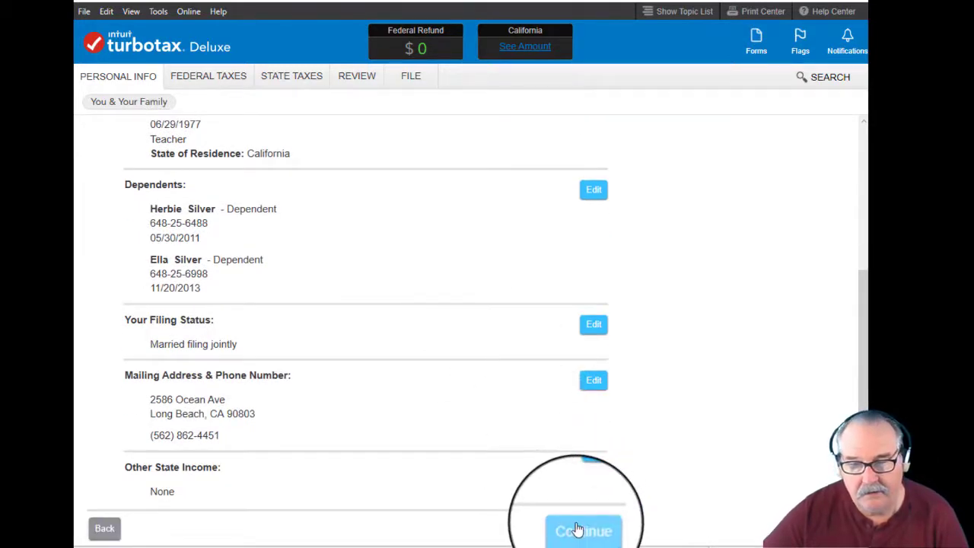
{"action": "left_click", "coordinate": [583, 531]}
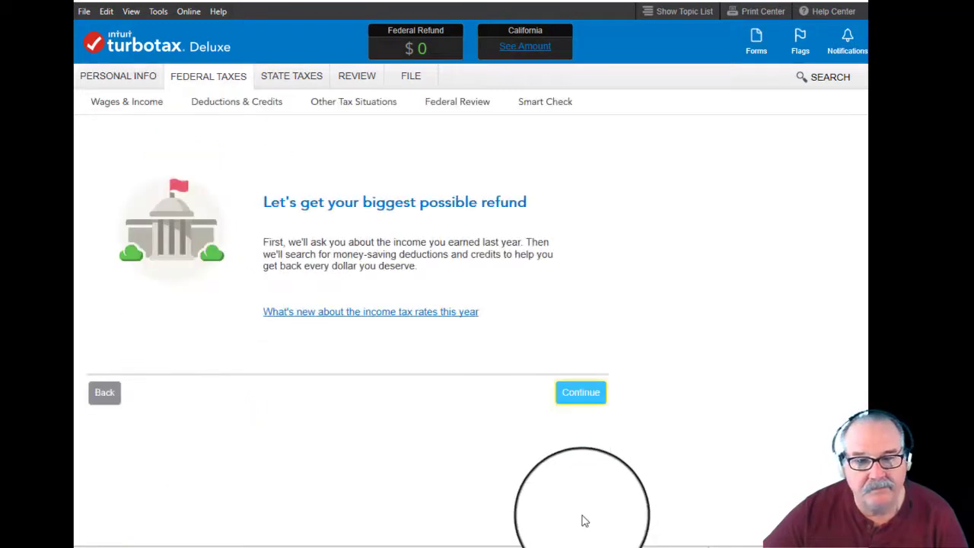
Step: Begin the income questions, select Horace's W-2 to work on, and reach the EIN box
{"action": "left_click", "coordinate": [580, 392]}
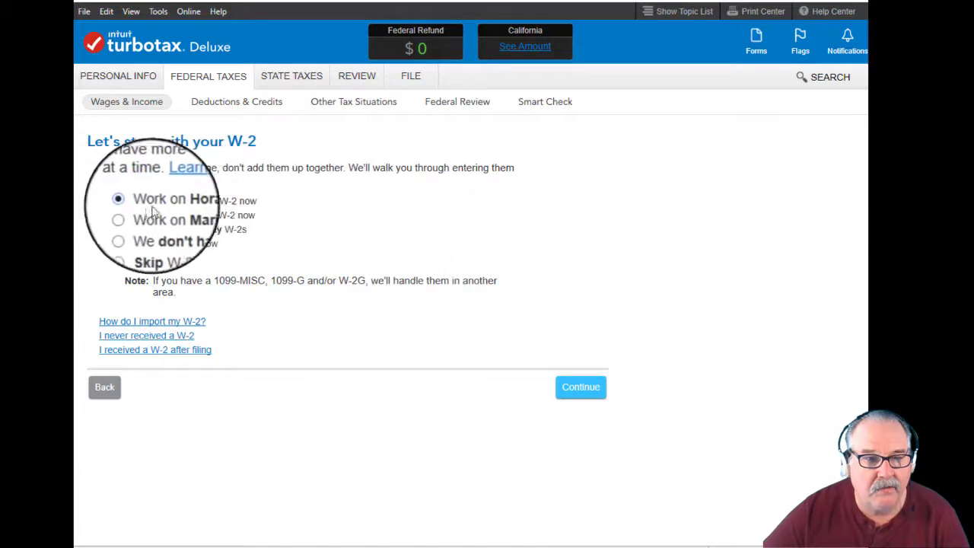
{"action": "left_click", "coordinate": [142, 224]}
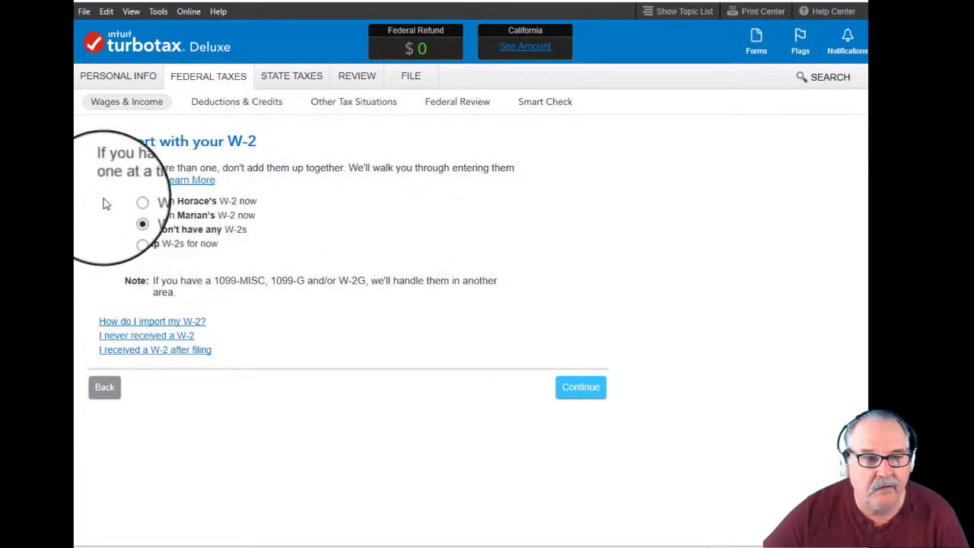
{"action": "left_click", "coordinate": [123, 201]}
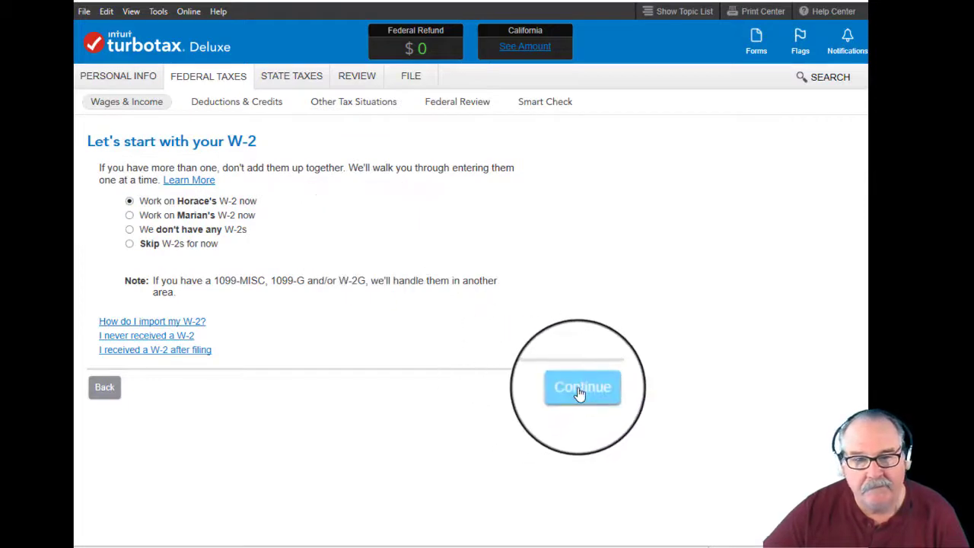
{"action": "left_click", "coordinate": [582, 386]}
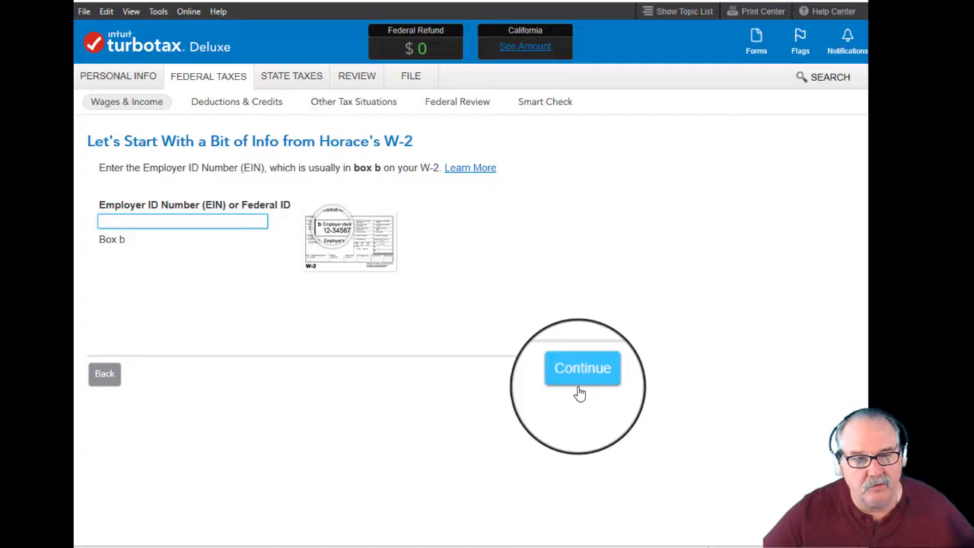
{"action": "left_click", "coordinate": [182, 221]}
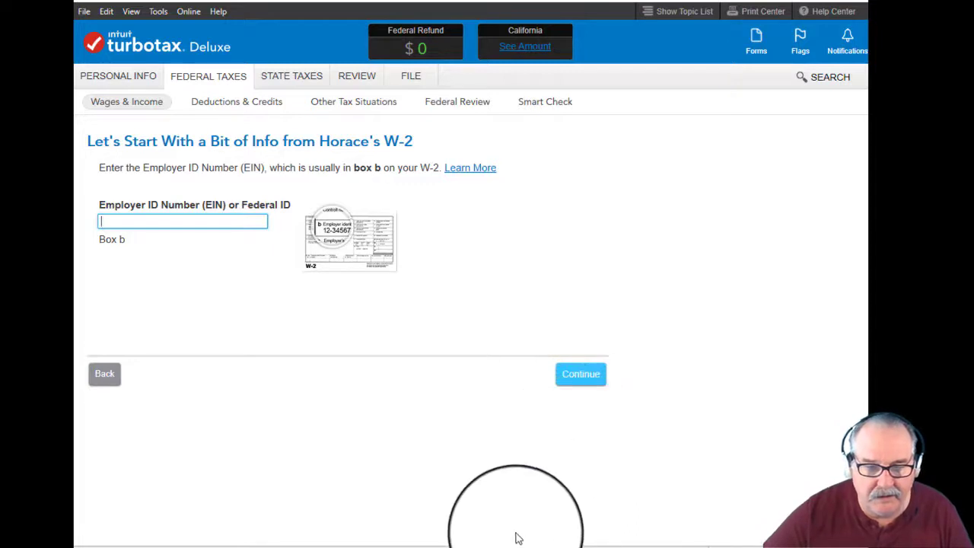
{"action": "left_click", "coordinate": [581, 373]}
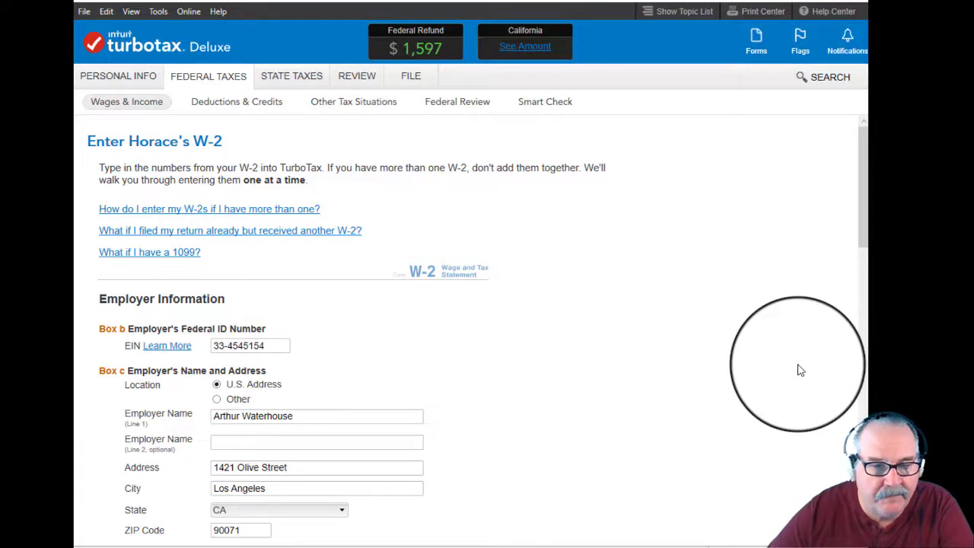
{"action": "scroll", "scroll_direction": "down", "scroll_amount": 3}
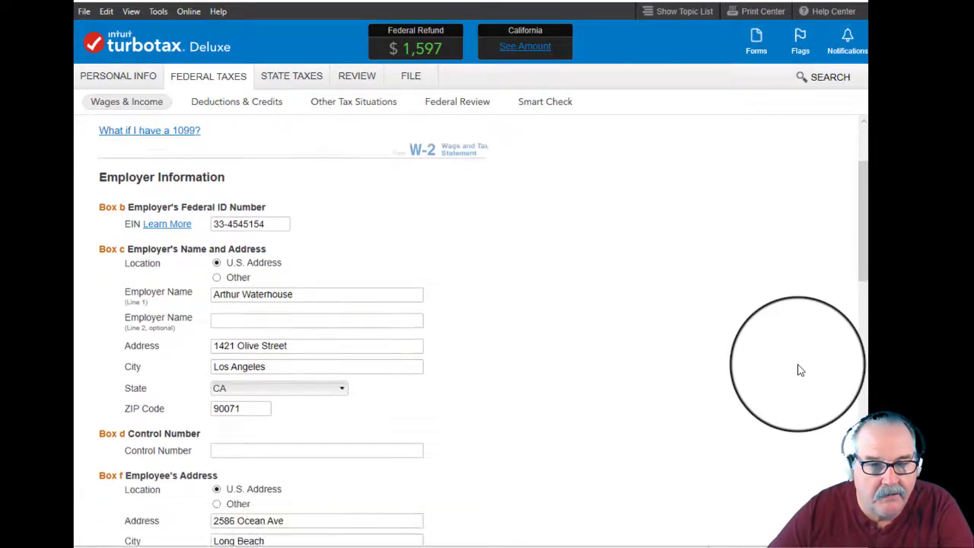
{"action": "scroll", "scroll_direction": "down", "scroll_amount": 3}
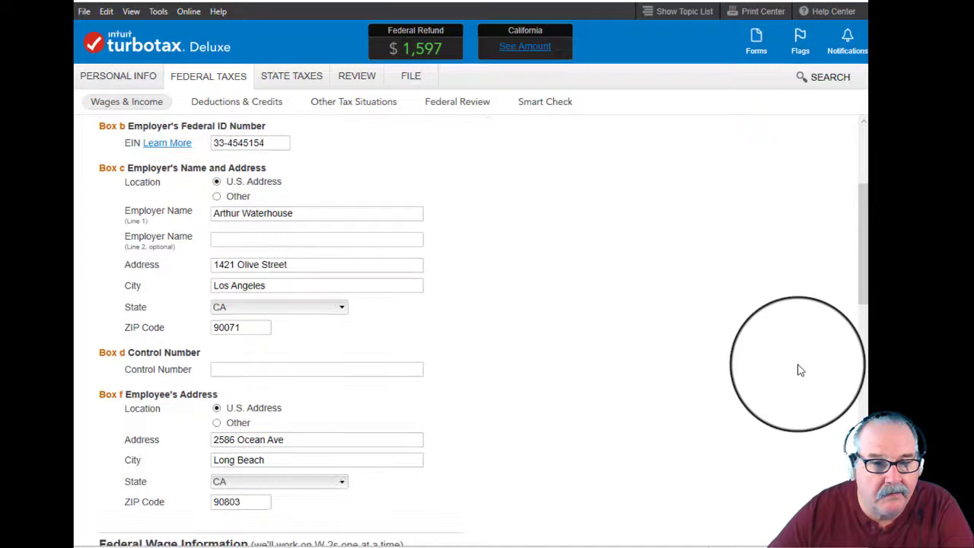
{"action": "scroll", "scroll_direction": "down", "scroll_amount": 3}
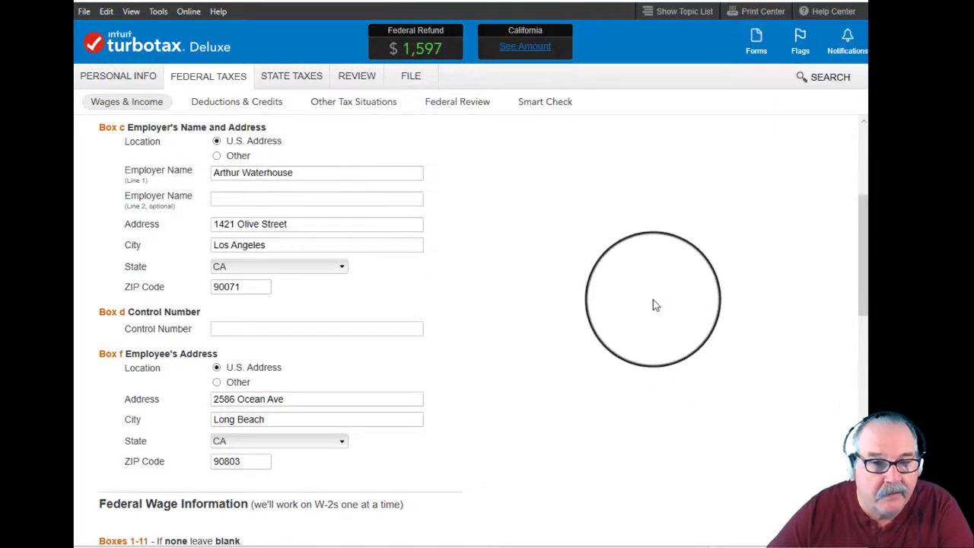
{"action": "scroll", "scroll_direction": "down", "scroll_amount": 3}
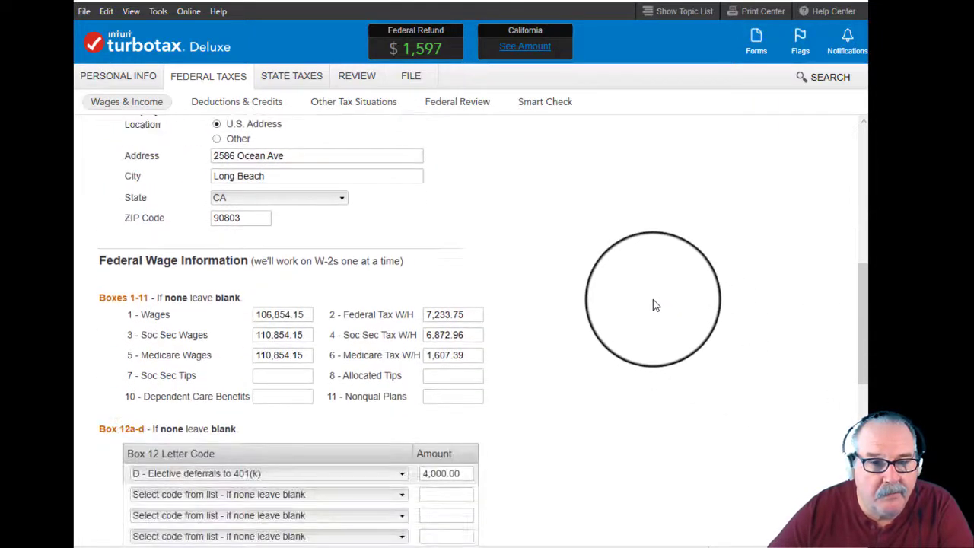
{"action": "scroll", "scroll_direction": "down", "scroll_amount": 3}
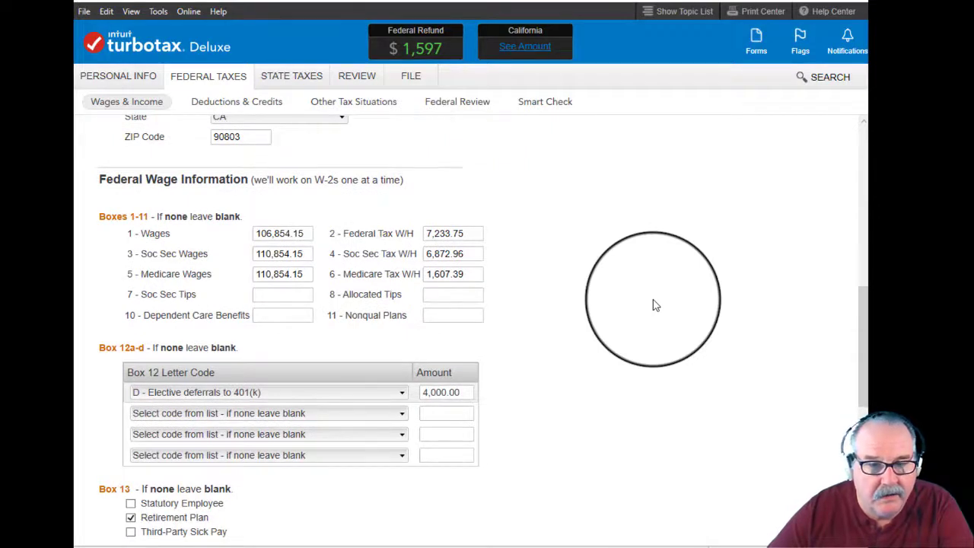
{"action": "scroll", "scroll_direction": "down", "scroll_amount": 3}
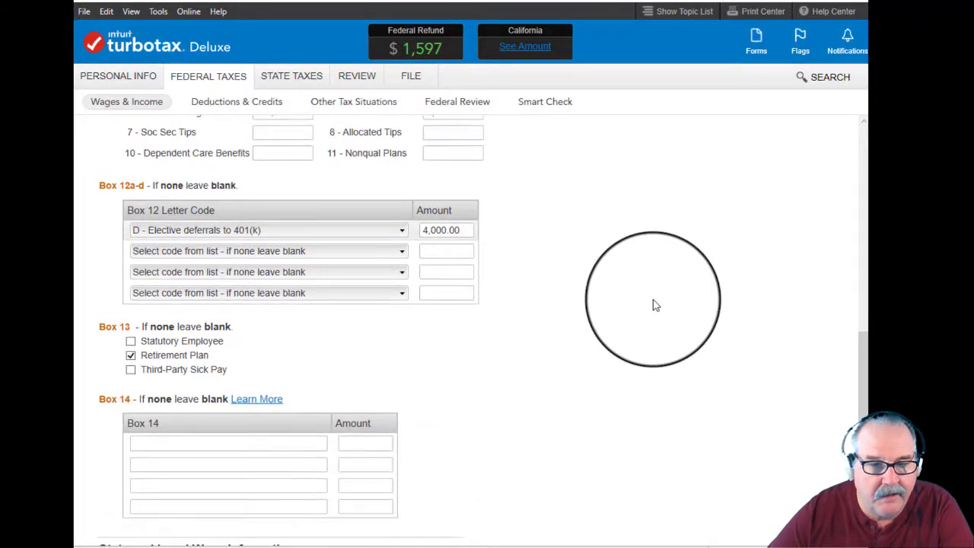
{"action": "scroll", "scroll_direction": "down", "scroll_amount": 3}
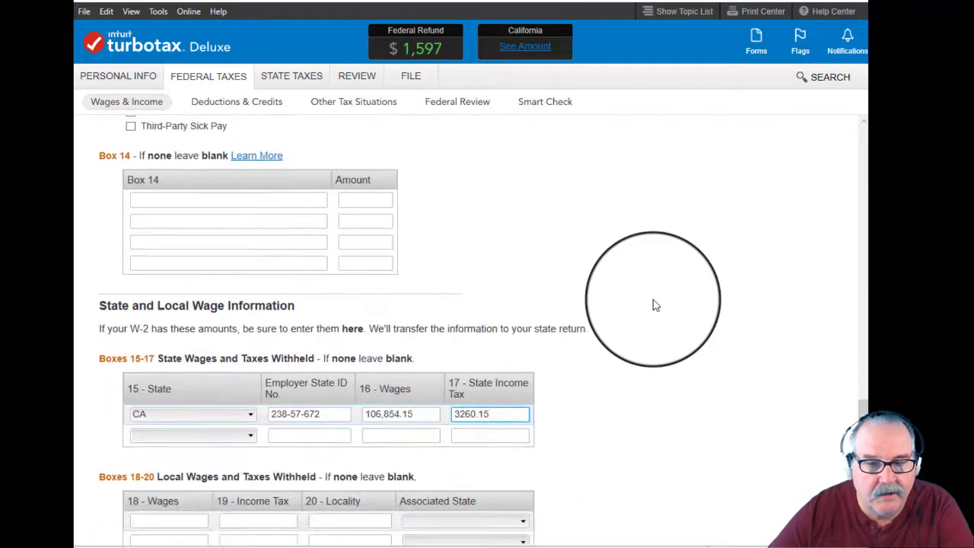
{"action": "scroll", "scroll_direction": "down", "scroll_amount": 3}
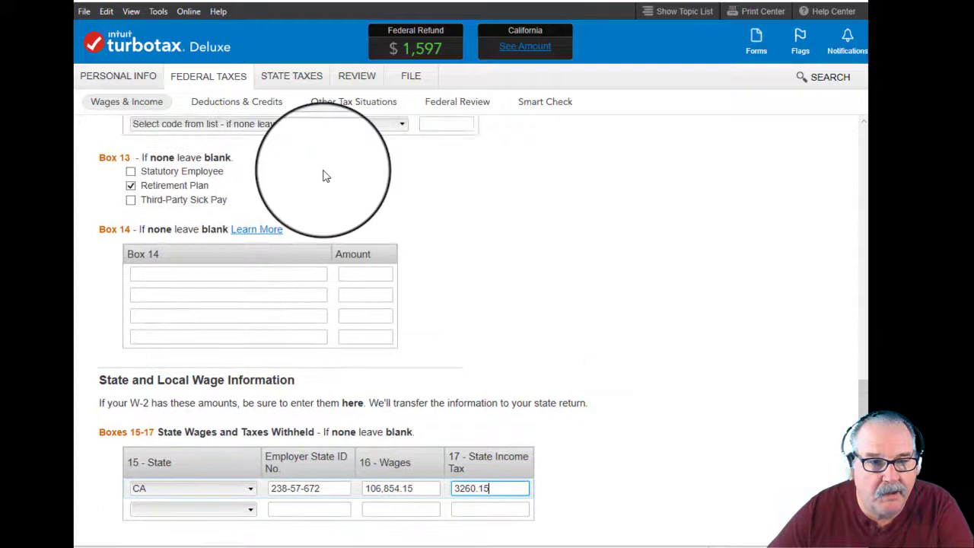
{"action": "scroll", "scroll_direction": "down", "scroll_amount": 3}
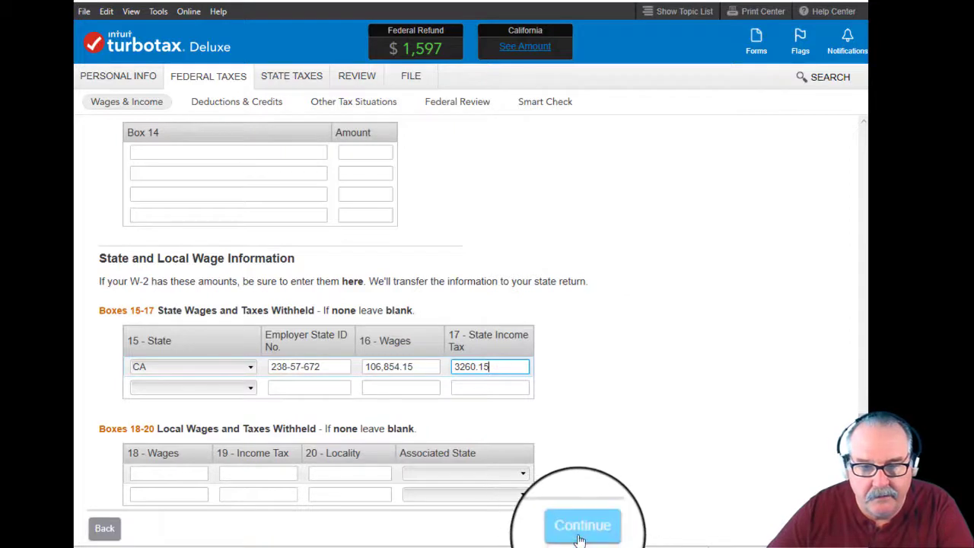
{"action": "left_click", "coordinate": [582, 524]}
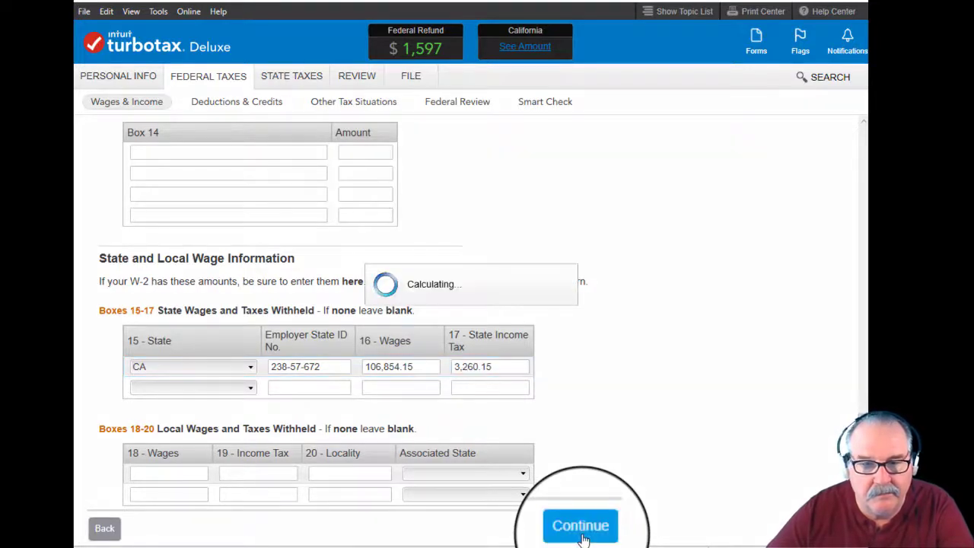
{"action": "left_click", "coordinate": [581, 525]}
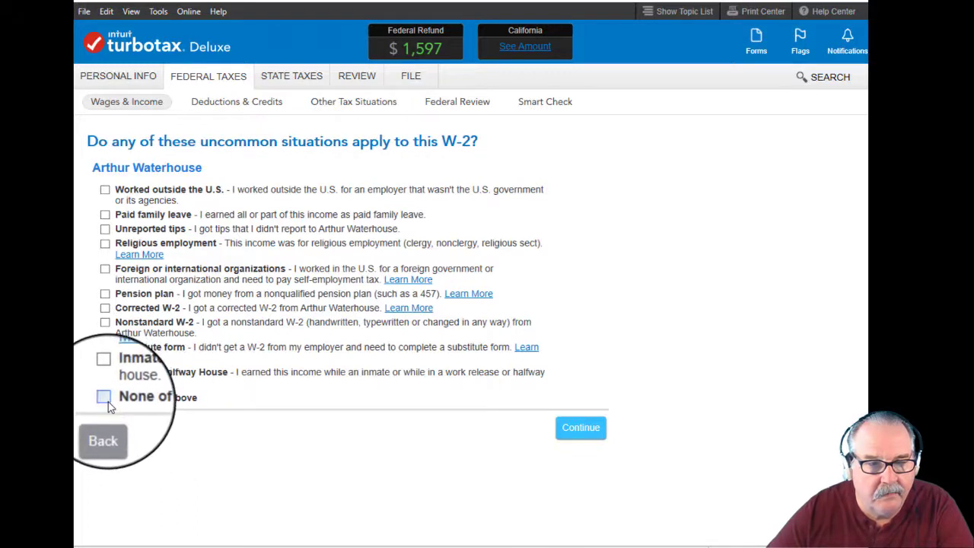
Step: Mark no uncommon situations for Horace's W-2 and start another W-2 assigned to Marian
{"action": "left_click", "coordinate": [580, 427]}
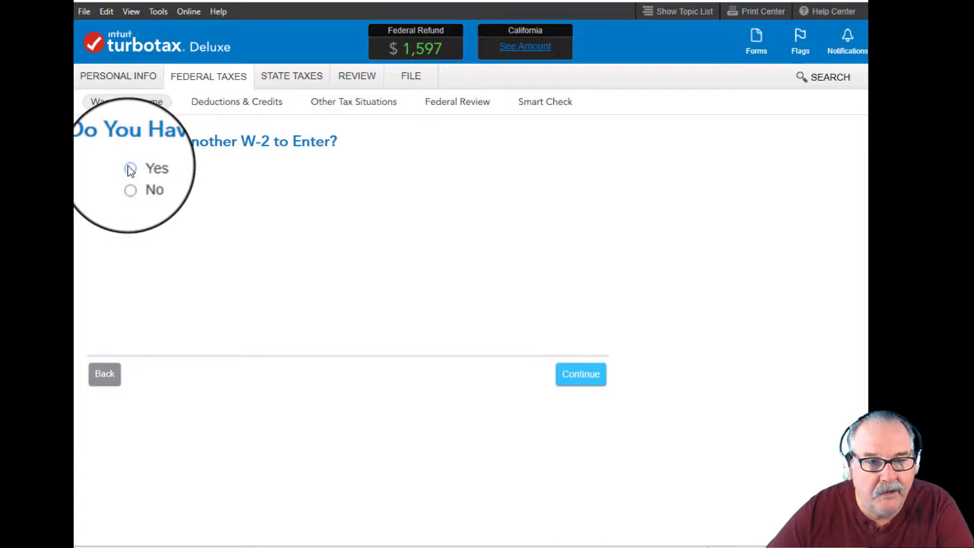
{"action": "left_click", "coordinate": [130, 167]}
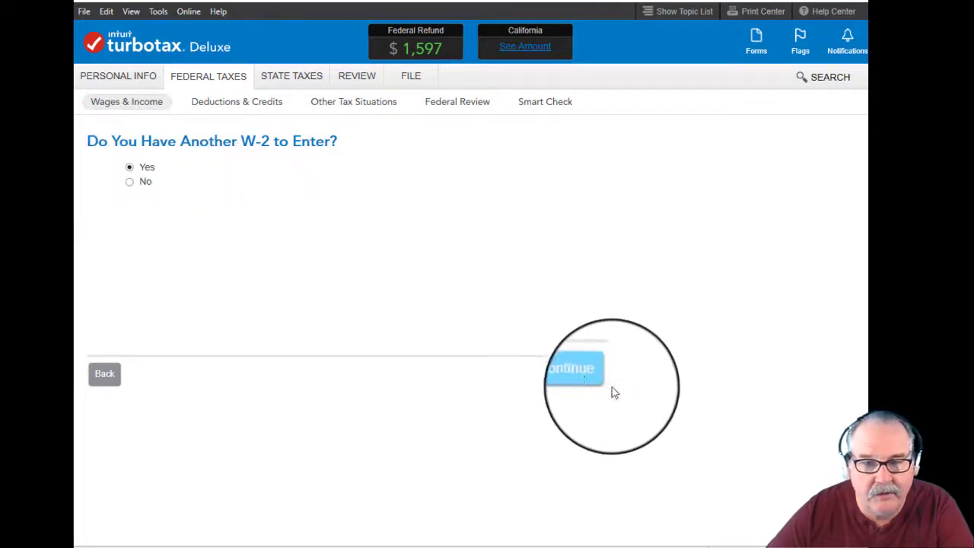
{"action": "left_click", "coordinate": [574, 368]}
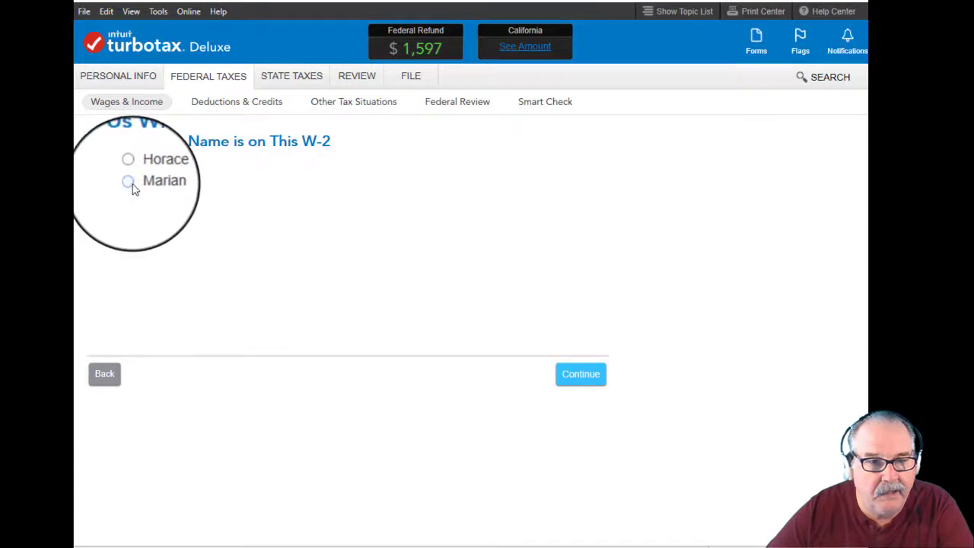
{"action": "left_click", "coordinate": [130, 181]}
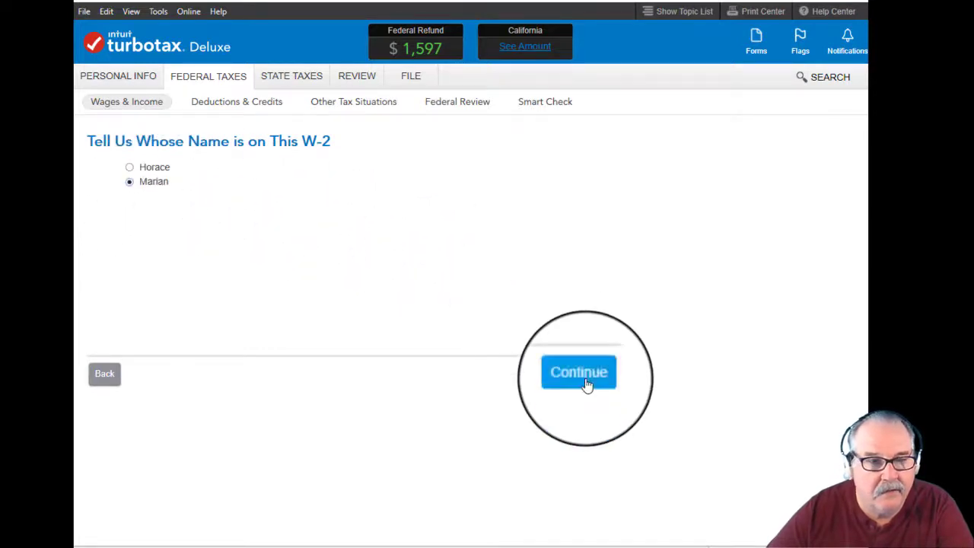
{"action": "left_click", "coordinate": [579, 372]}
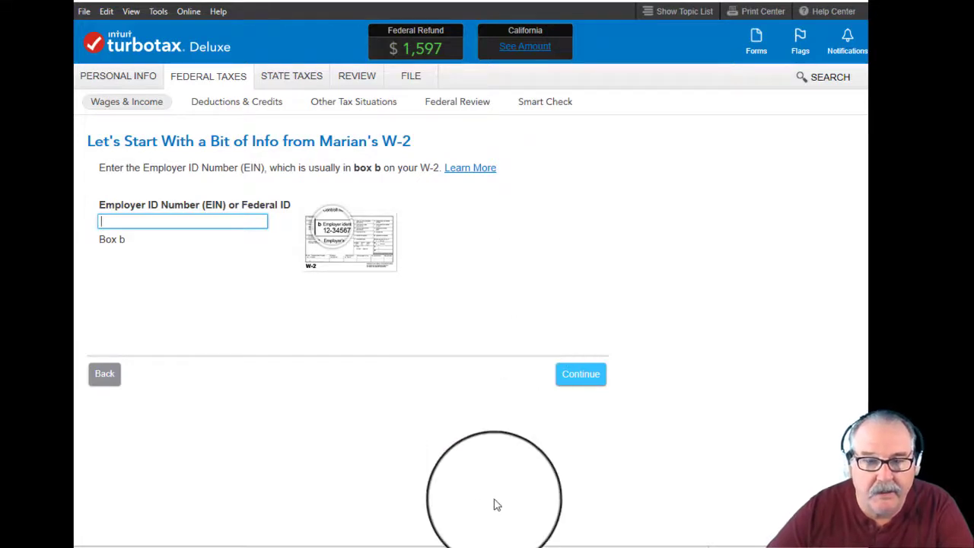
{"action": "left_click", "coordinate": [581, 374]}
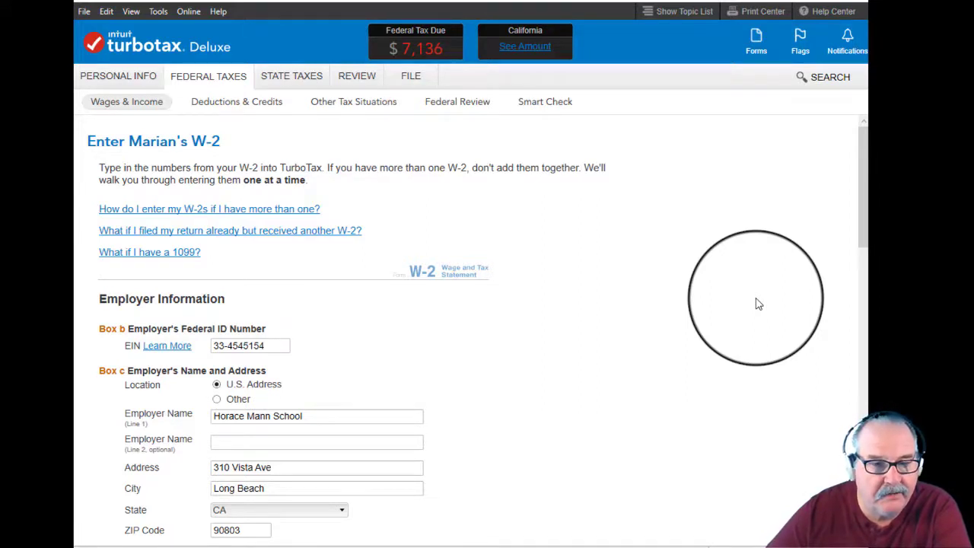
{"action": "scroll", "scroll_direction": "down", "scroll_amount": 3}
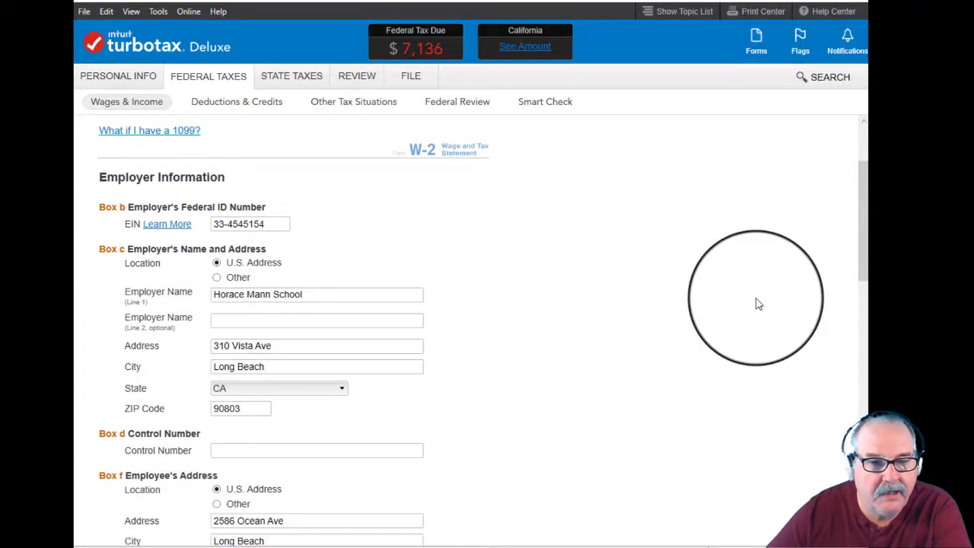
{"action": "scroll", "scroll_direction": "down", "scroll_amount": 3}
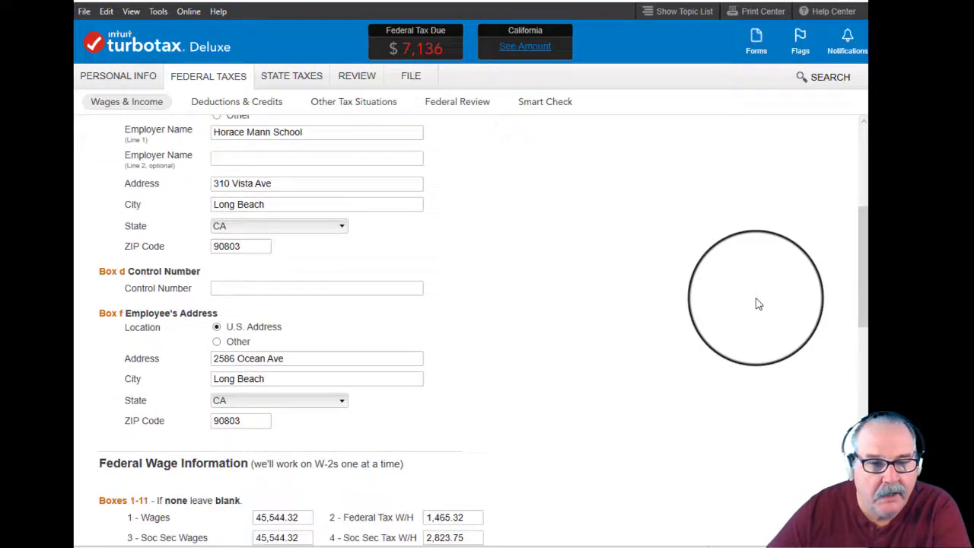
{"action": "scroll", "scroll_direction": "down", "scroll_amount": 3}
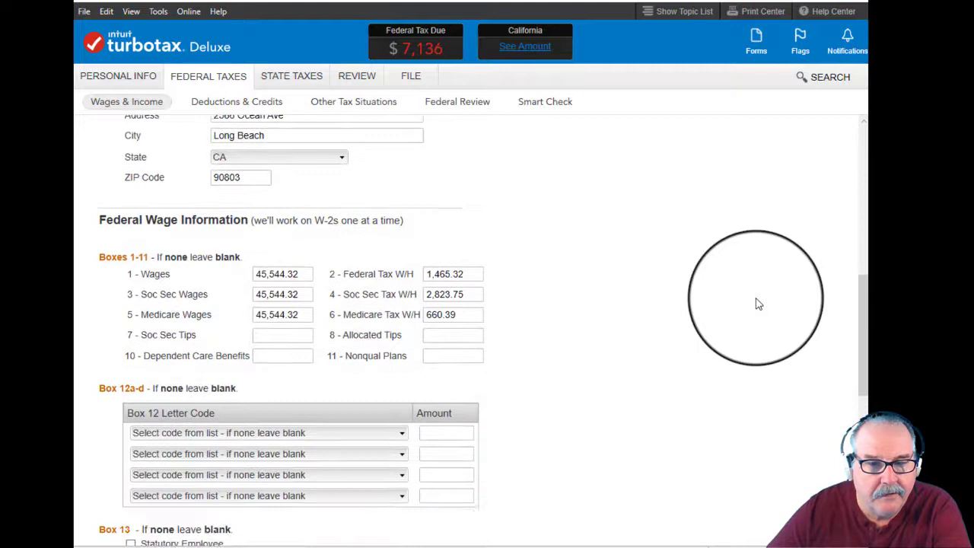
{"action": "scroll", "scroll_direction": "down", "scroll_amount": 3}
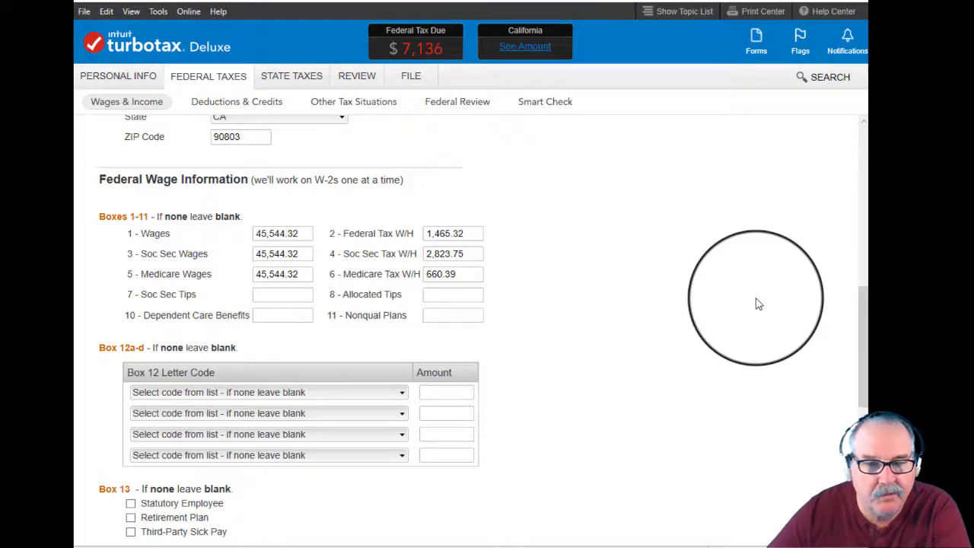
{"action": "scroll", "scroll_direction": "down", "scroll_amount": 3}
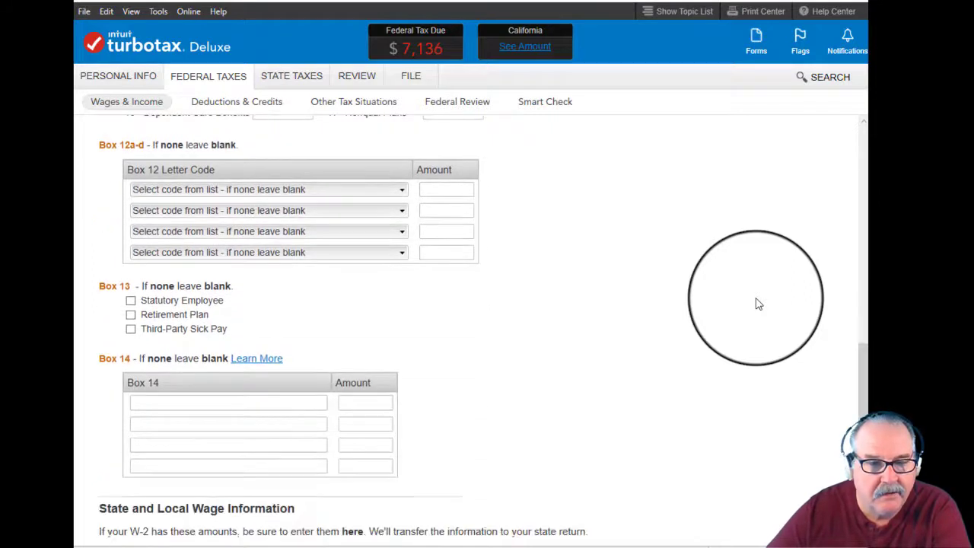
{"action": "scroll", "scroll_direction": "down", "scroll_amount": 3}
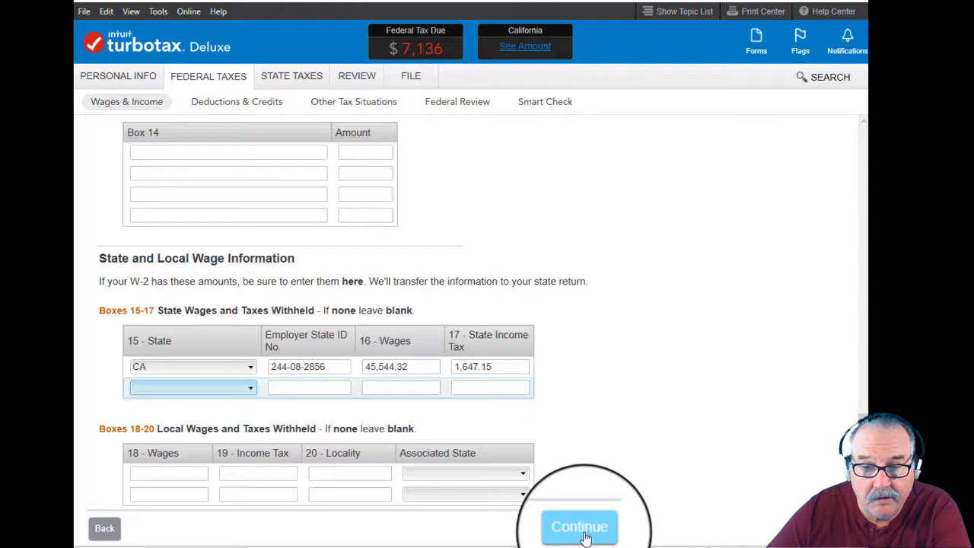
Step: Confirm the Horace Mann School W-2 boxes, mark no uncommon situations, and answer No to another W-2
{"action": "left_click", "coordinate": [579, 527]}
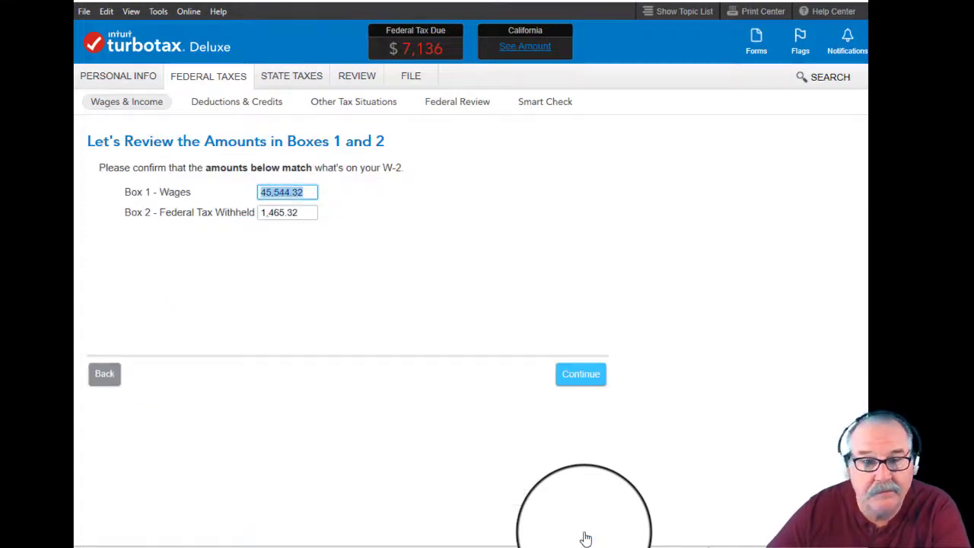
{"action": "mouse_move", "coordinate": [574, 493]}
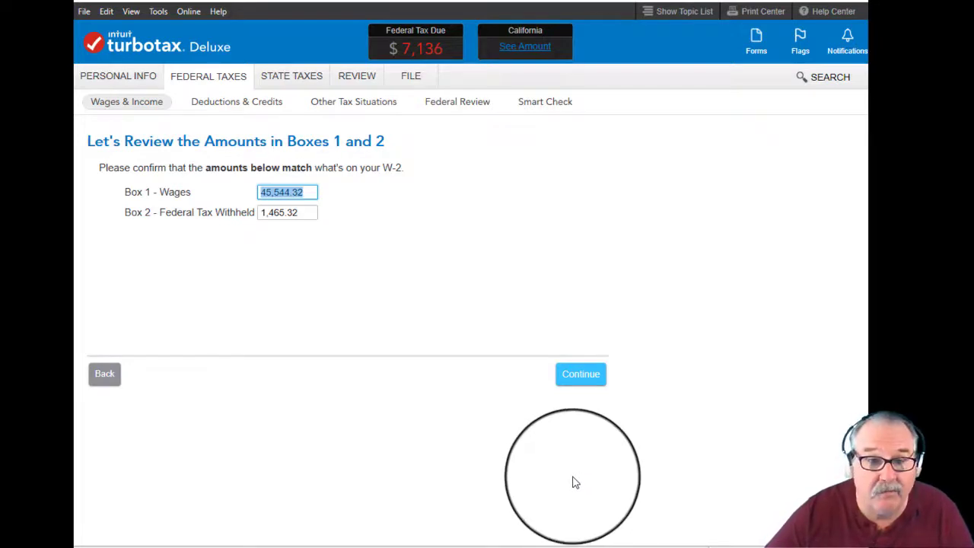
{"action": "mouse_move", "coordinate": [573, 483]}
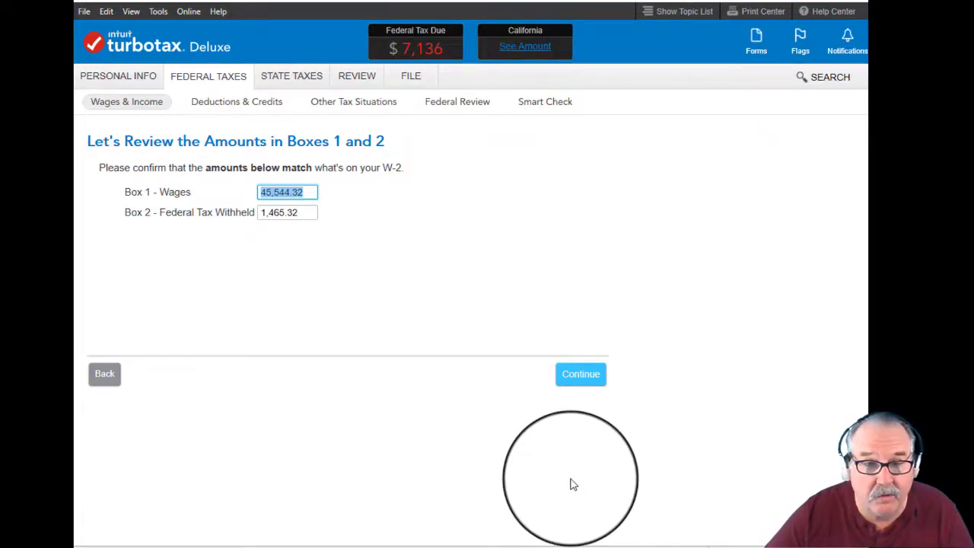
{"action": "mouse_move", "coordinate": [633, 411]}
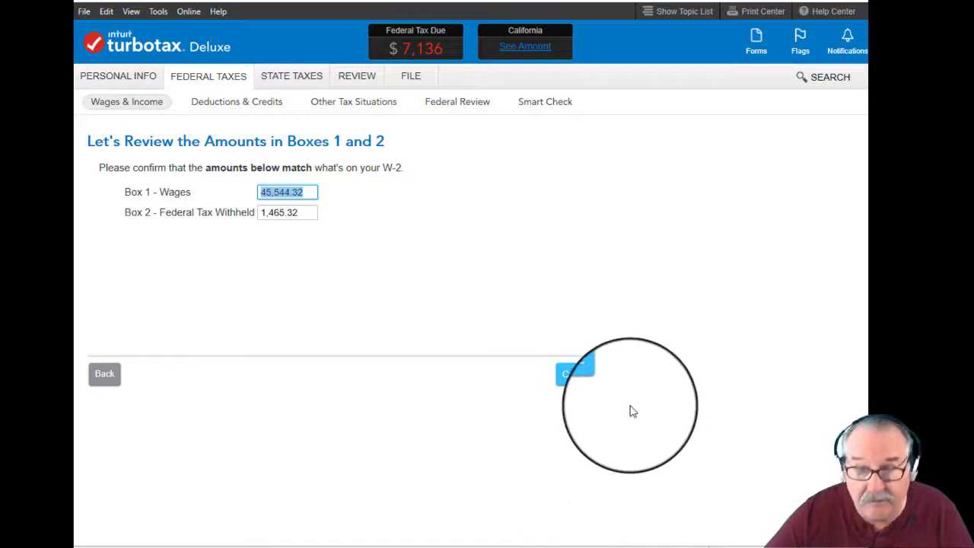
{"action": "left_click", "coordinate": [577, 373]}
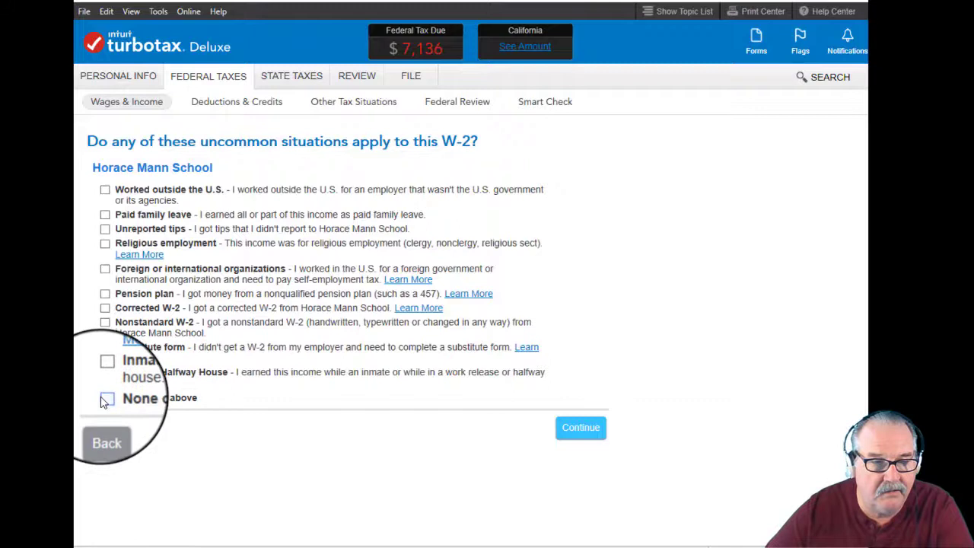
{"action": "left_click", "coordinate": [105, 397]}
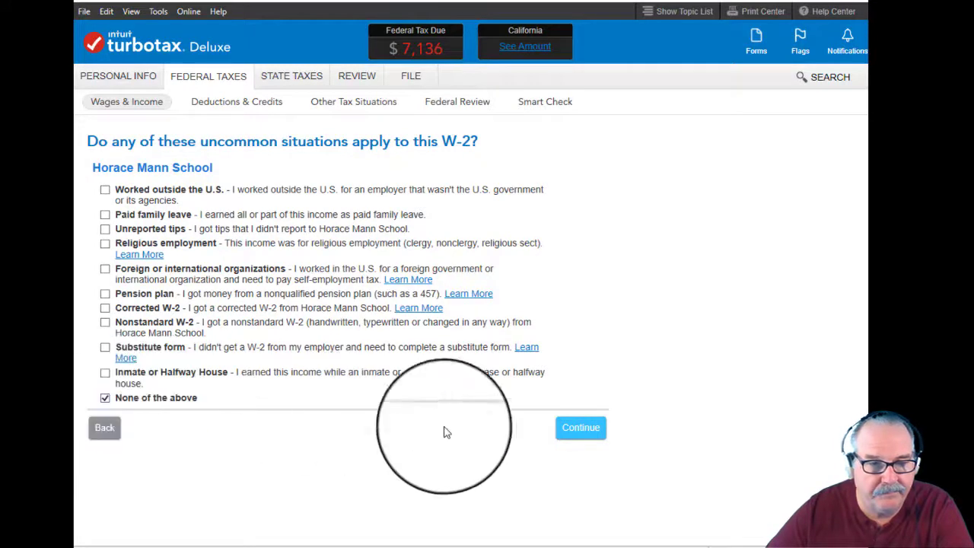
{"action": "left_click", "coordinate": [580, 427]}
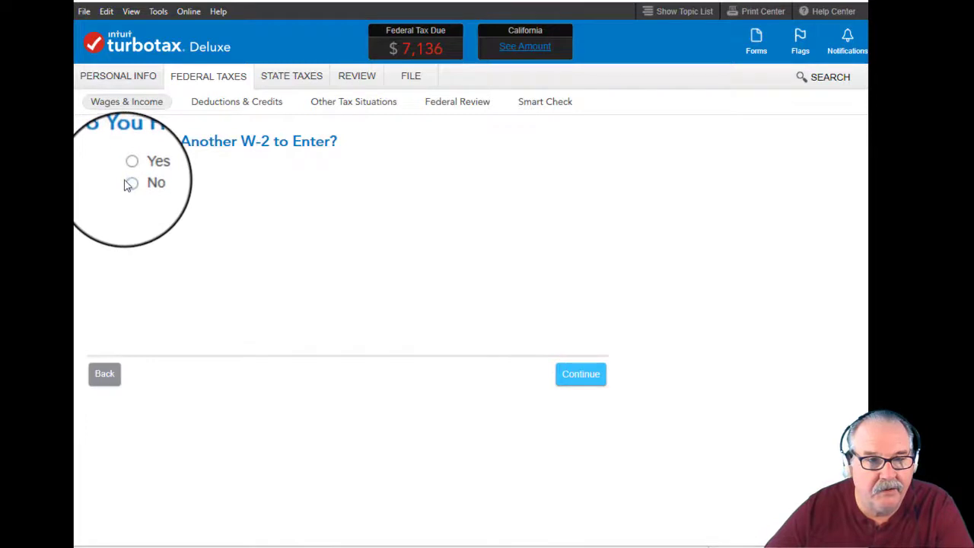
{"action": "left_click", "coordinate": [129, 181]}
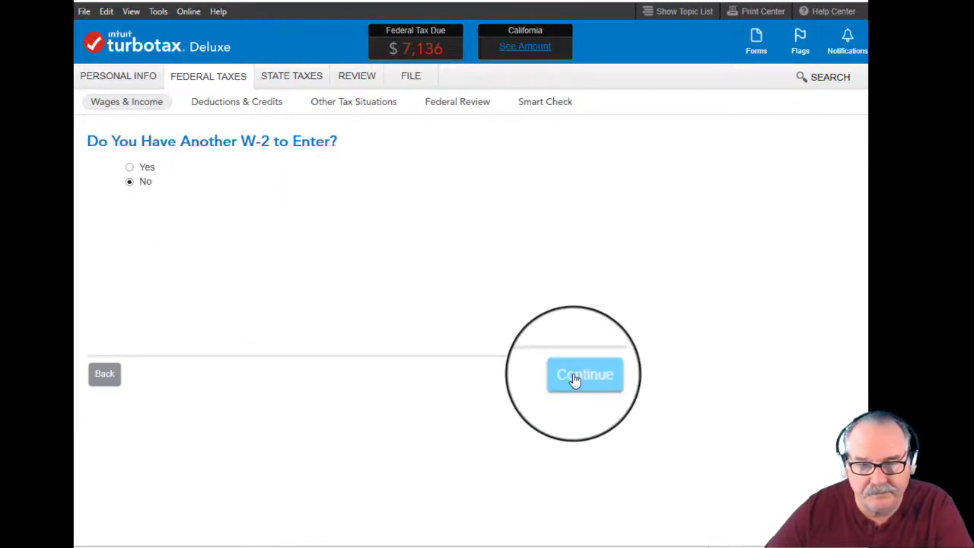
{"action": "left_click", "coordinate": [585, 374]}
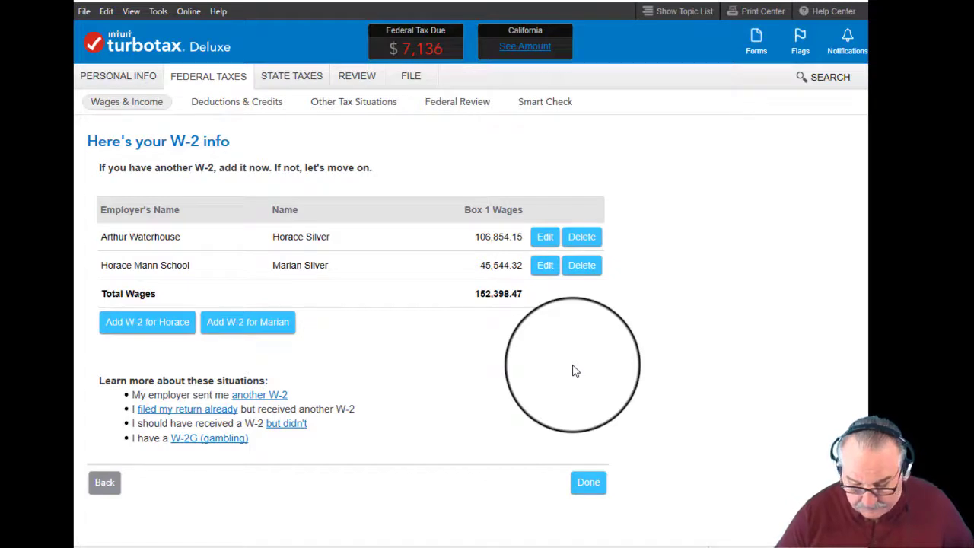
{"action": "mouse_move", "coordinate": [661, 426]}
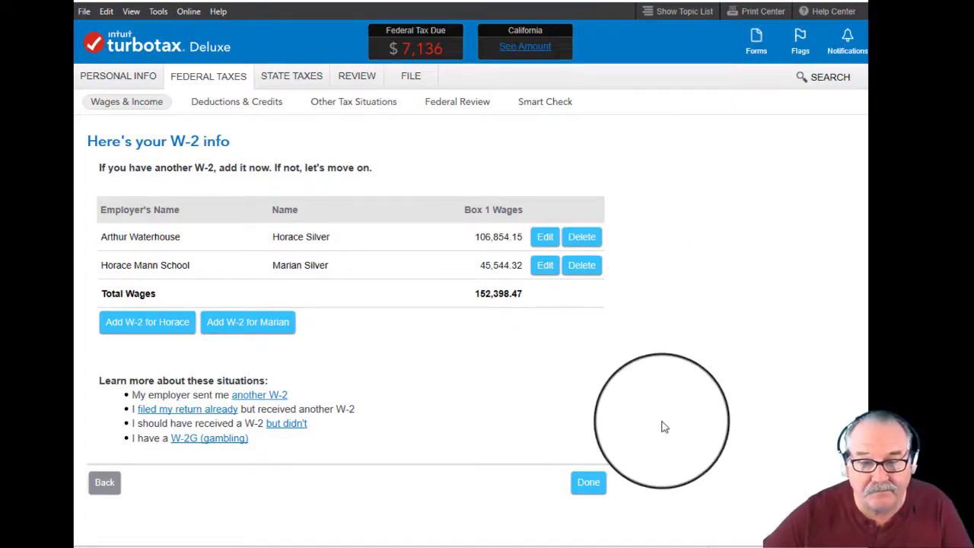
Step: Leave the W-2 summary and report no other income and no foreign financial accounts
{"action": "left_click", "coordinate": [588, 482]}
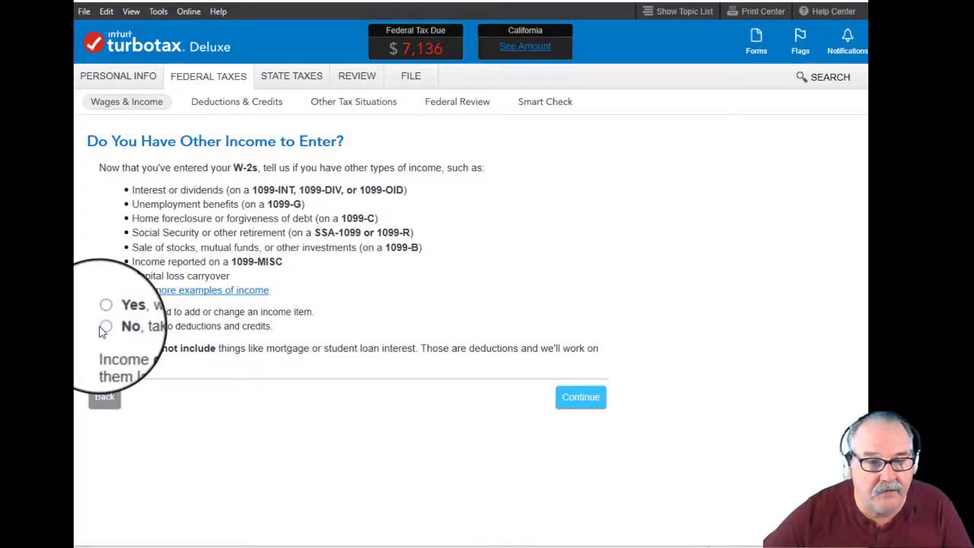
{"action": "left_click", "coordinate": [103, 325]}
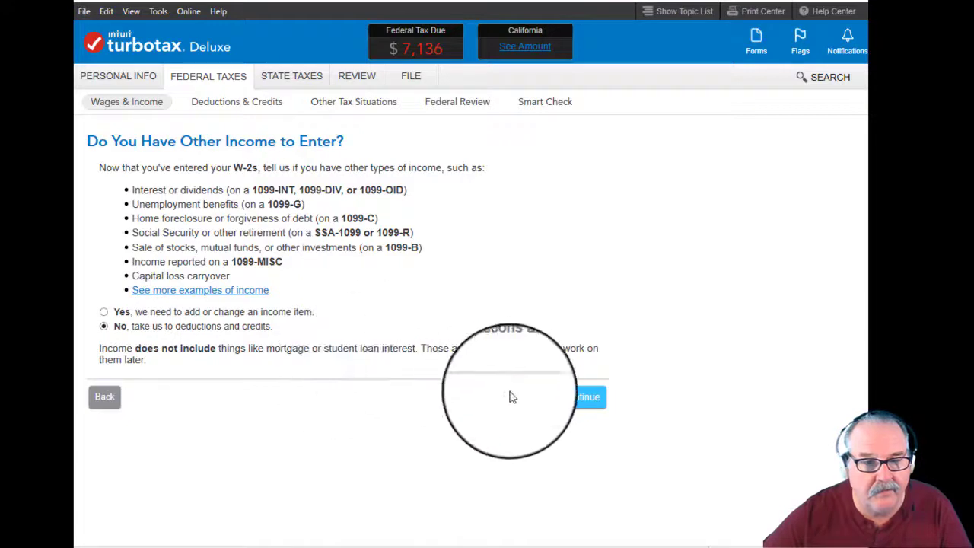
{"action": "left_click", "coordinate": [587, 396]}
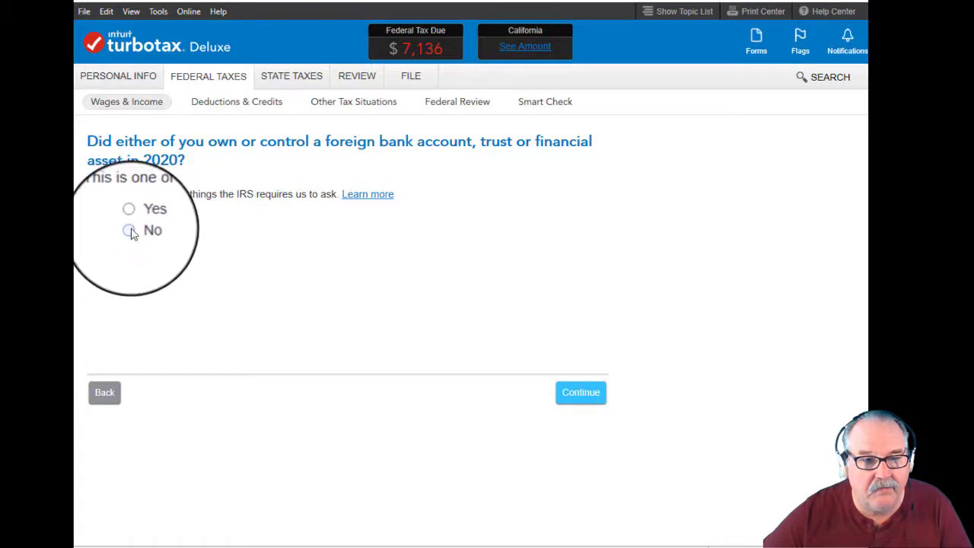
{"action": "left_click", "coordinate": [129, 230]}
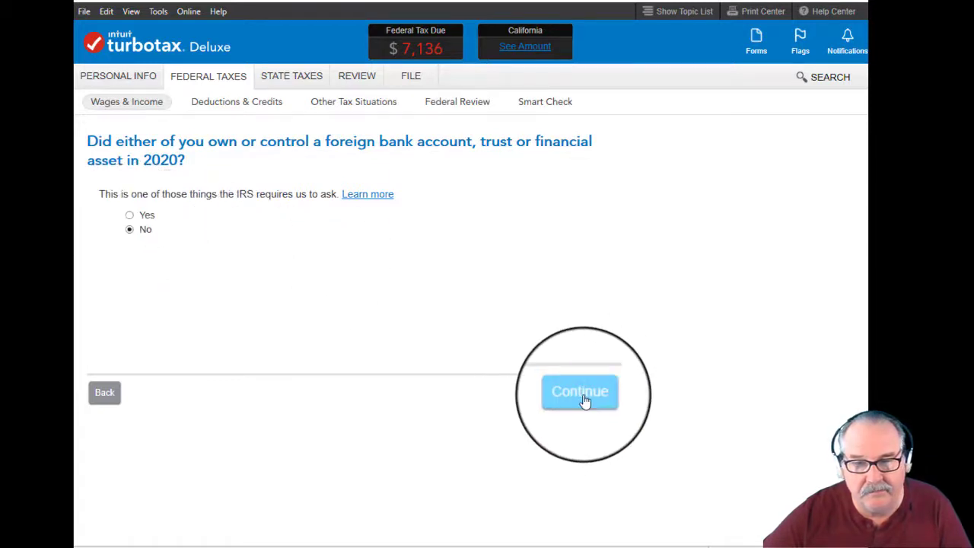
{"action": "left_click", "coordinate": [579, 391]}
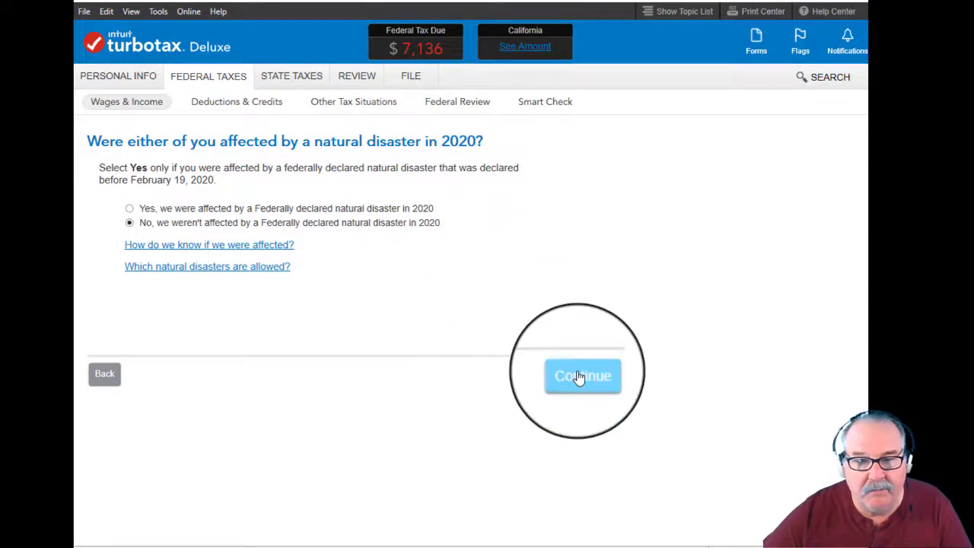
Step: Confirm no 2020 natural disaster impact and no virtual currency transactions
{"action": "left_click", "coordinate": [583, 375]}
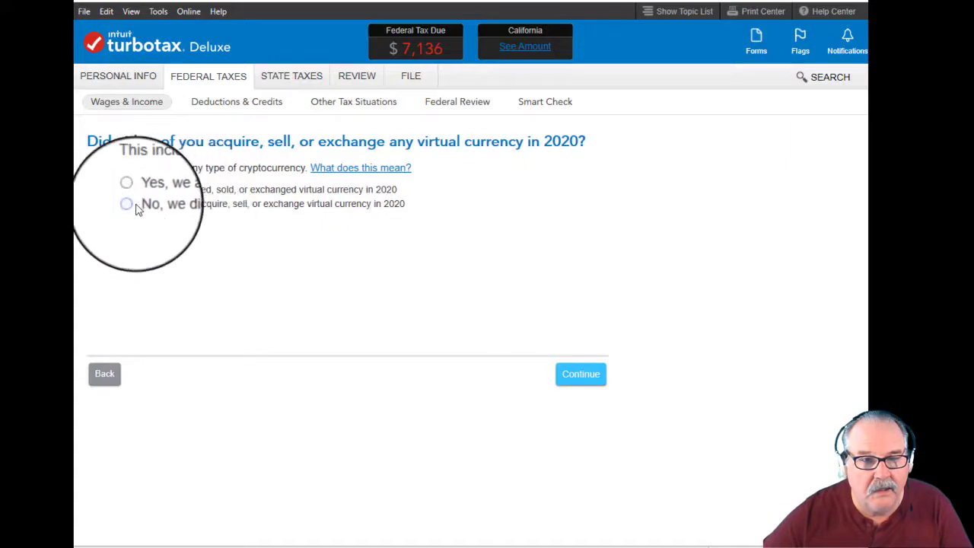
{"action": "left_click", "coordinate": [128, 203]}
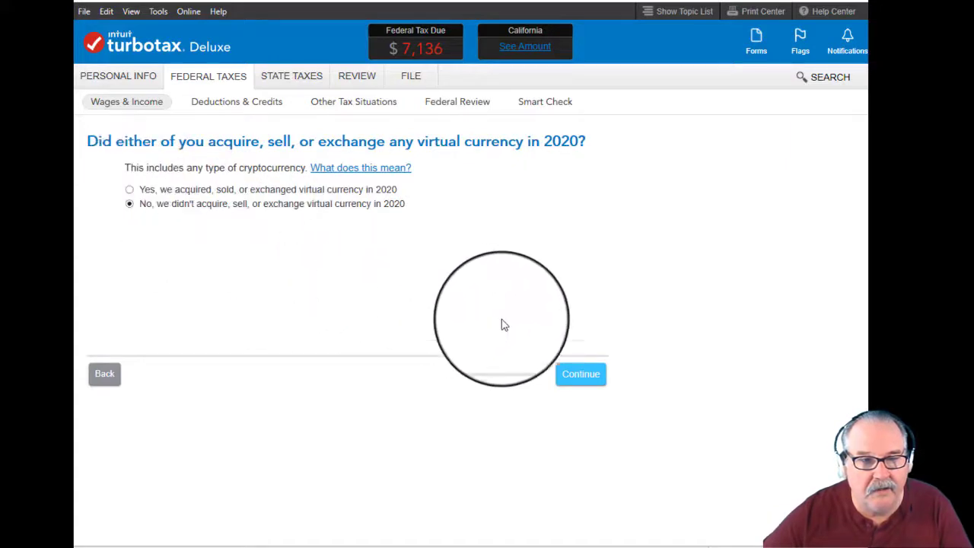
{"action": "left_click", "coordinate": [580, 373]}
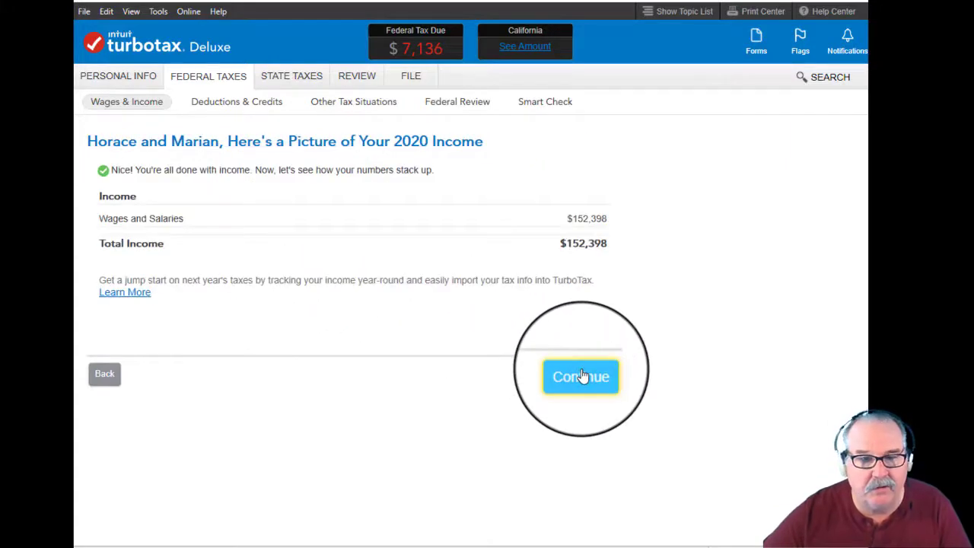
Step: Choose deduction topics individually and scroll down to the Alimony Paid topic
{"action": "left_click", "coordinate": [580, 376]}
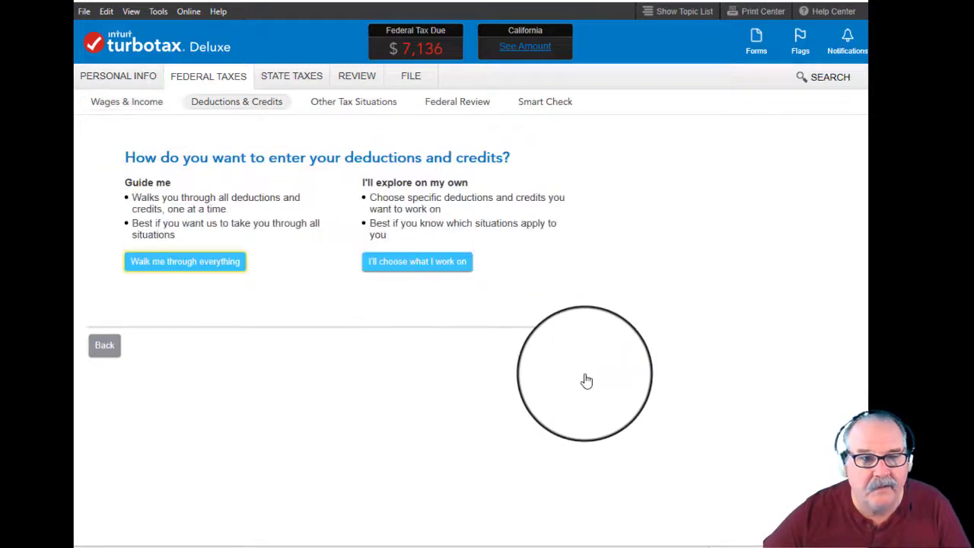
{"action": "mouse_move", "coordinate": [411, 263]}
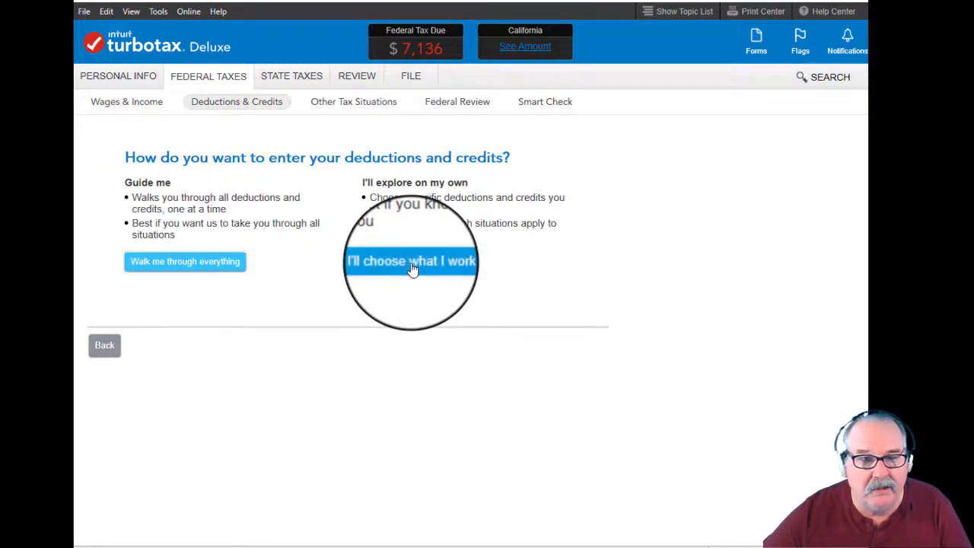
{"action": "left_click", "coordinate": [410, 261]}
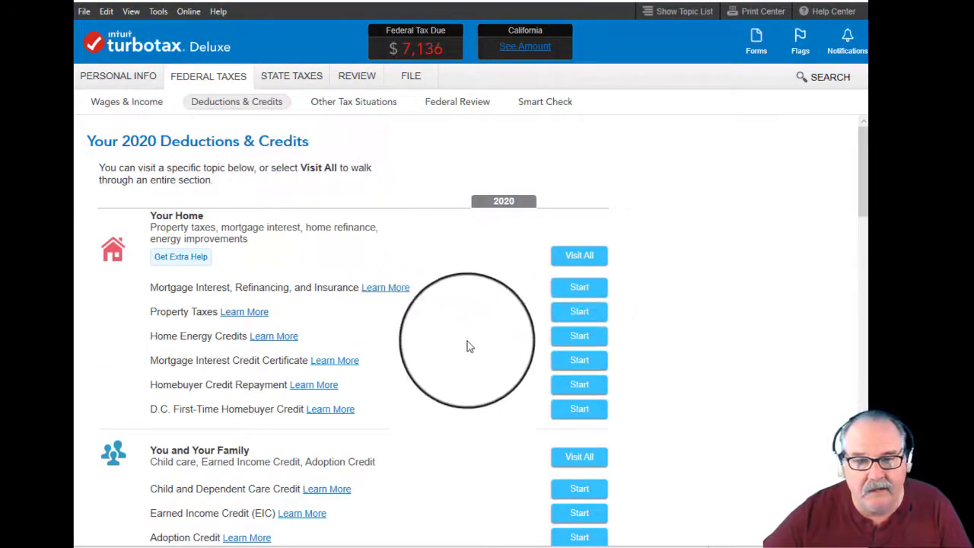
{"action": "scroll", "scroll_direction": "down", "scroll_amount": 3}
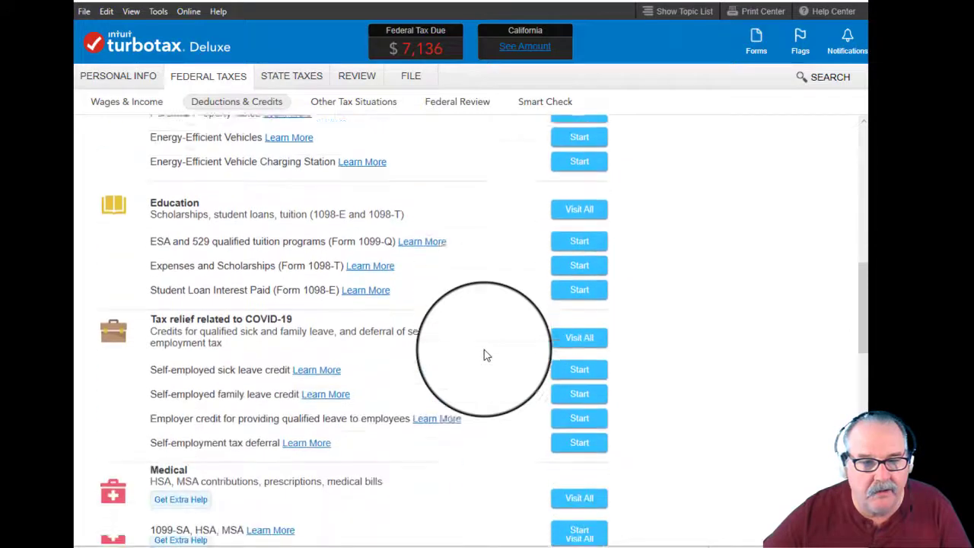
{"action": "scroll", "scroll_direction": "down", "scroll_amount": 3}
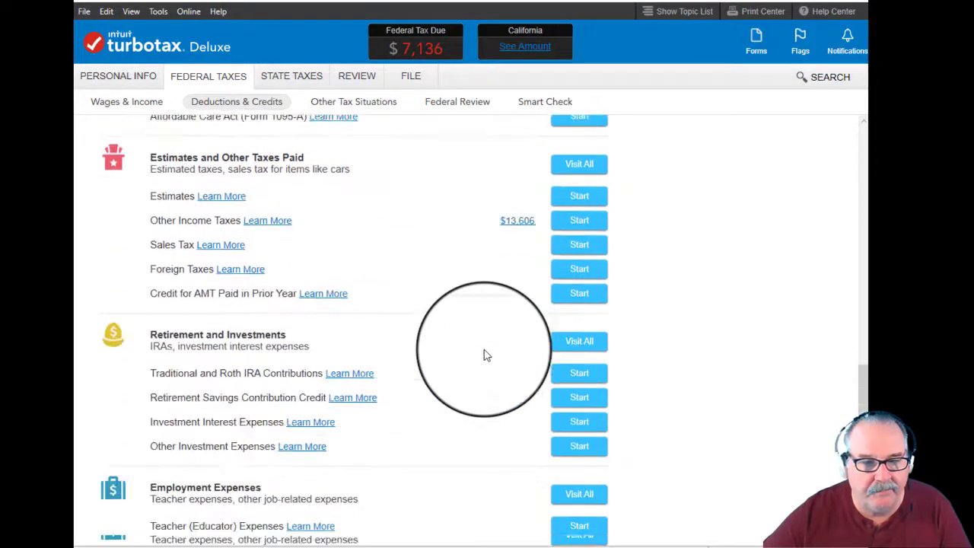
{"action": "scroll", "scroll_direction": "down", "scroll_amount": 3}
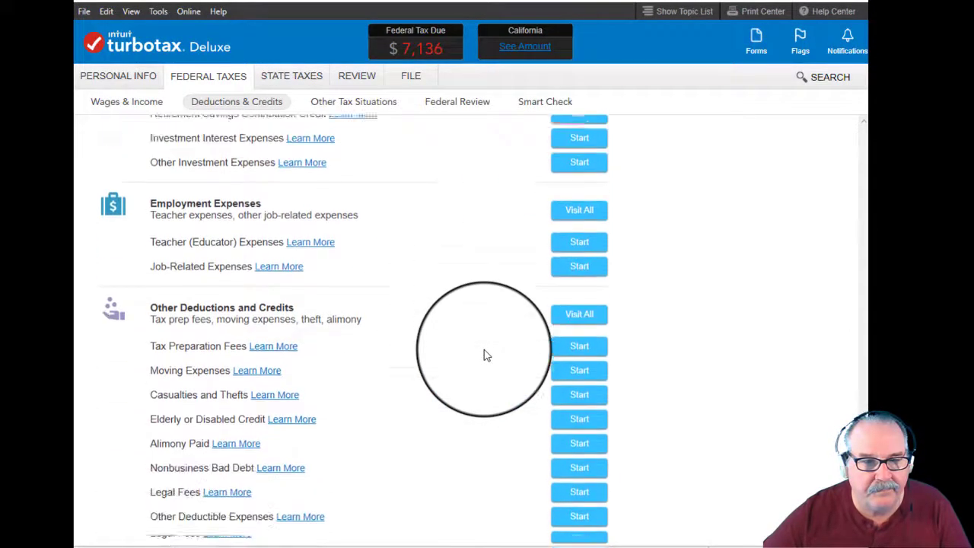
{"action": "scroll", "scroll_direction": "down", "scroll_amount": 3}
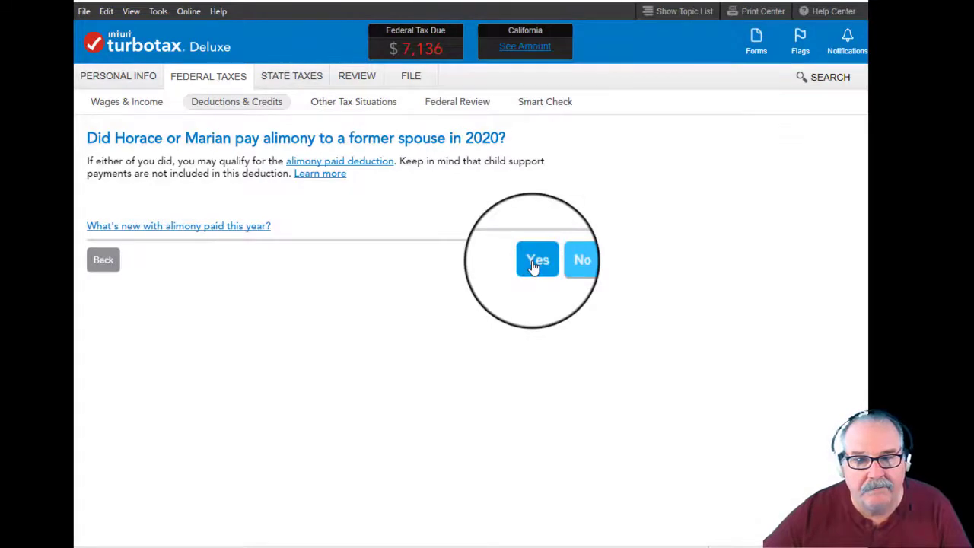
Step: Confirm alimony was paid, save the $25,000 recipient entry, and finish the alimony topic
{"action": "left_click", "coordinate": [537, 260]}
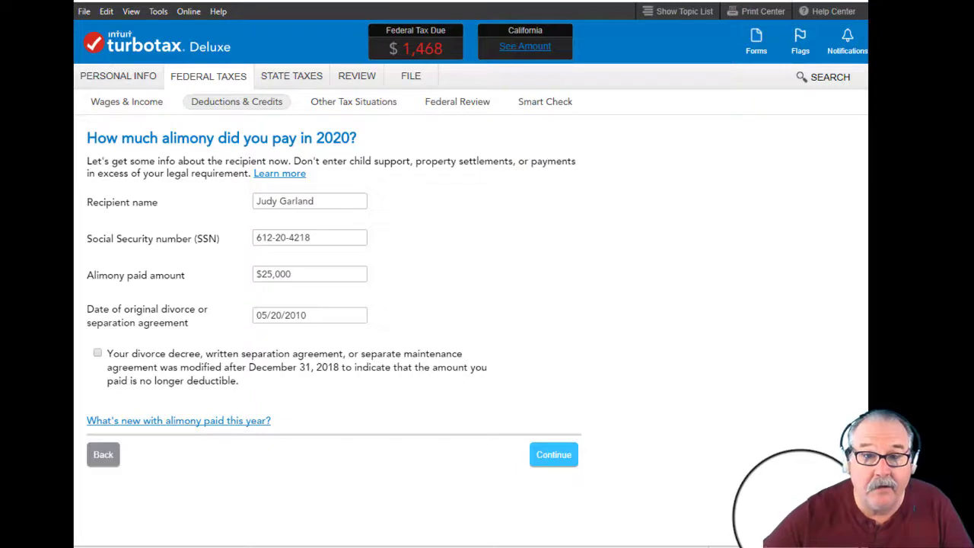
{"action": "mouse_move", "coordinate": [722, 322]}
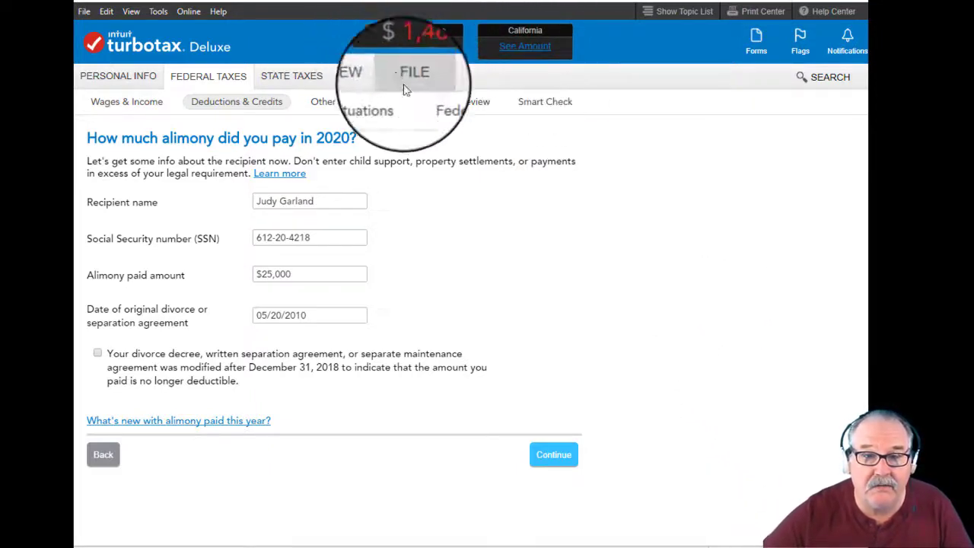
{"action": "mouse_move", "coordinate": [574, 306]}
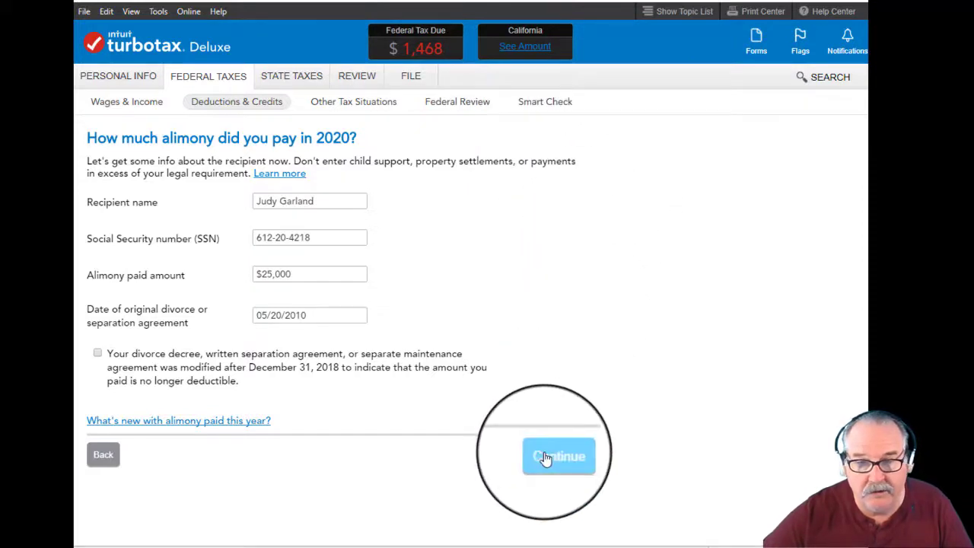
{"action": "left_click", "coordinate": [558, 455]}
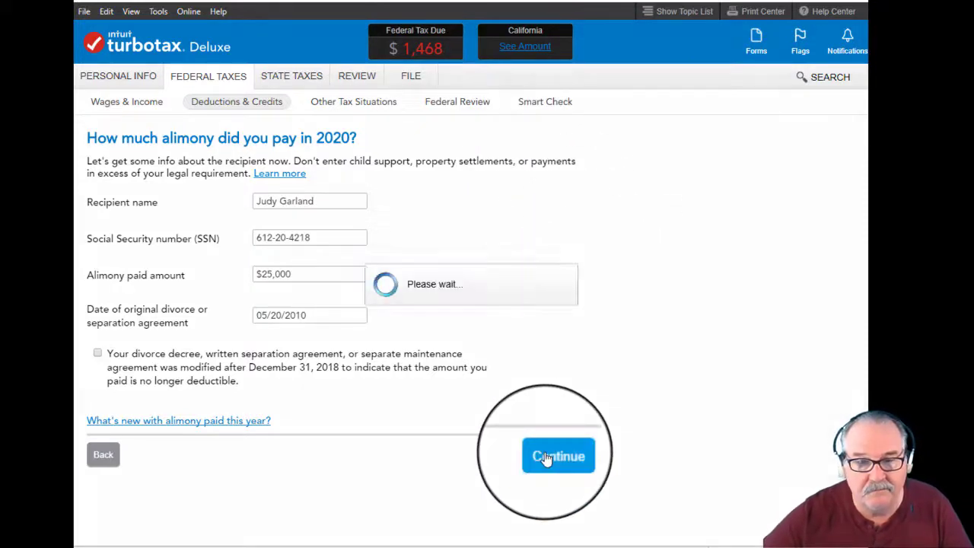
{"action": "left_click", "coordinate": [558, 455]}
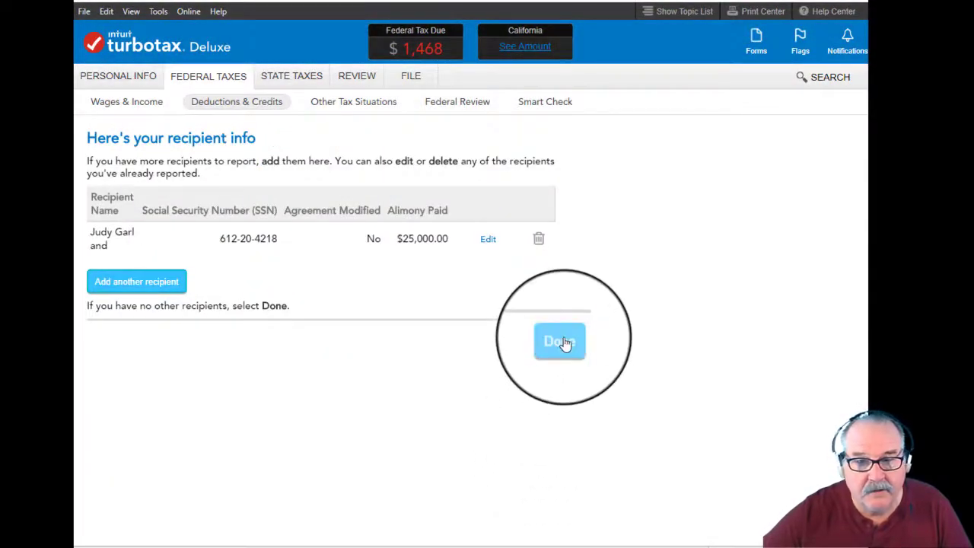
{"action": "left_click", "coordinate": [559, 341]}
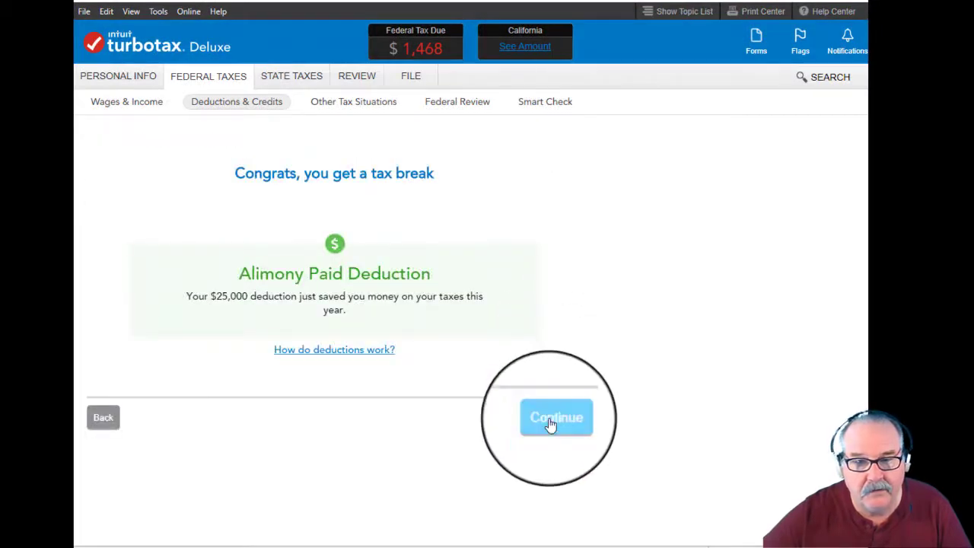
{"action": "left_click", "coordinate": [556, 417]}
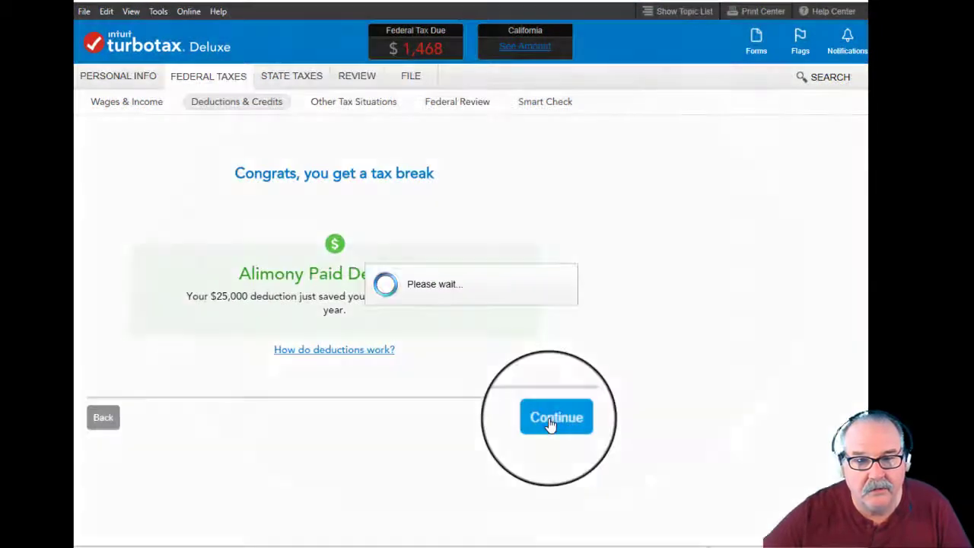
{"action": "left_click", "coordinate": [556, 417]}
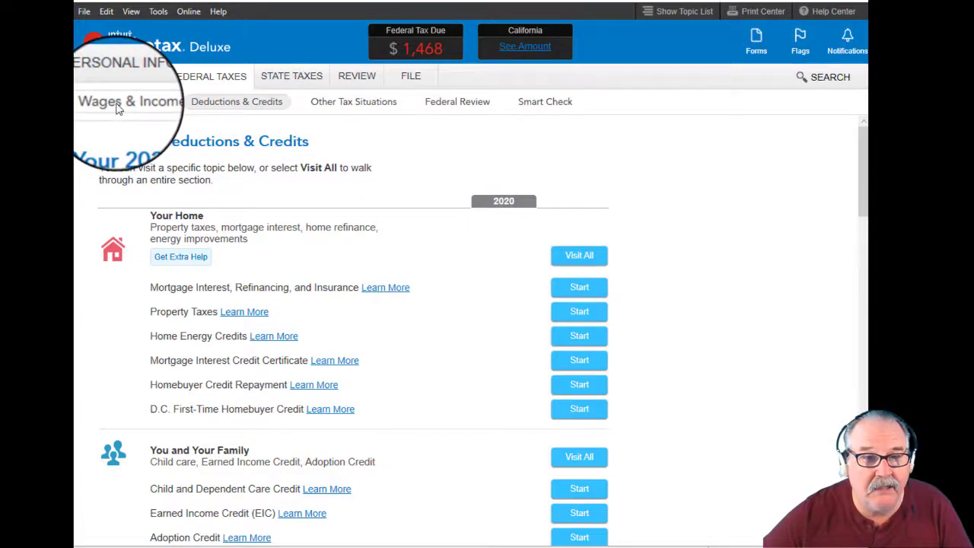
Step: In Wages & Income, pick topics yourself and start Business Income and Expenses (Sch C)
{"action": "left_click", "coordinate": [130, 101]}
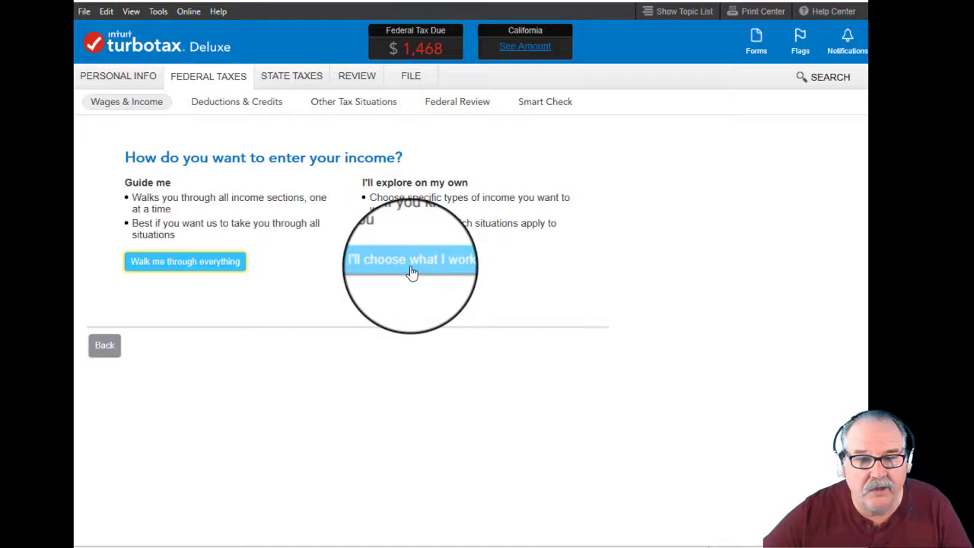
{"action": "left_click", "coordinate": [411, 259]}
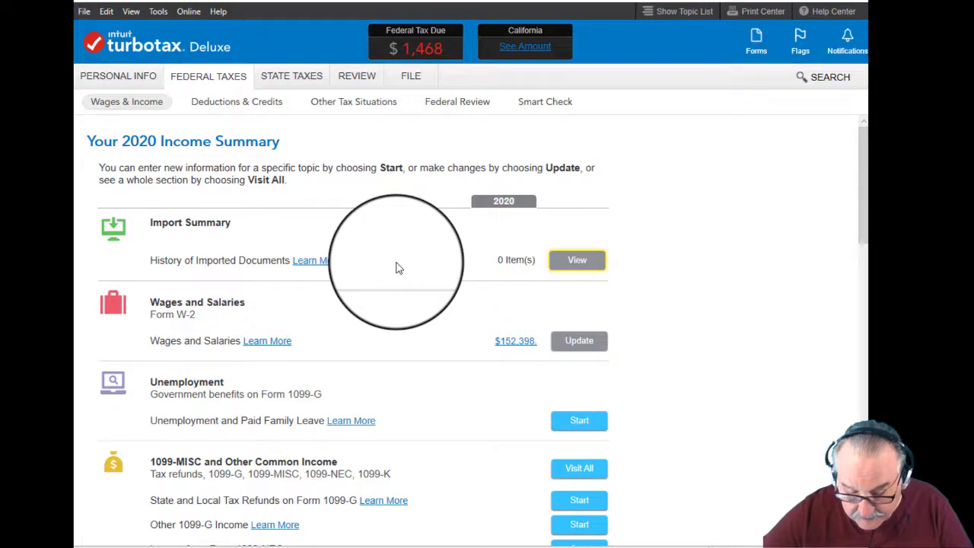
{"action": "scroll", "scroll_direction": "down", "scroll_amount": 3}
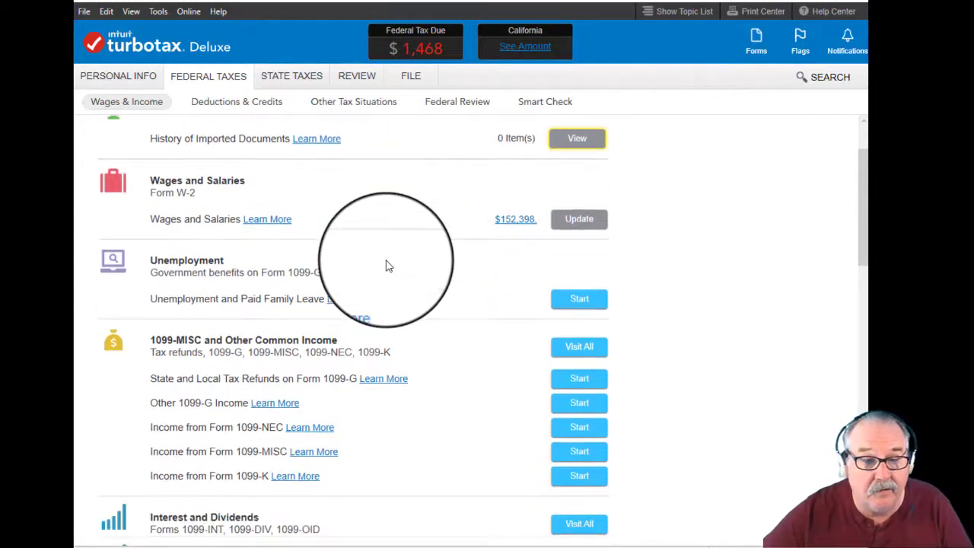
{"action": "scroll", "scroll_direction": "down", "scroll_amount": 3}
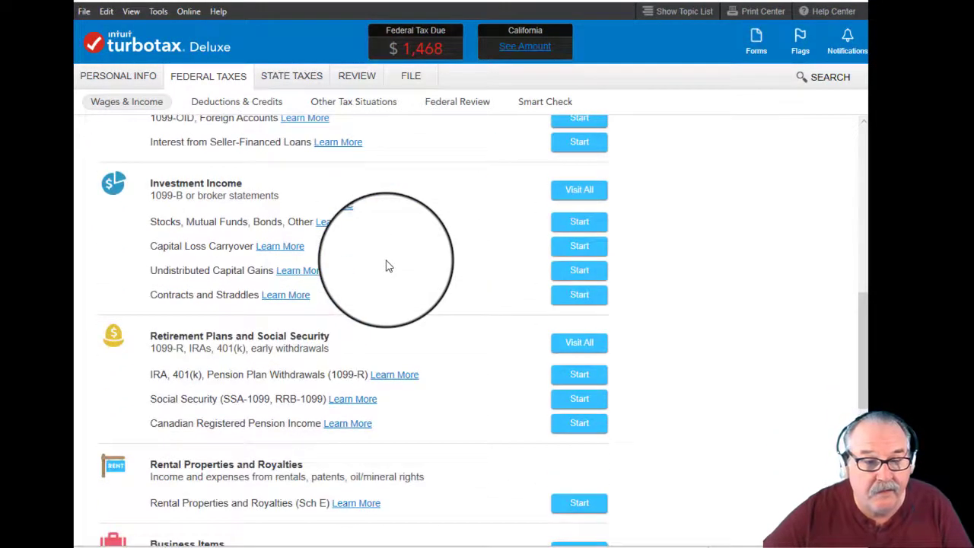
{"action": "scroll", "scroll_direction": "down", "scroll_amount": 3}
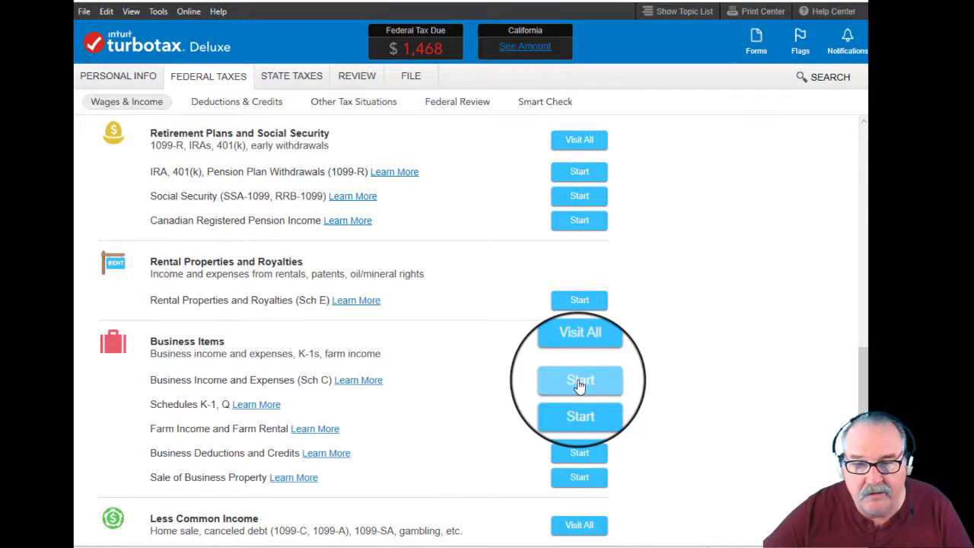
{"action": "left_click", "coordinate": [579, 379]}
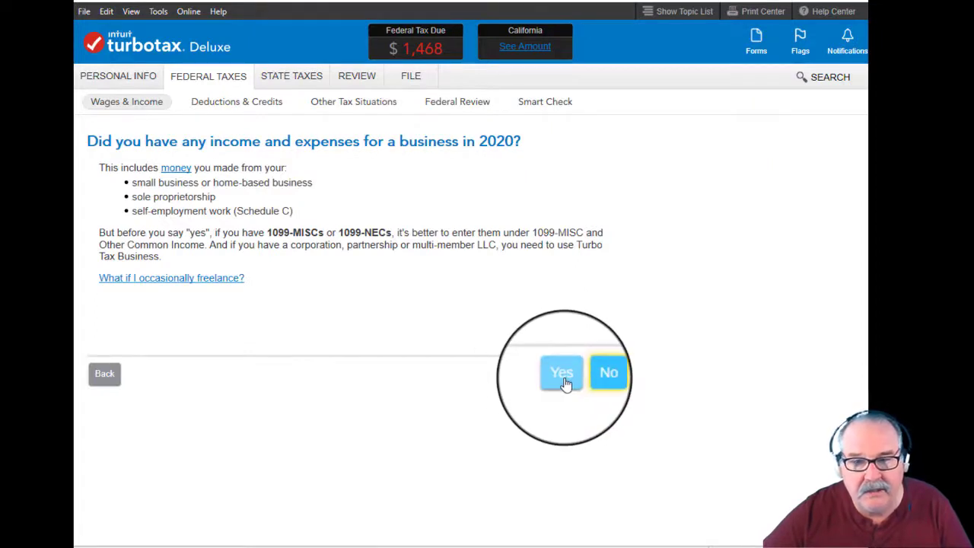
Step: Confirm 2020 business income, stay with Deluxe, and describe the business as 'Crafts'
{"action": "left_click", "coordinate": [561, 371]}
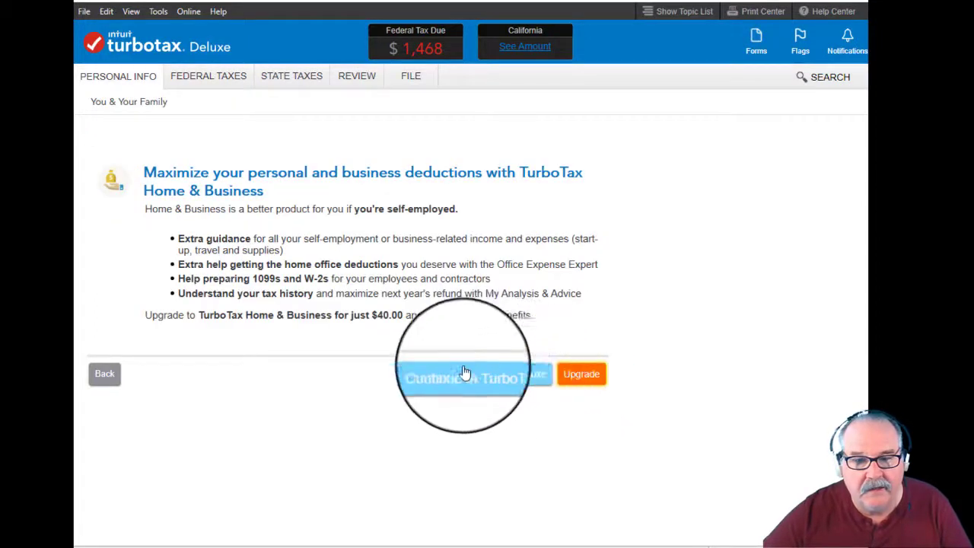
{"action": "left_click", "coordinate": [464, 378]}
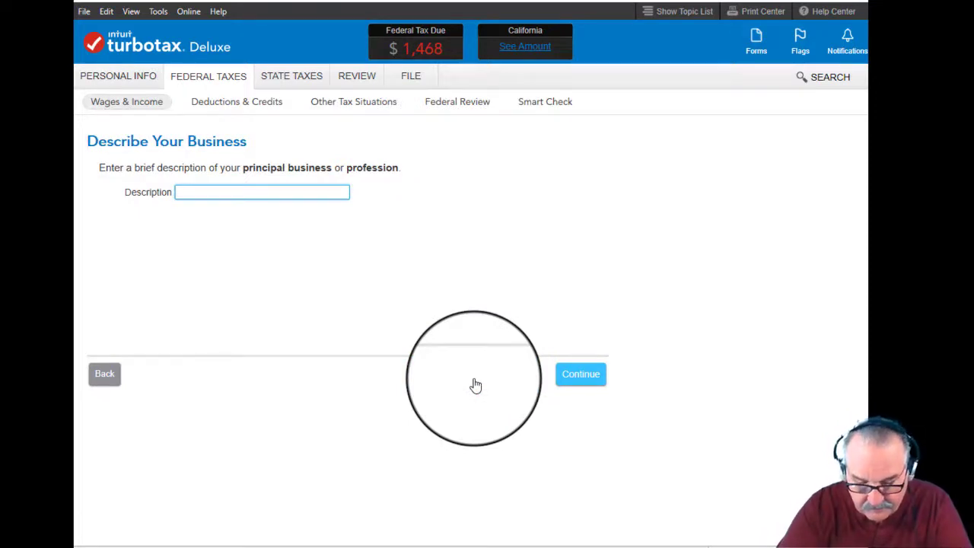
{"action": "type", "text": "Craft"}
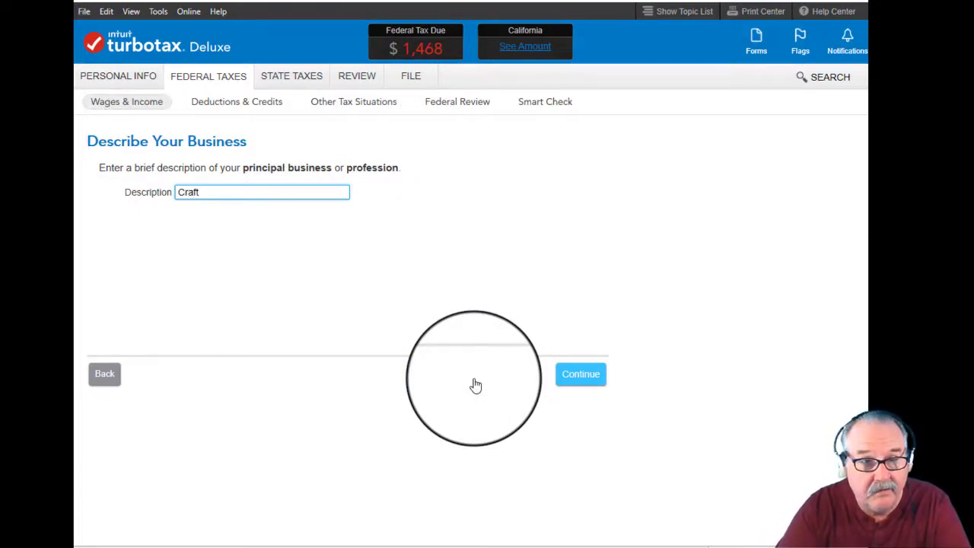
{"action": "type", "text": "s"}
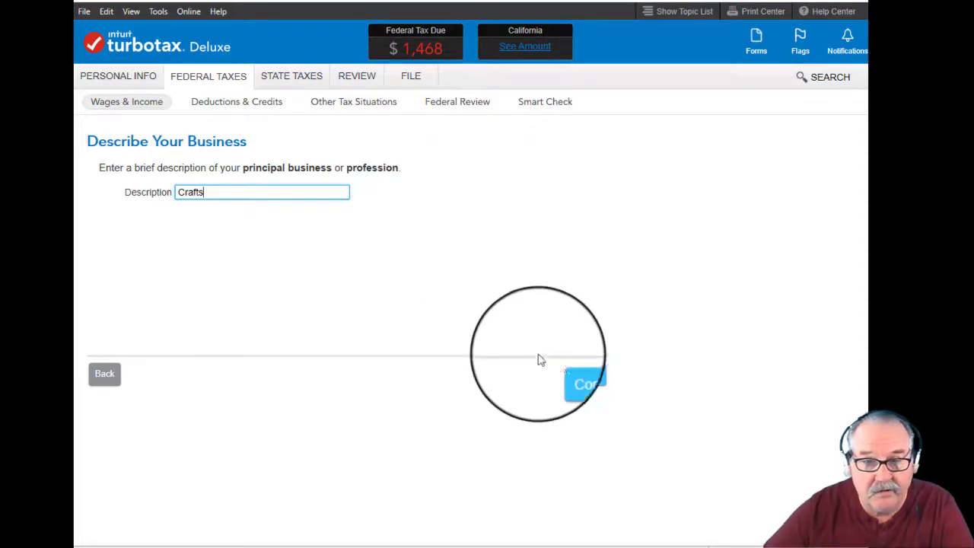
{"action": "left_click", "coordinate": [585, 384]}
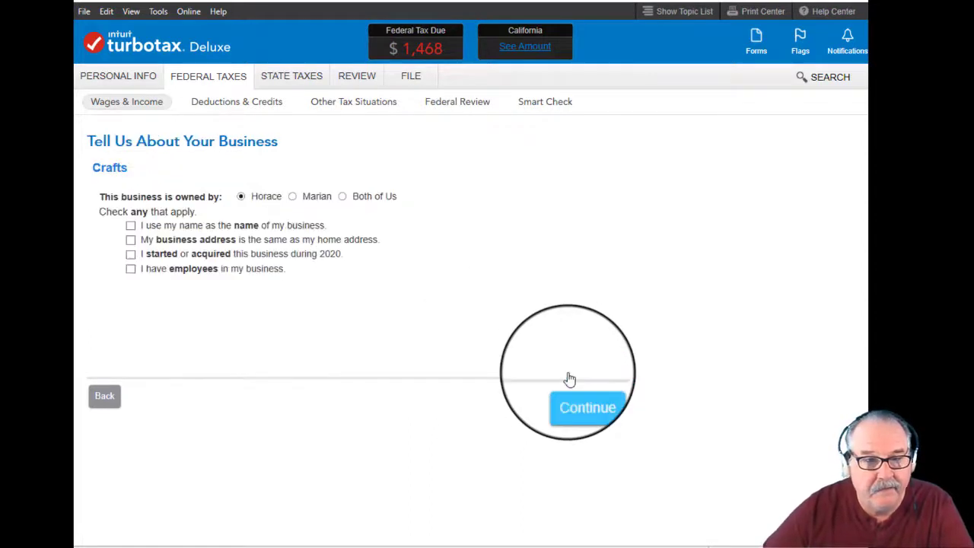
{"action": "mouse_move", "coordinate": [131, 225]}
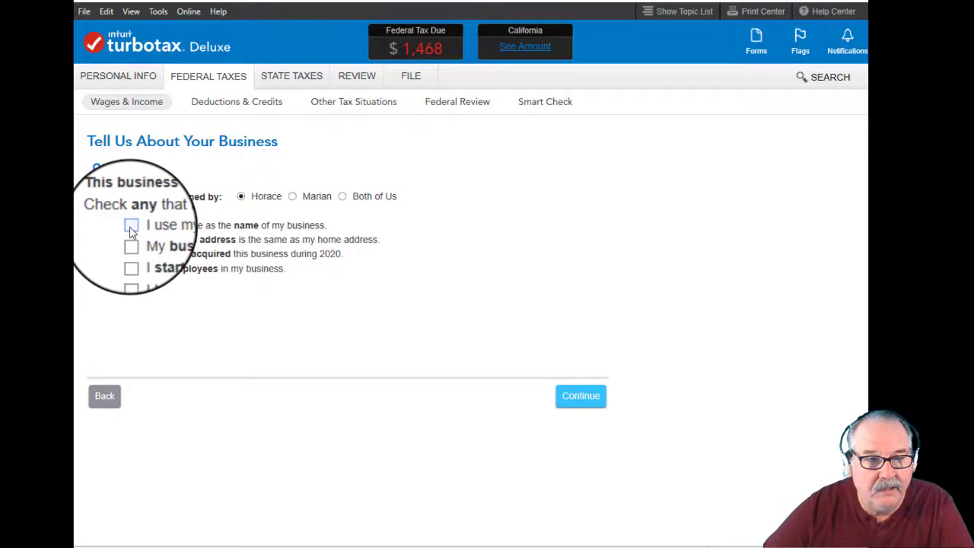
Step: Mark owner name and home address as the business's, with no EIN and code 454930
{"action": "left_click", "coordinate": [131, 221]}
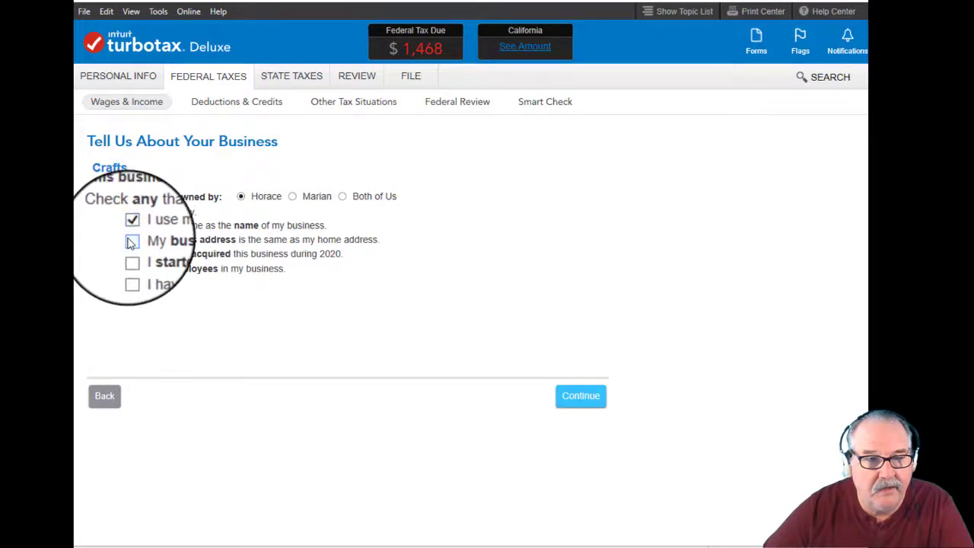
{"action": "left_click", "coordinate": [130, 239]}
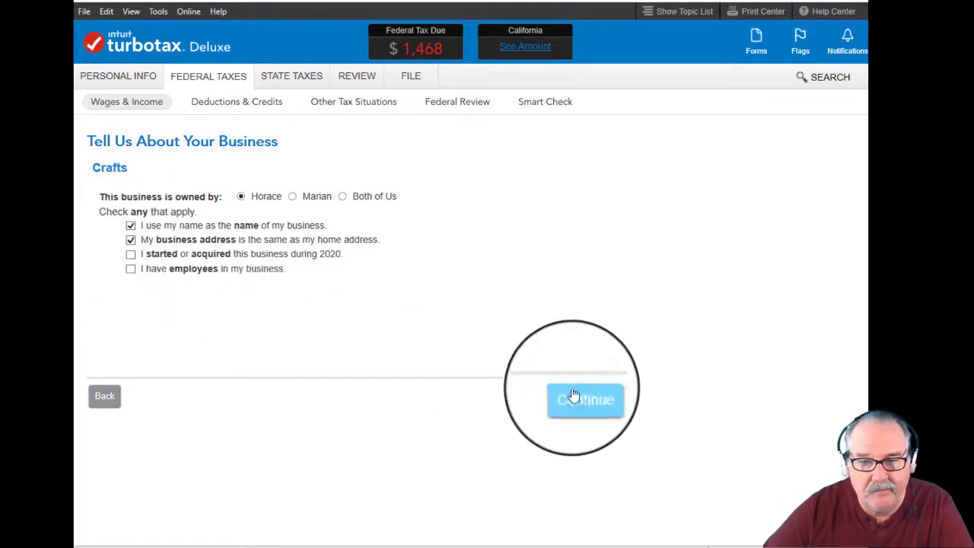
{"action": "left_click", "coordinate": [584, 400]}
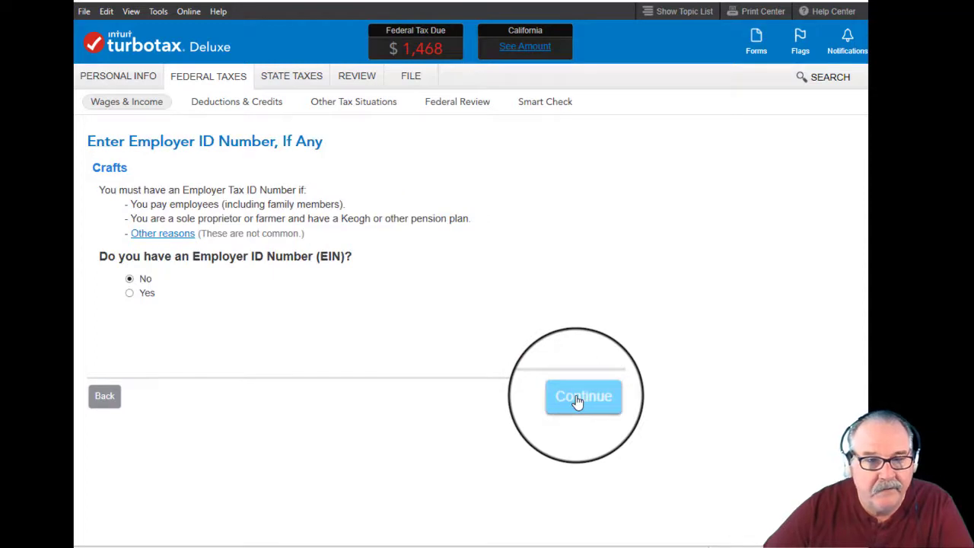
{"action": "left_click", "coordinate": [583, 396]}
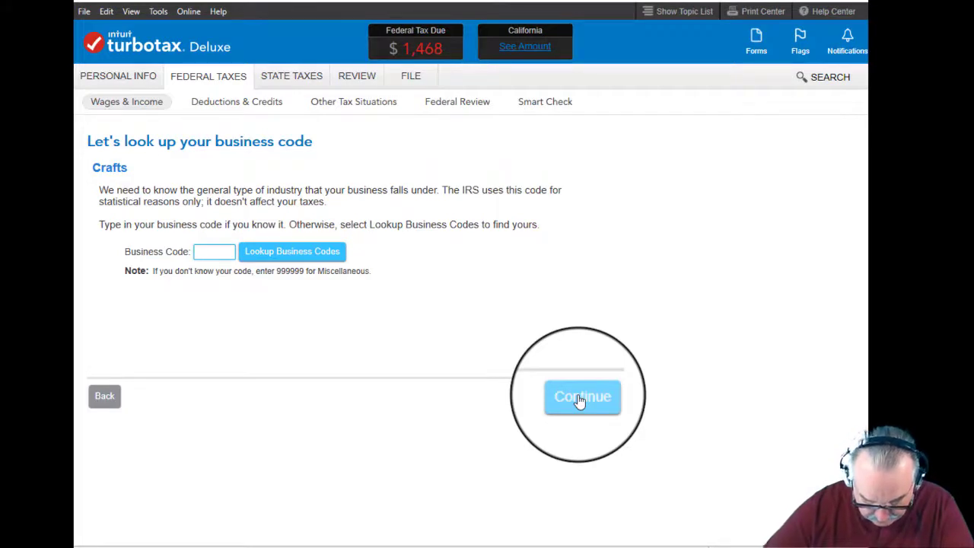
{"action": "type", "text": "454930"}
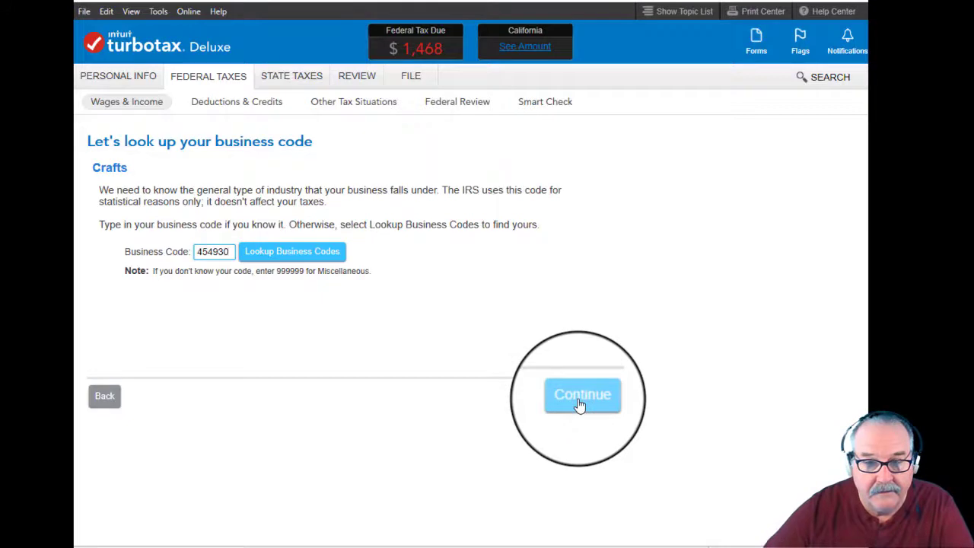
Step: Choose cash accounting, confirm an active role, and enter the business info manually
{"action": "left_click", "coordinate": [582, 395]}
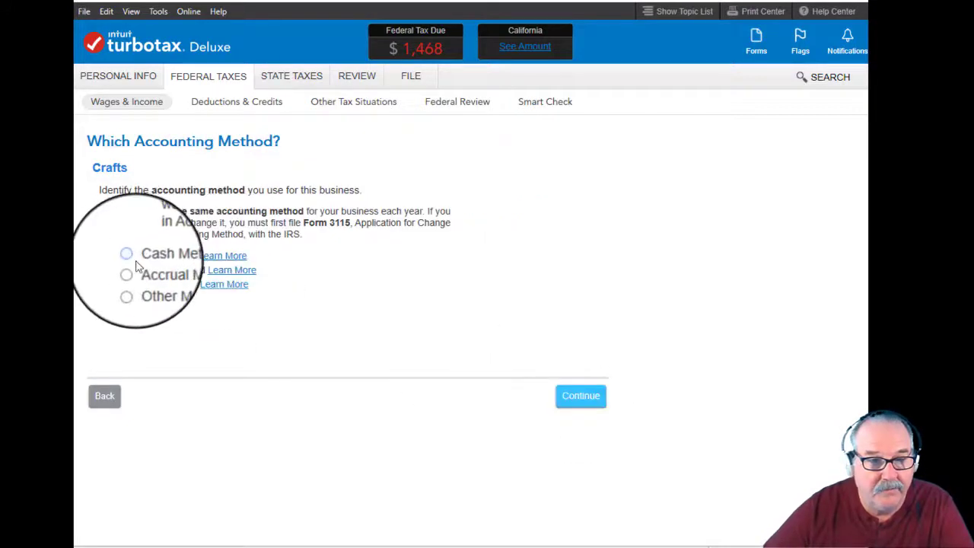
{"action": "left_click", "coordinate": [128, 255]}
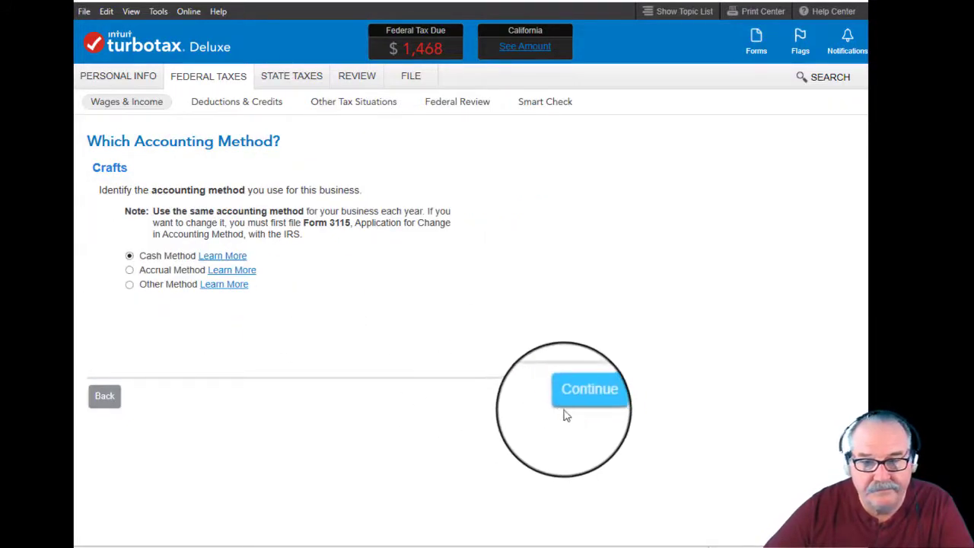
{"action": "left_click", "coordinate": [588, 389]}
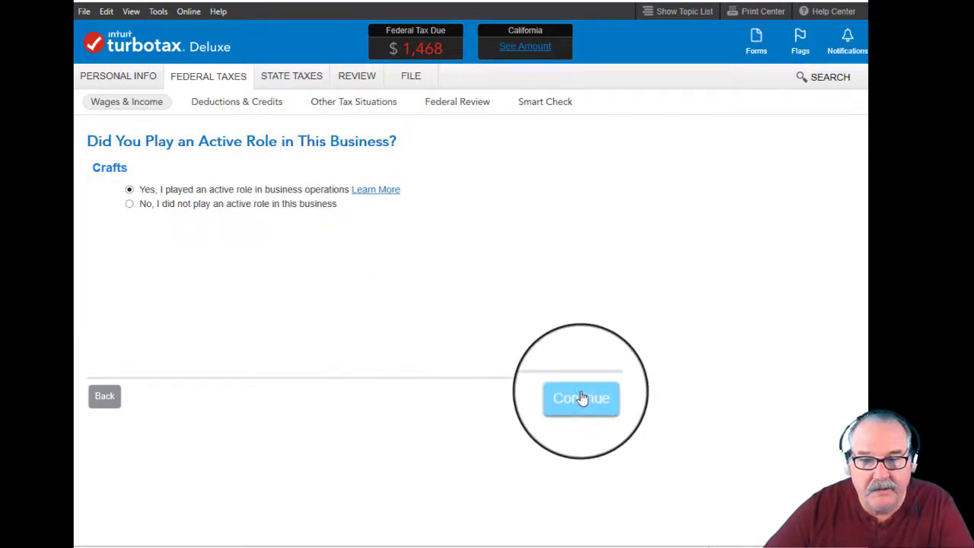
{"action": "left_click", "coordinate": [581, 398]}
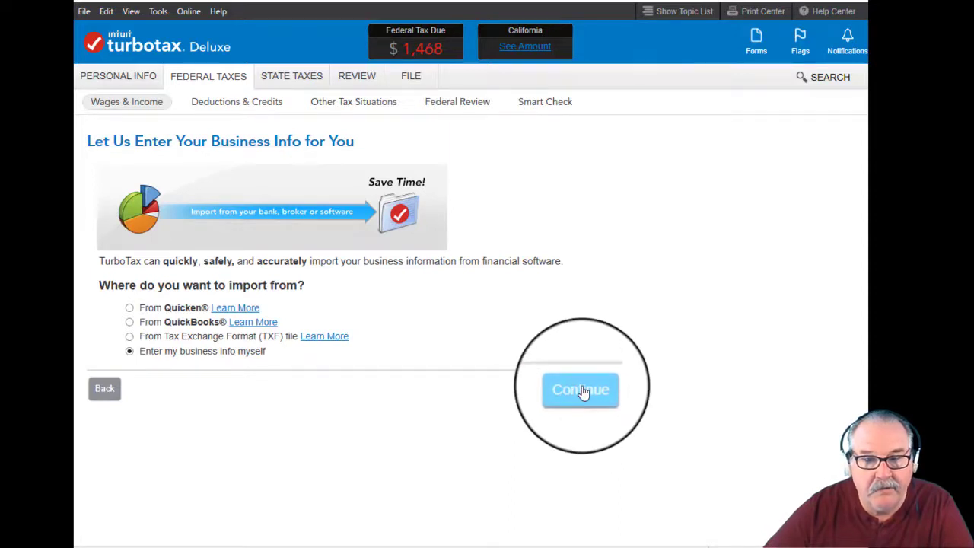
{"action": "left_click", "coordinate": [580, 390]}
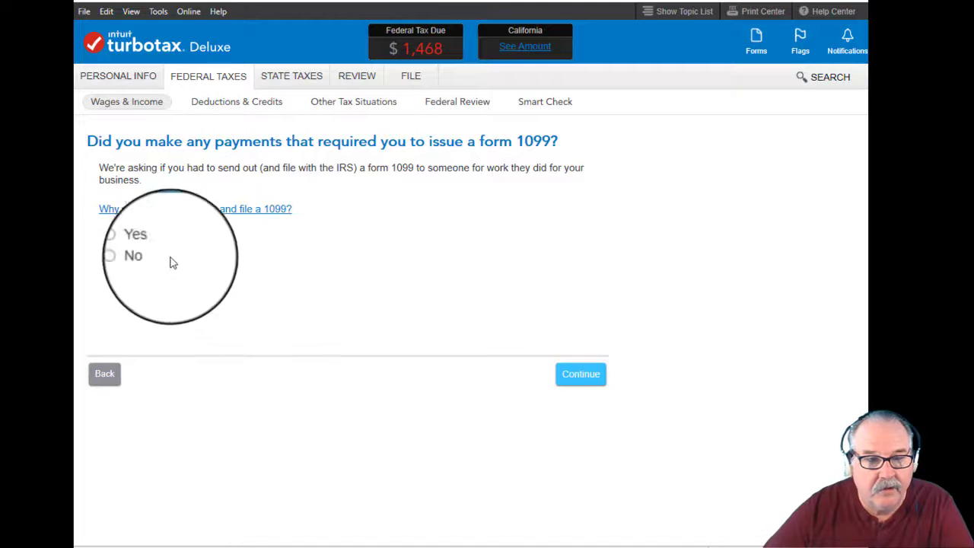
Step: Answer no to issuing 1099s, uncommon situations, and receiving 1099-NEC income for Crafts
{"action": "left_click", "coordinate": [129, 256]}
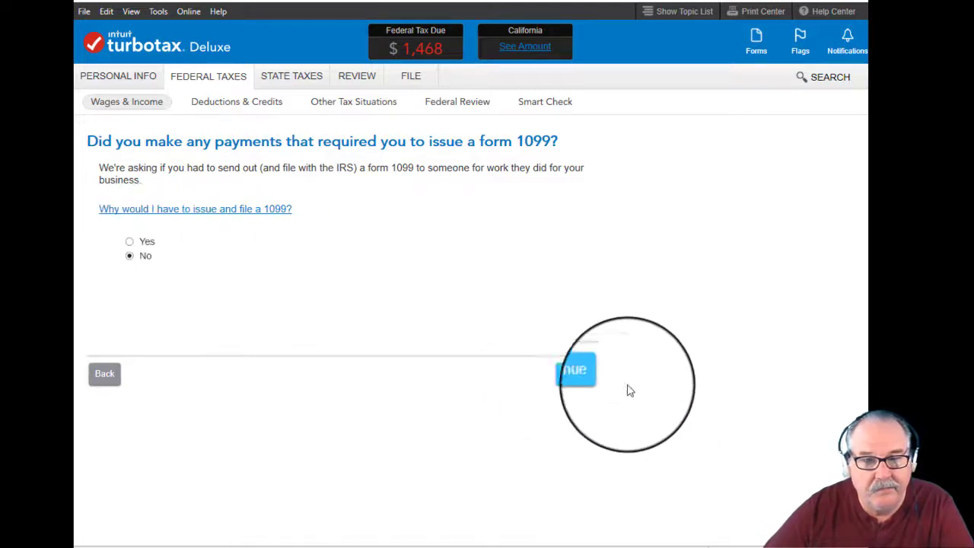
{"action": "left_click", "coordinate": [576, 368]}
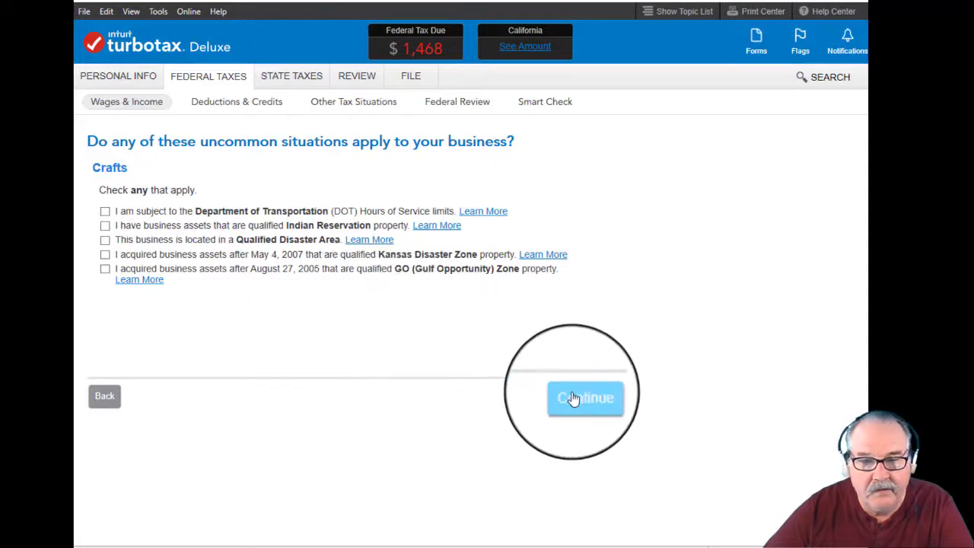
{"action": "left_click", "coordinate": [585, 397]}
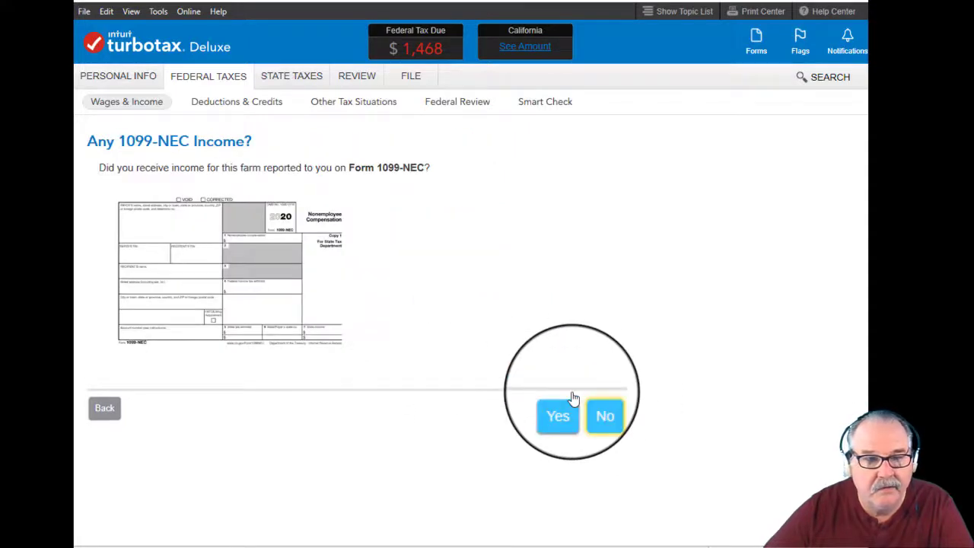
{"action": "mouse_move", "coordinate": [588, 369]}
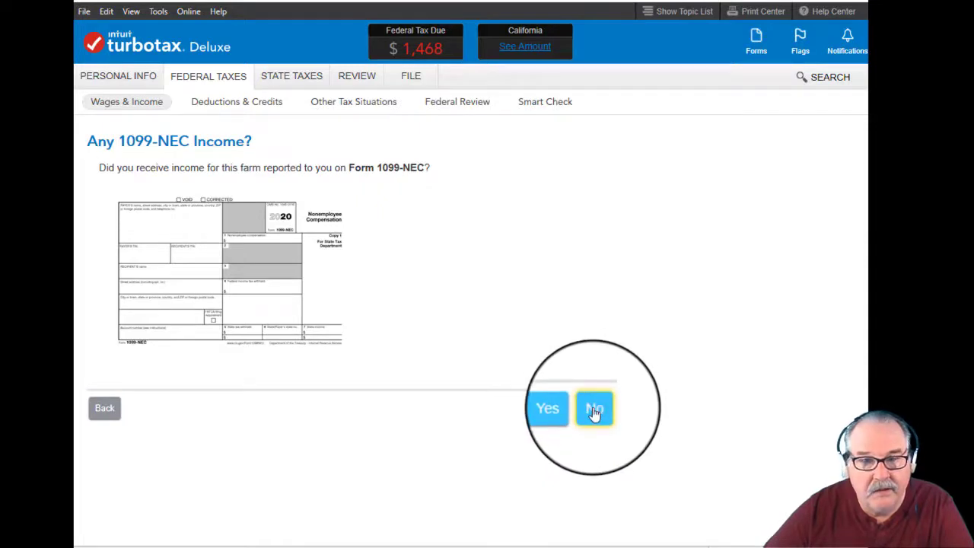
{"action": "left_click", "coordinate": [595, 408]}
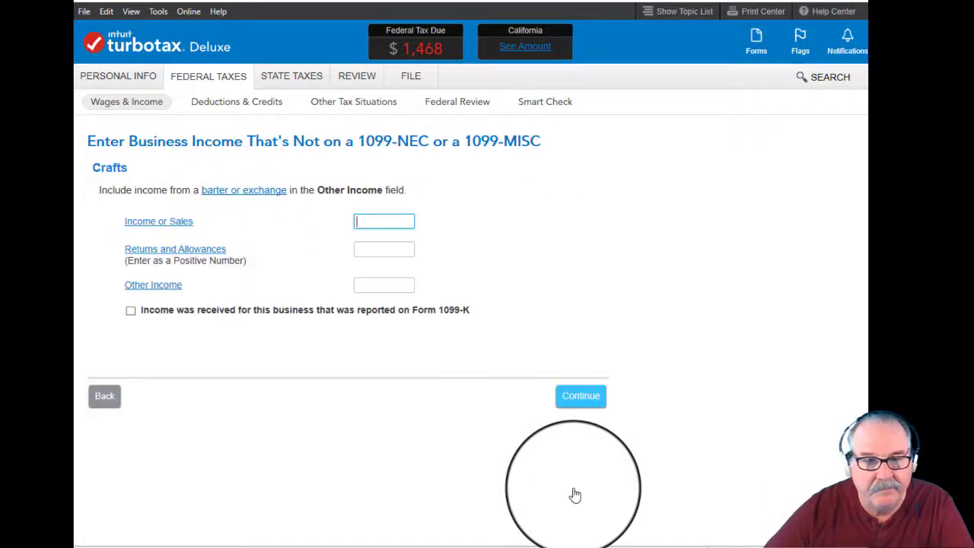
{"action": "mouse_move", "coordinate": [532, 470]}
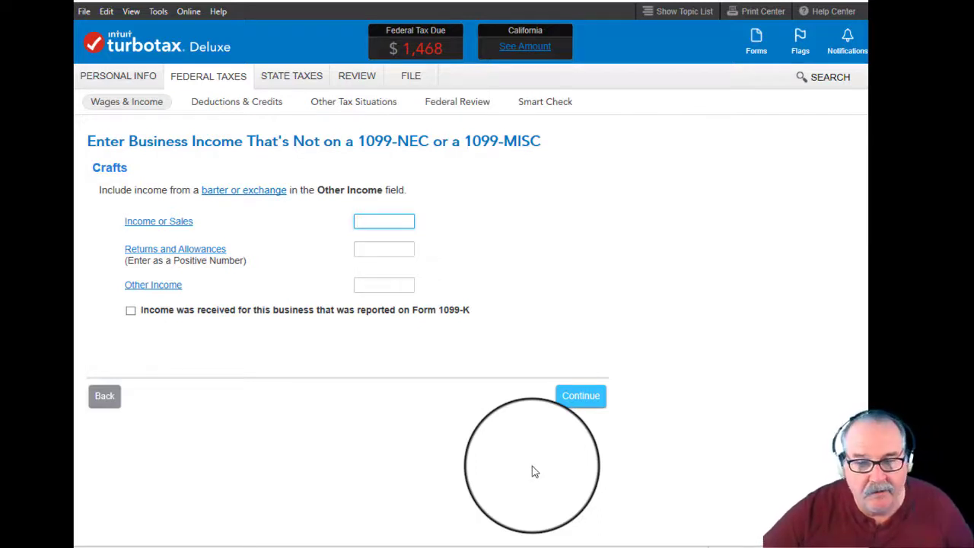
Step: Submit the Crafts income or sales amount and move to the business expenses page
{"action": "left_click", "coordinate": [579, 395]}
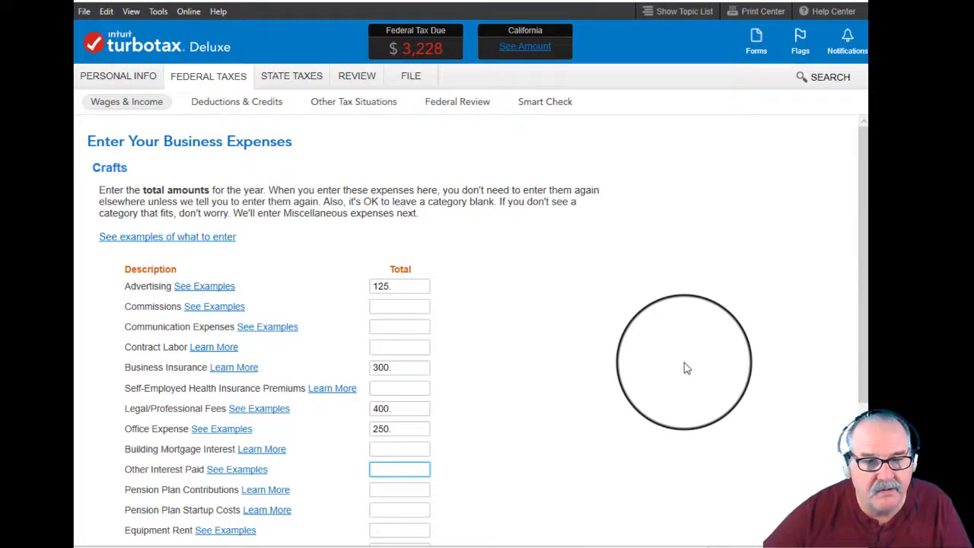
Step: Review the Crafts expenses down to supplies 108, taxes 200, travel 1,250 and accept them
{"action": "scroll", "scroll_direction": "down", "scroll_amount": 3}
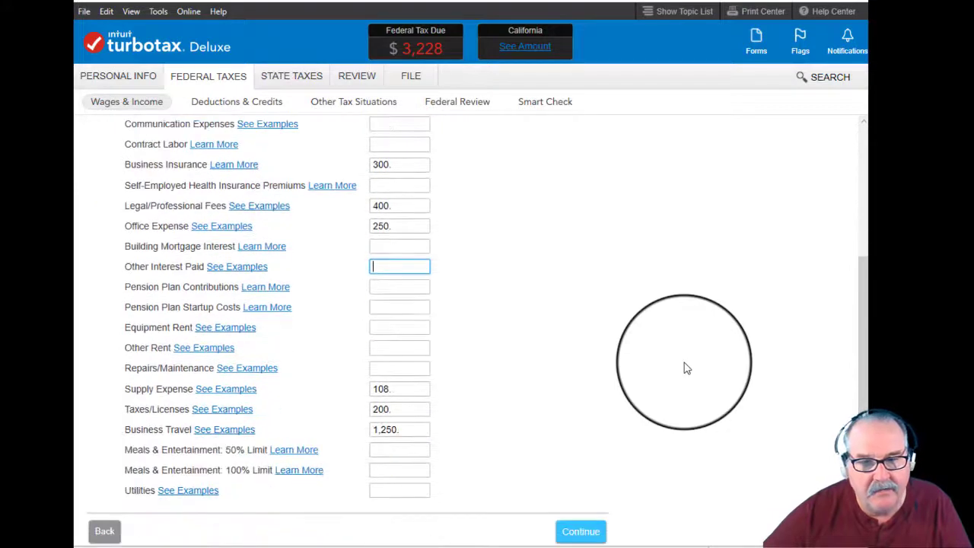
{"action": "scroll", "scroll_direction": "down", "scroll_amount": 3}
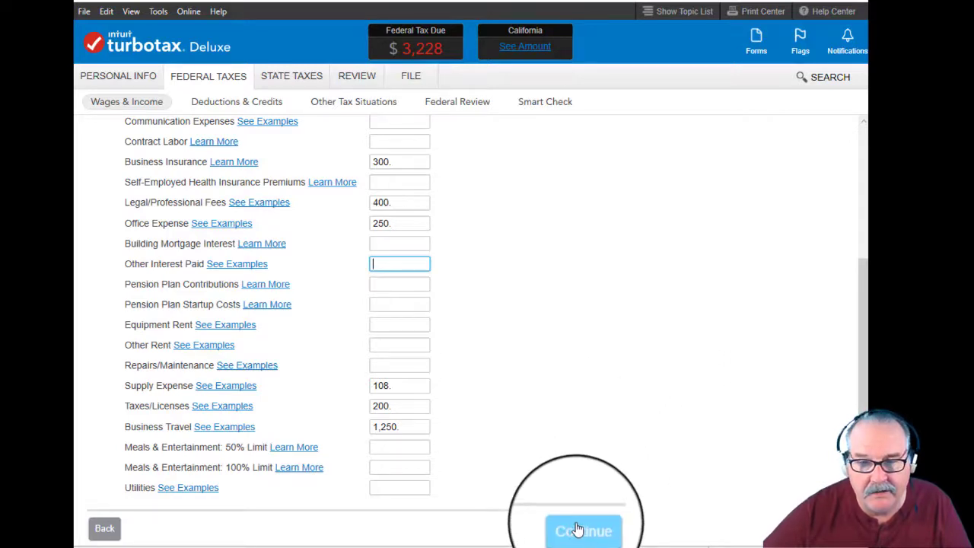
{"action": "left_click", "coordinate": [583, 530]}
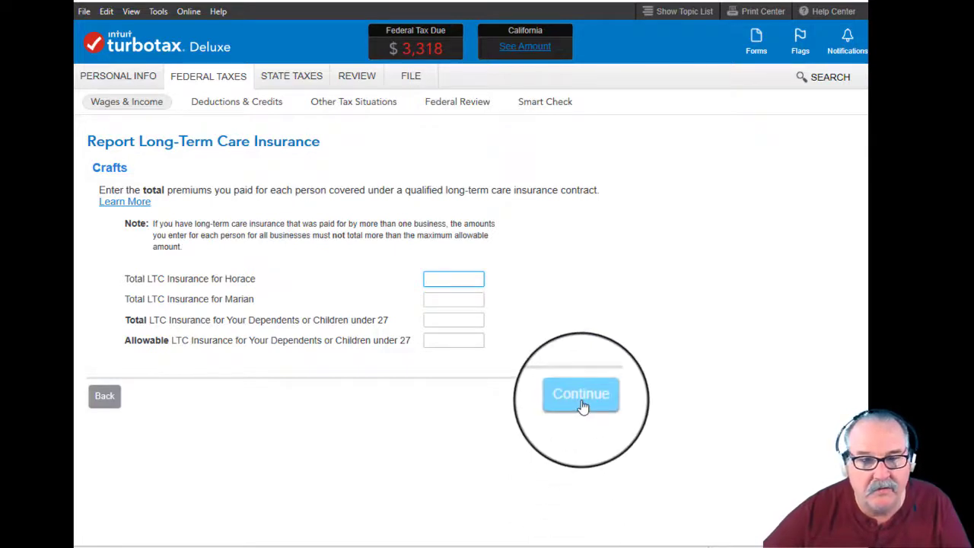
Step: Skip long-term care and miscellaneous expenses, mark no other situations, and pass the expenses summary
{"action": "left_click", "coordinate": [580, 394]}
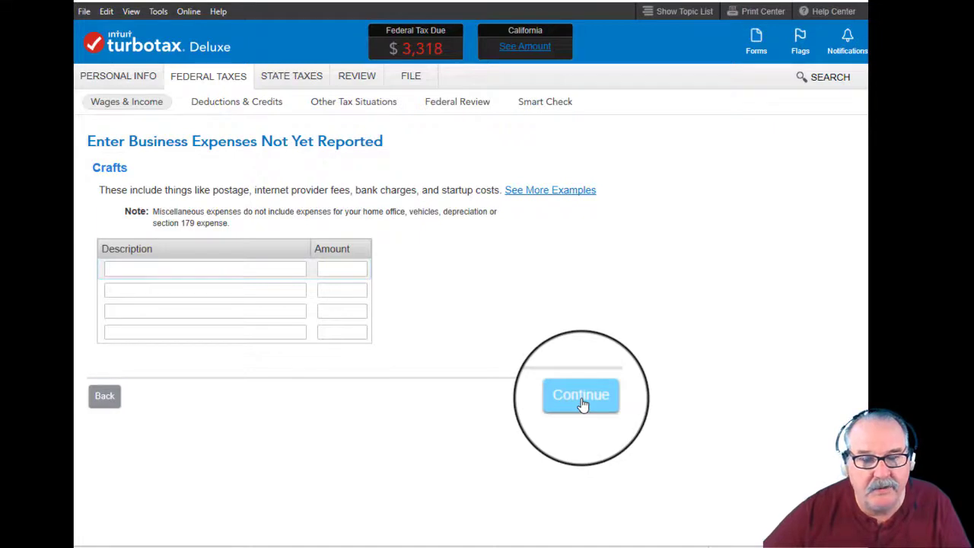
{"action": "left_click", "coordinate": [581, 396]}
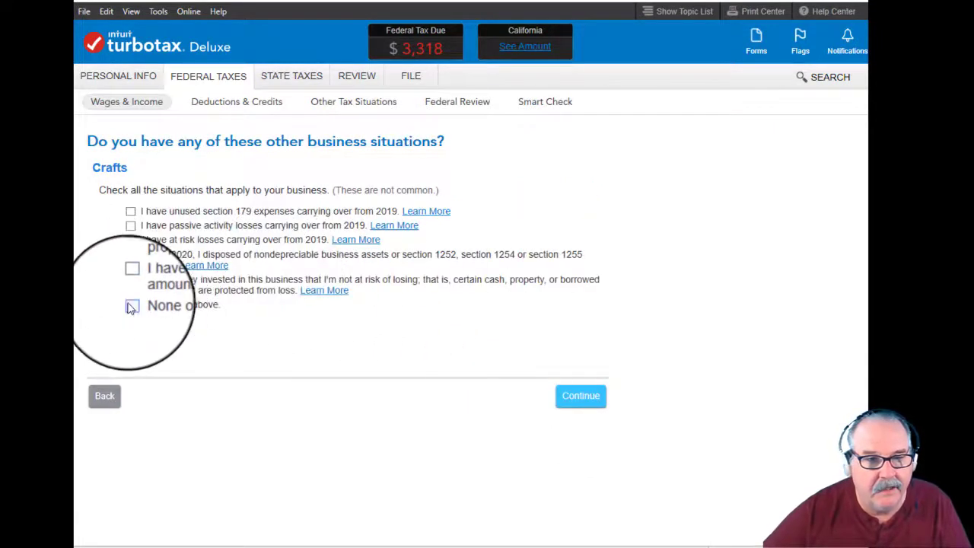
{"action": "left_click", "coordinate": [131, 304]}
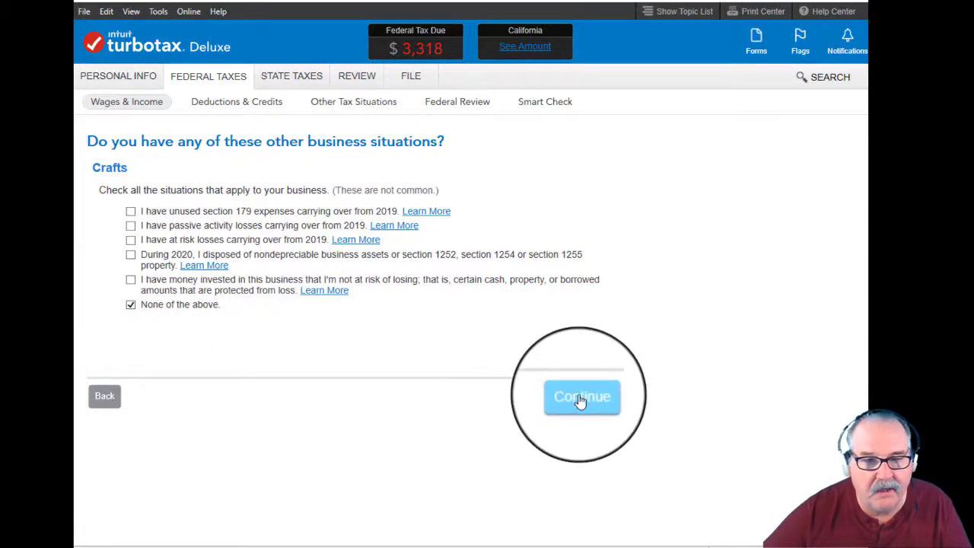
{"action": "left_click", "coordinate": [581, 396]}
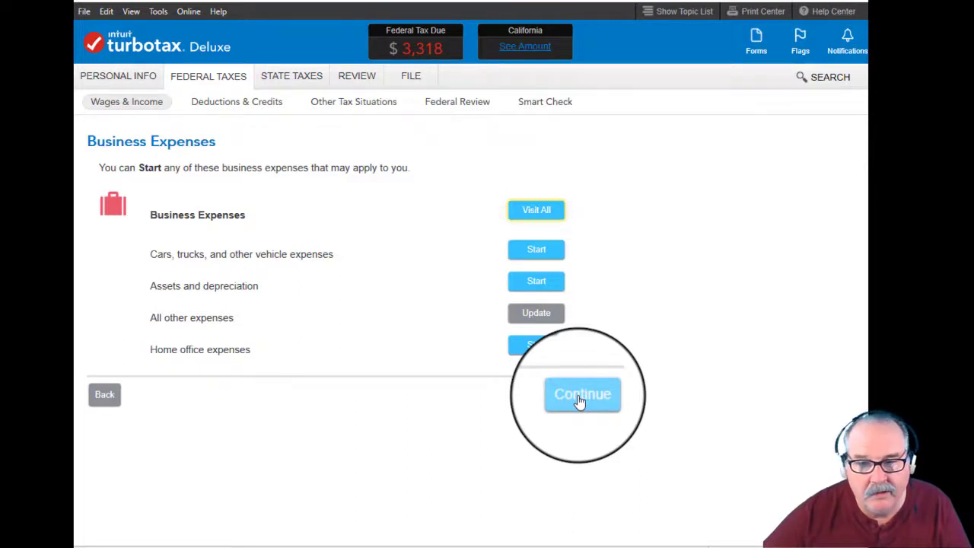
{"action": "left_click", "coordinate": [582, 394]}
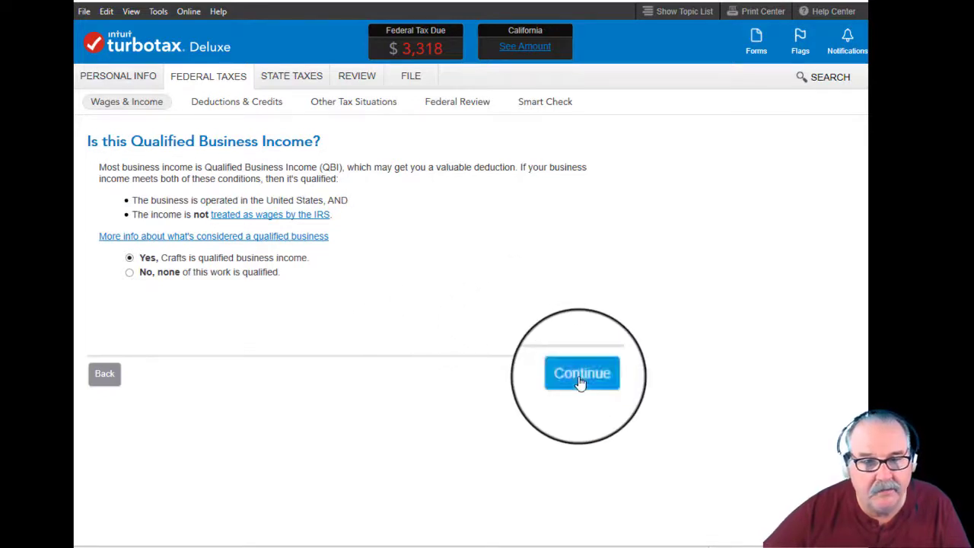
Step: Confirm Crafts as qualified business income, with no uncommon situations, accepting the $965 QBI deduction
{"action": "left_click", "coordinate": [582, 373]}
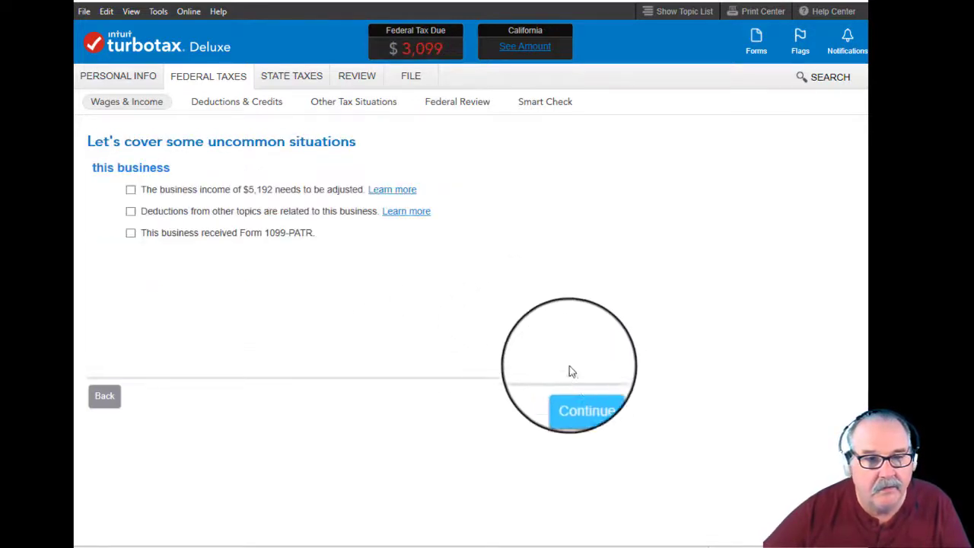
{"action": "mouse_move", "coordinate": [579, 398]}
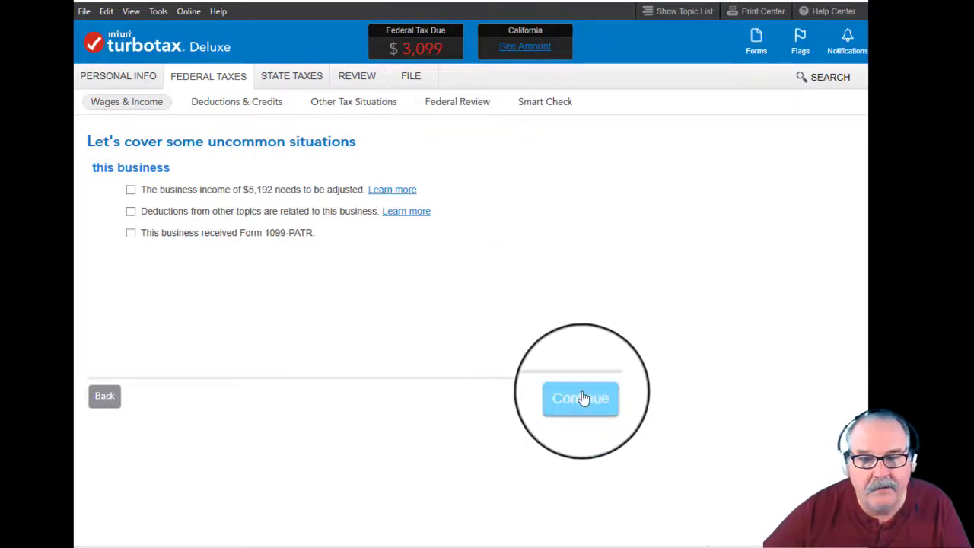
{"action": "left_click", "coordinate": [580, 398]}
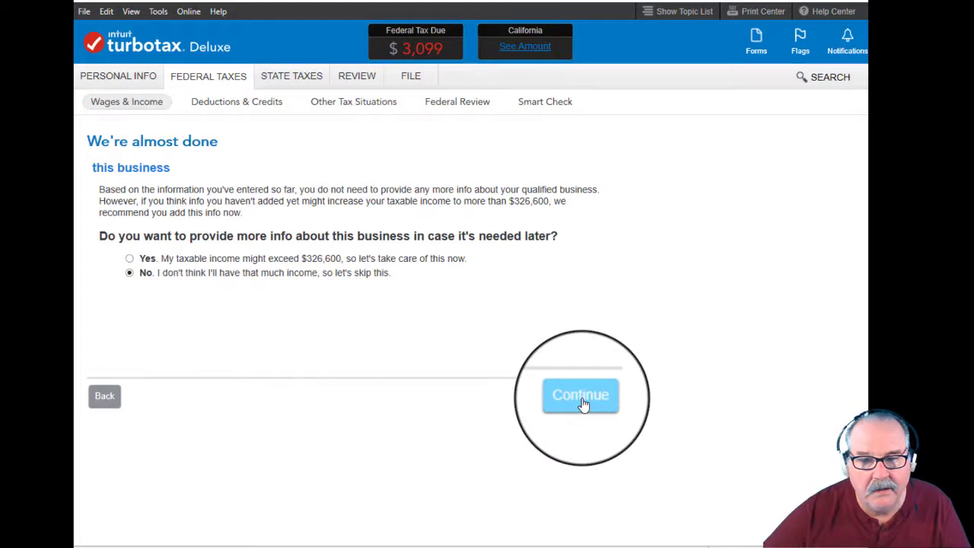
{"action": "left_click", "coordinate": [580, 395]}
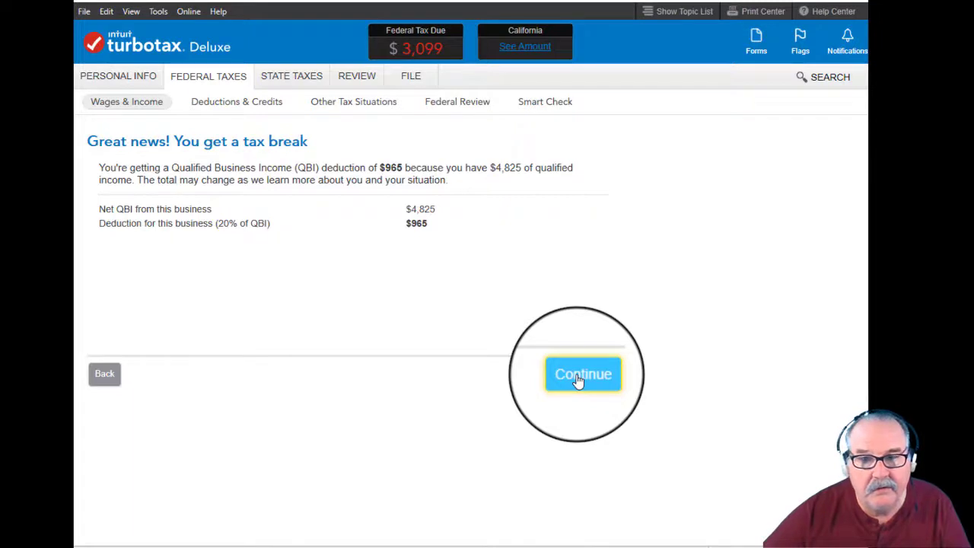
{"action": "left_click", "coordinate": [582, 374]}
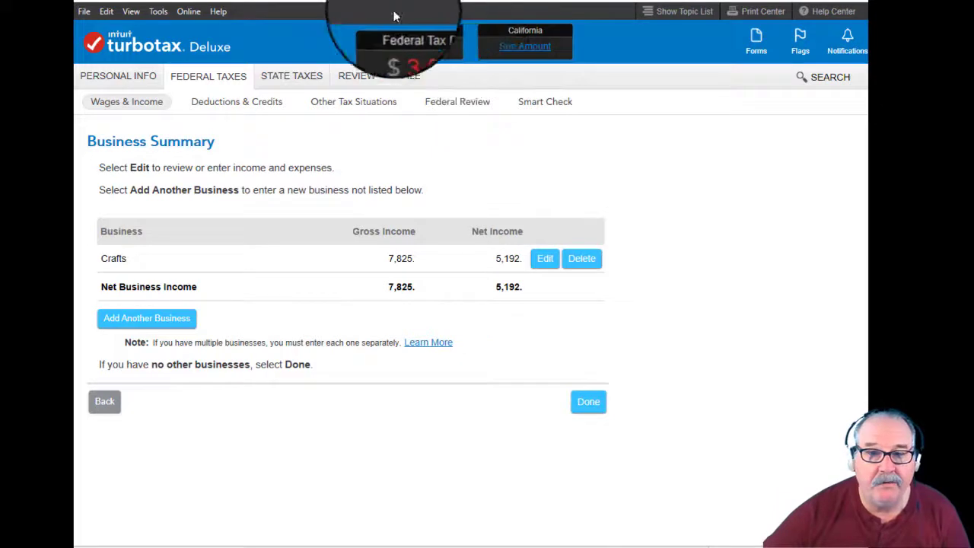
{"action": "mouse_move", "coordinate": [662, 218]}
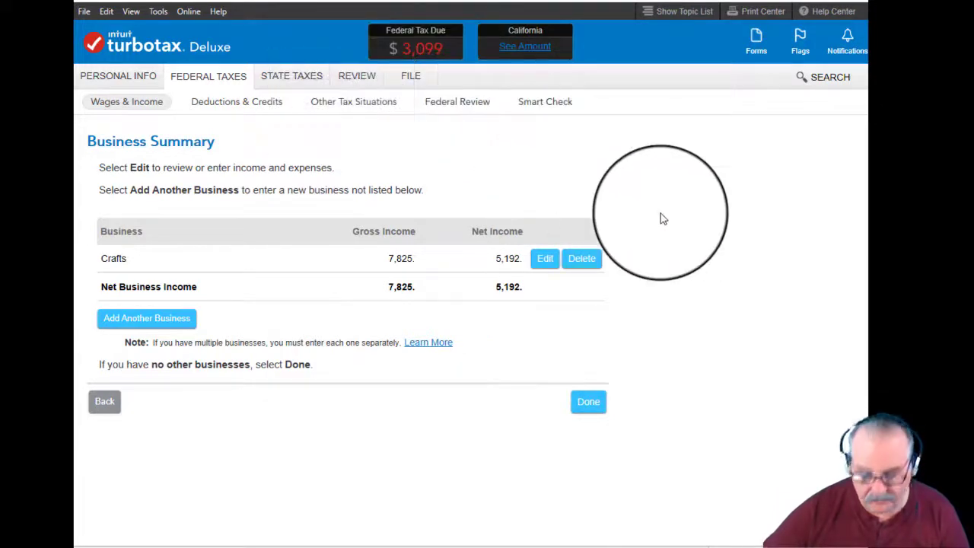